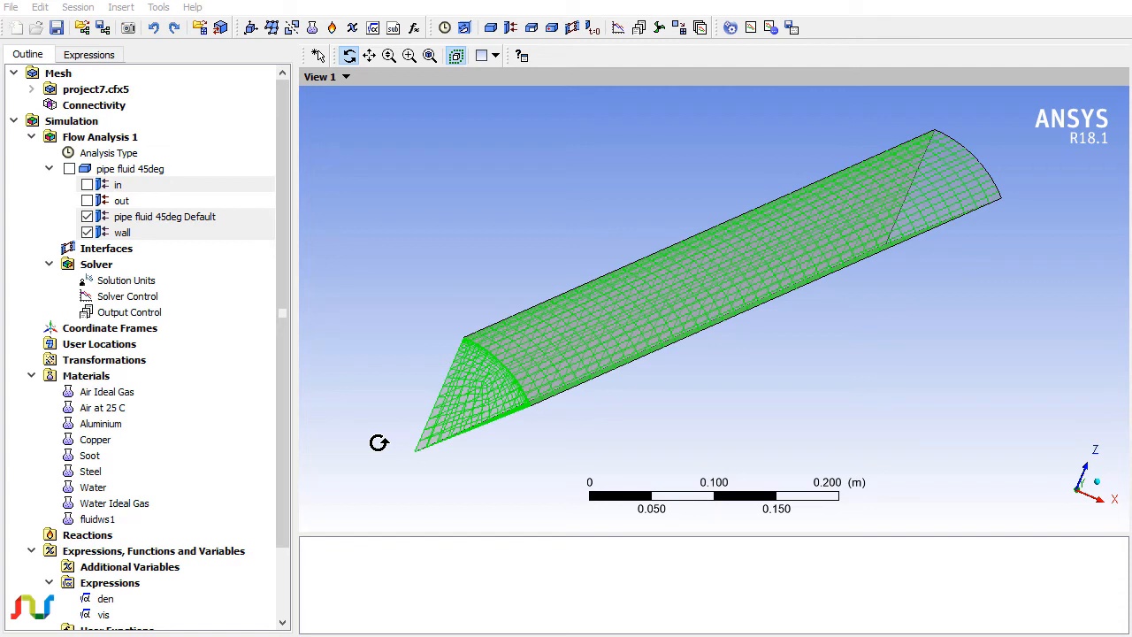
mouse_move(587, 378)
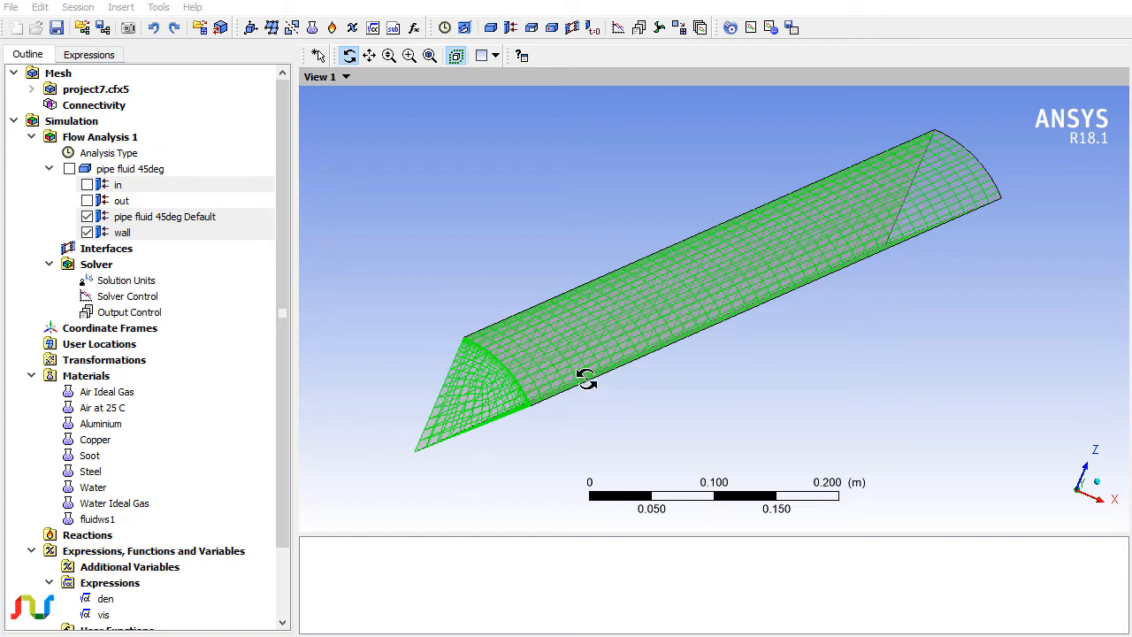
mouse_move(547, 364)
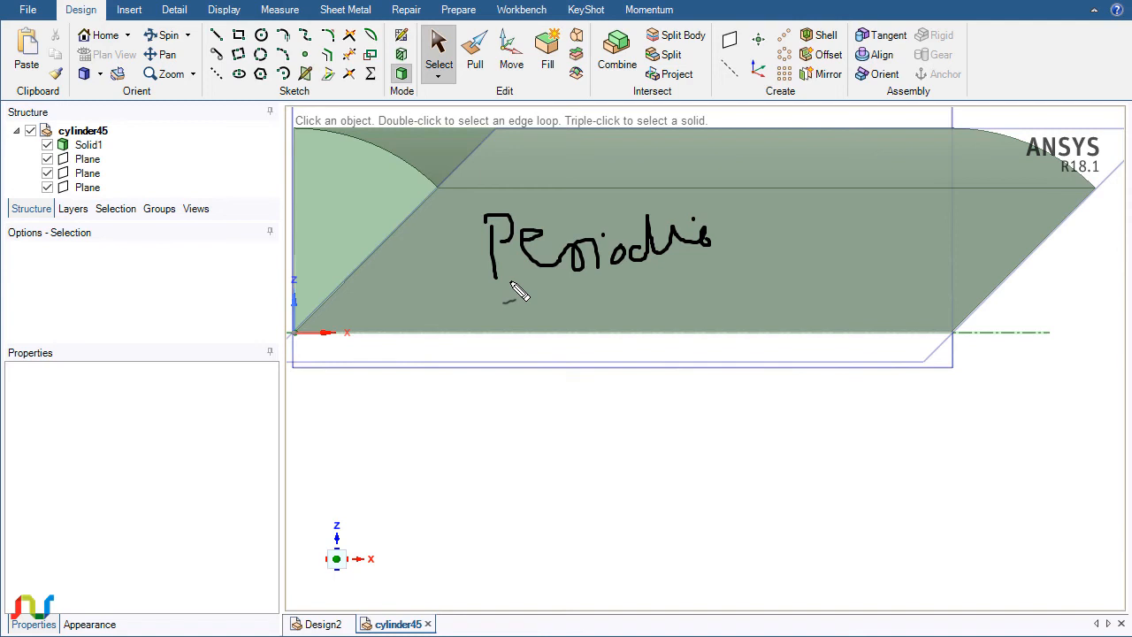
mouse_move(619, 589)
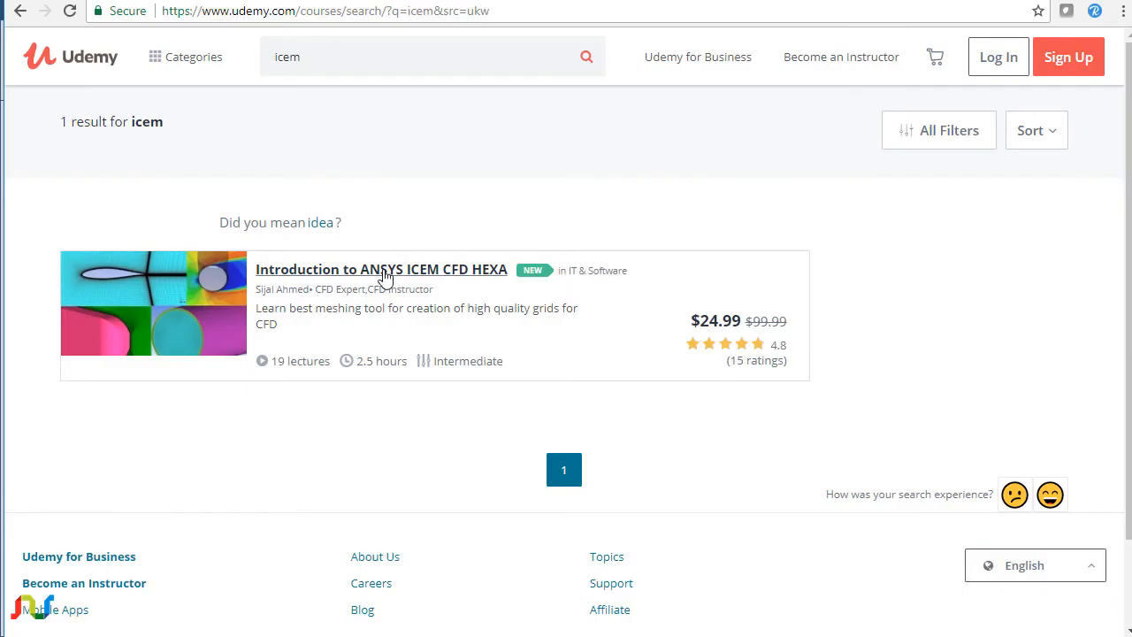
Open the ICEM CFD HEXA course from search results and scroll to its ICEM CFD/CFX-Pre curriculum.
click(381, 269)
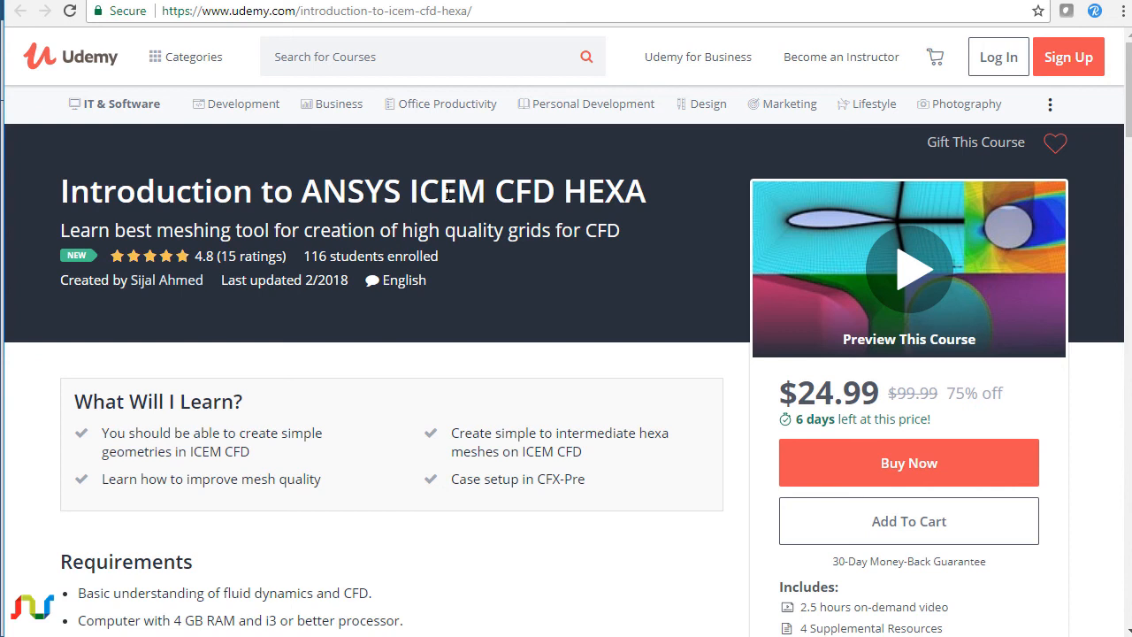
mouse_move(582, 301)
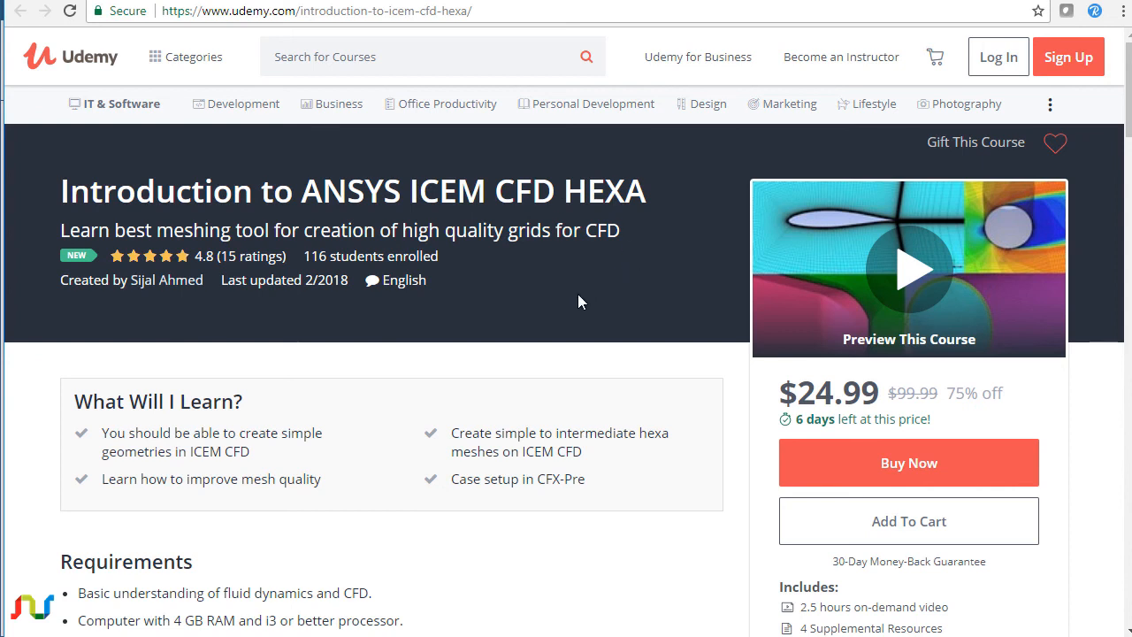
mouse_move(520, 306)
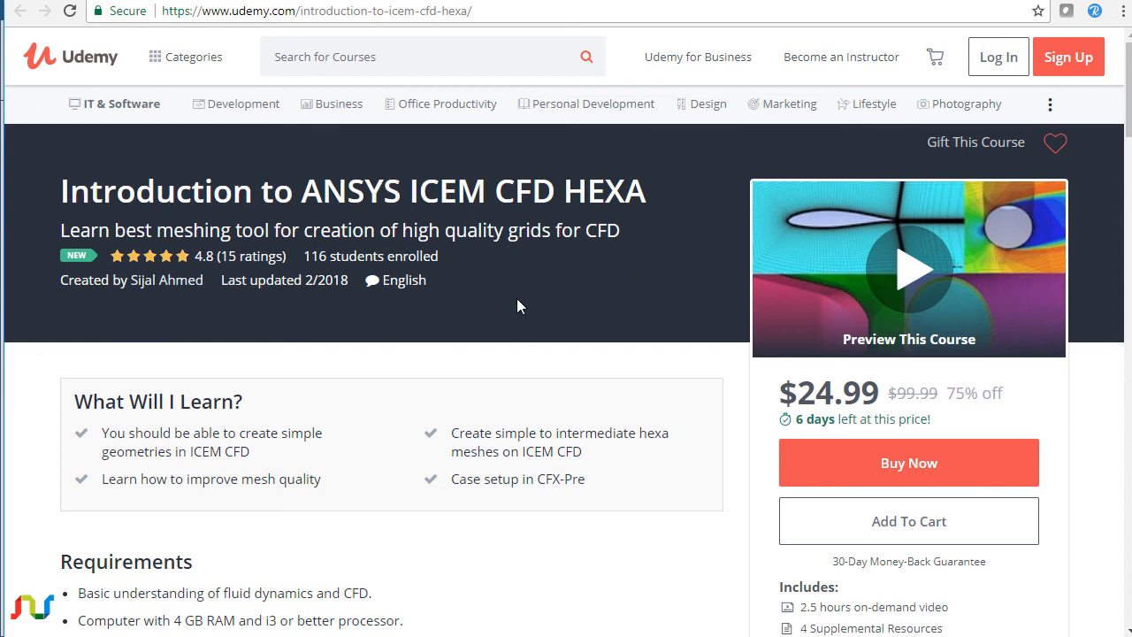
mouse_move(509, 326)
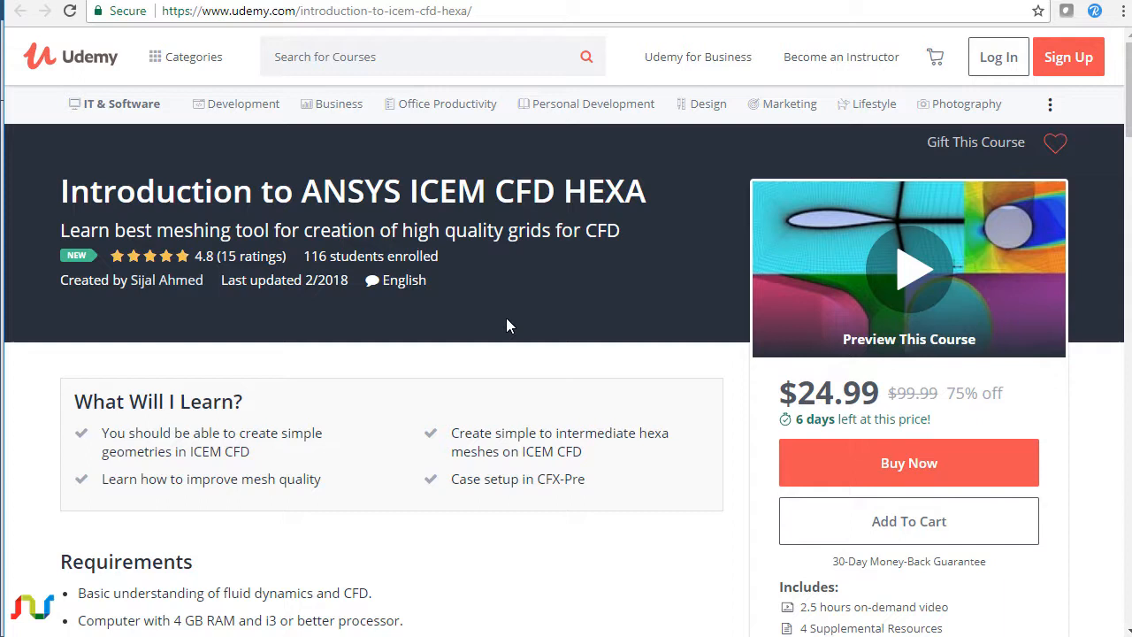
scroll(down, 3)
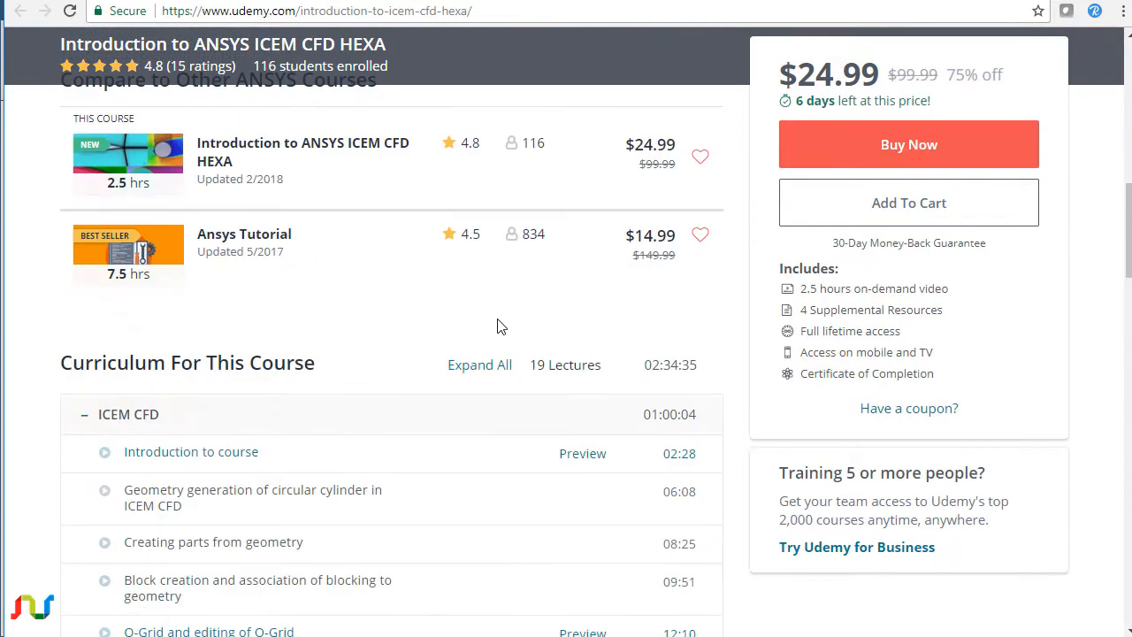
scroll(down, 3)
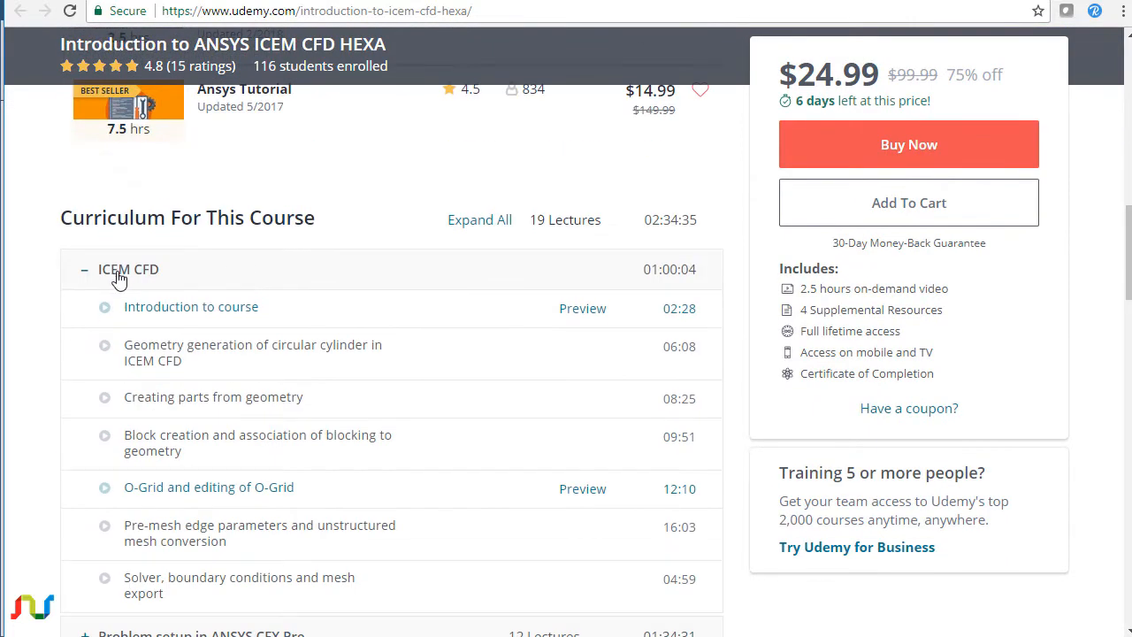
scroll(down, 3)
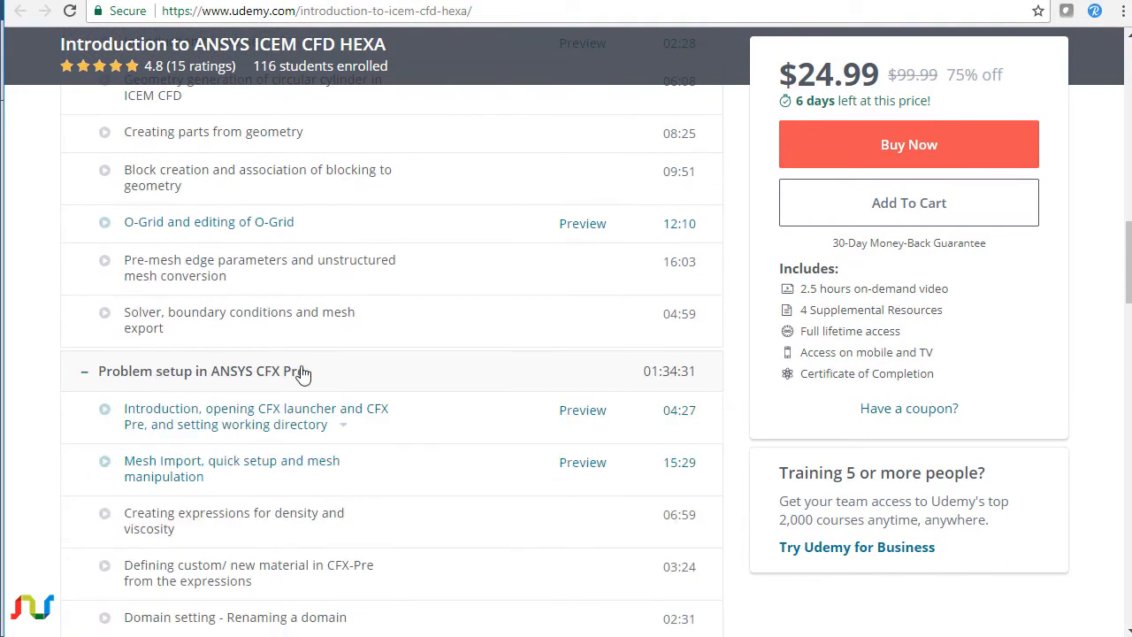
scroll(down, 3)
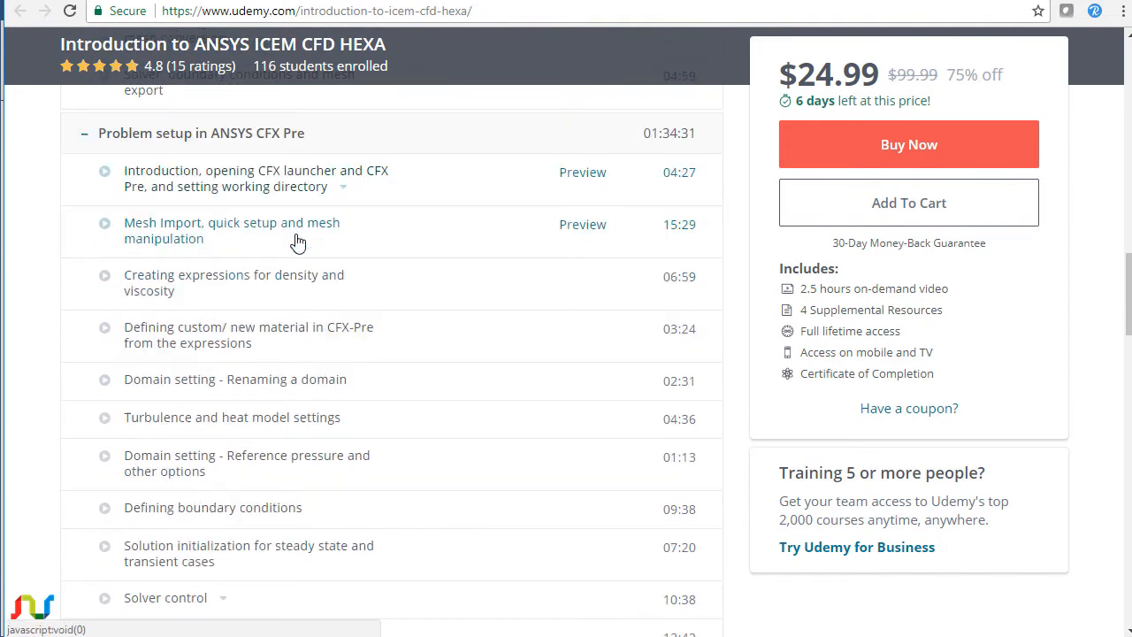
scroll(down, 3)
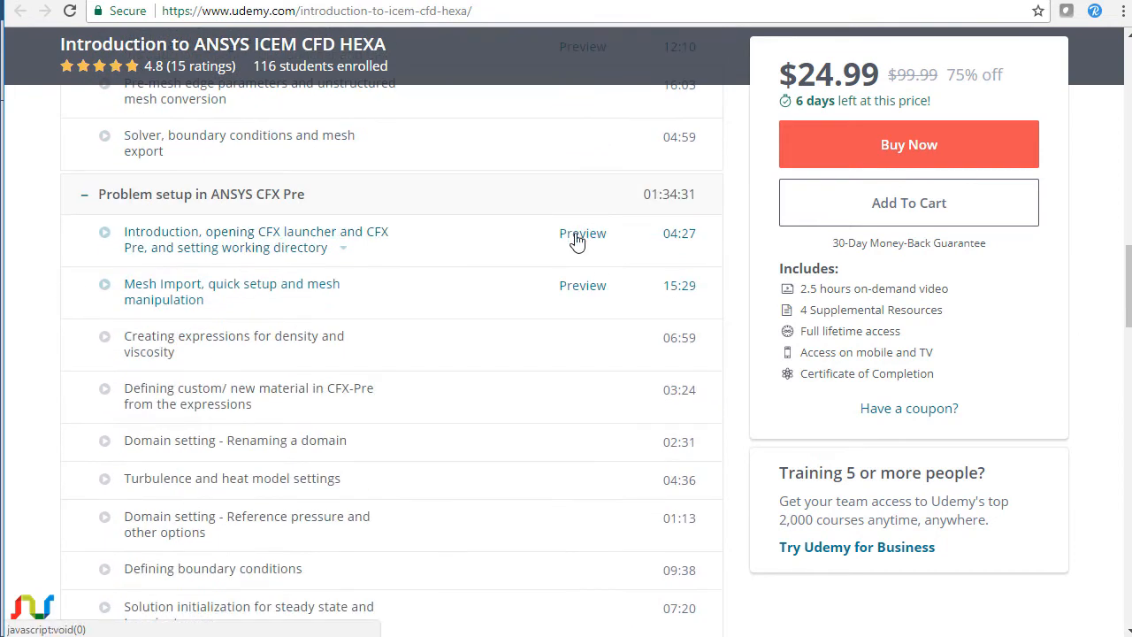
mouse_move(335, 250)
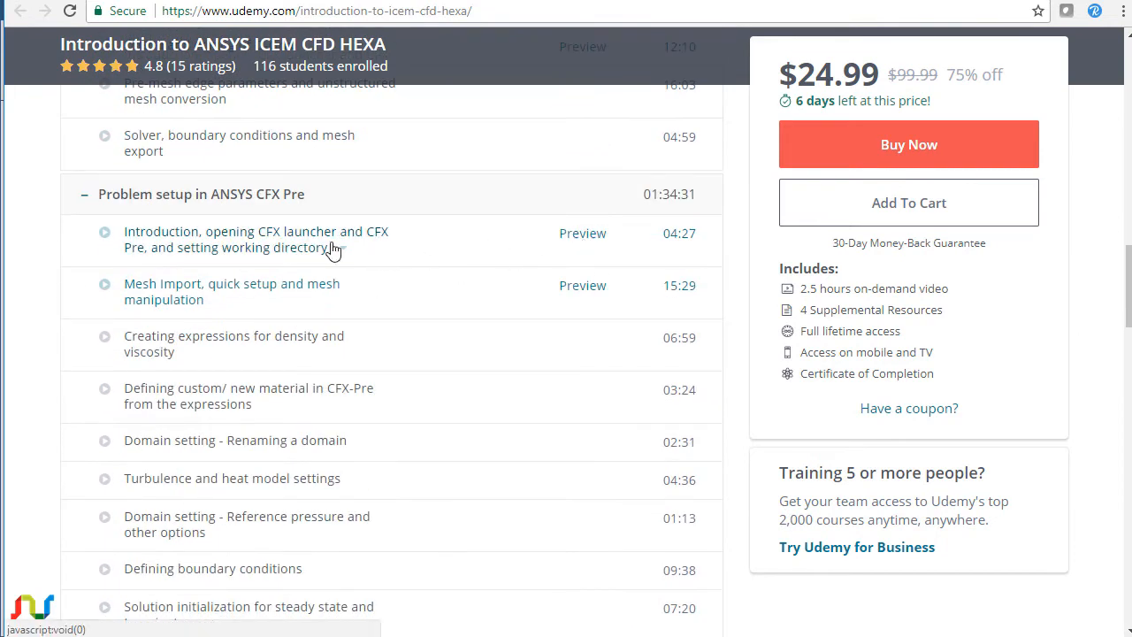
Start the free Preview of the CFX launcher lecture.
click(582, 233)
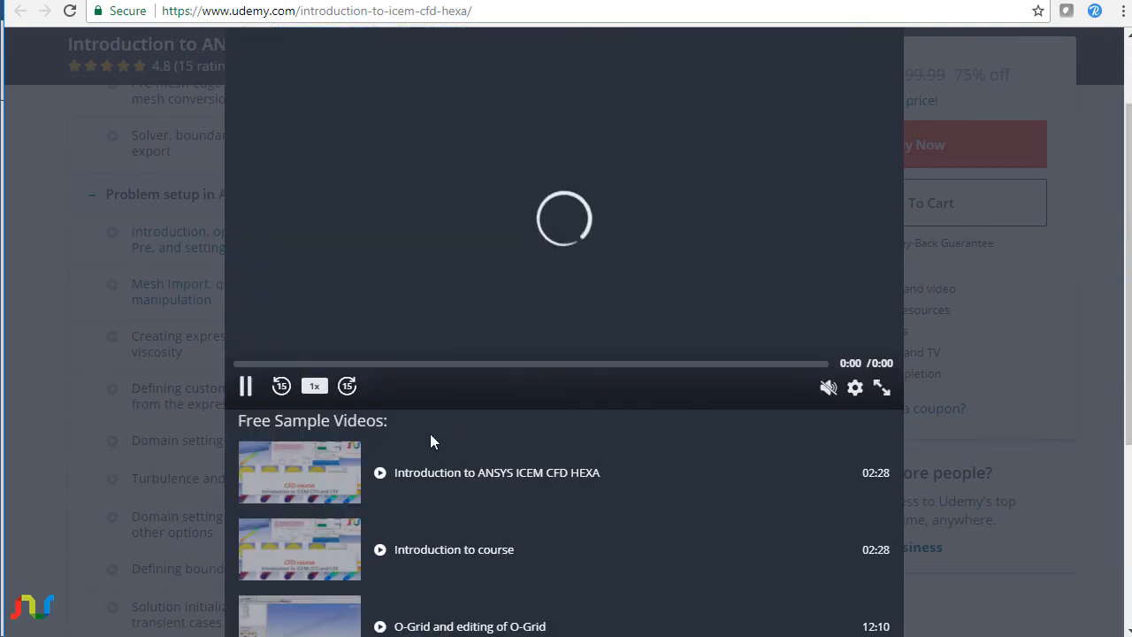
mouse_move(318, 623)
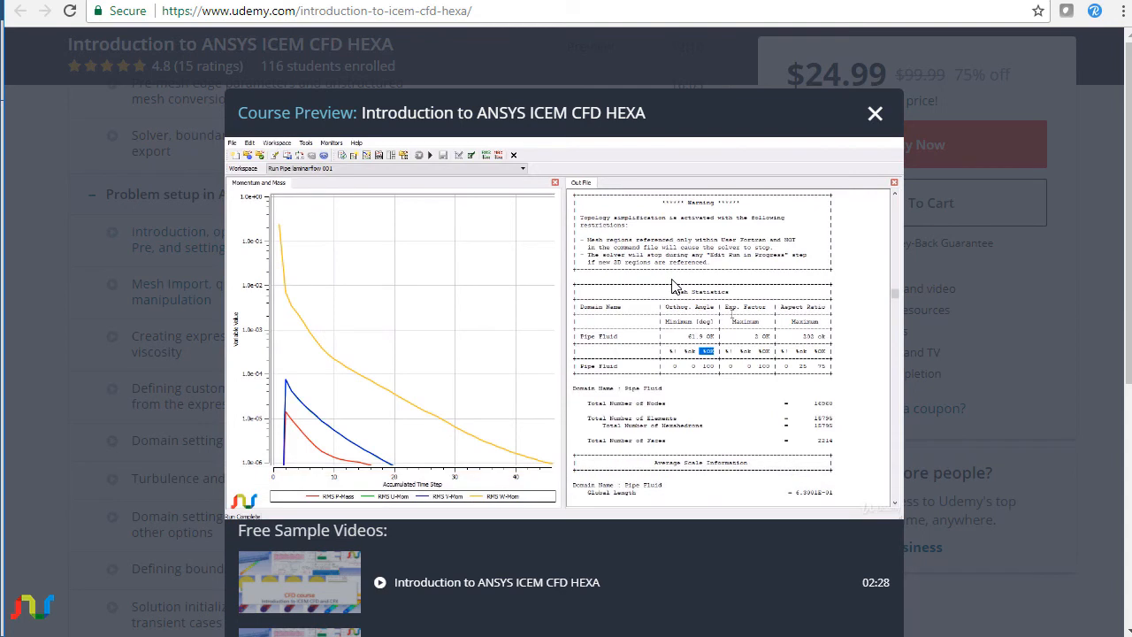
mouse_move(331, 311)
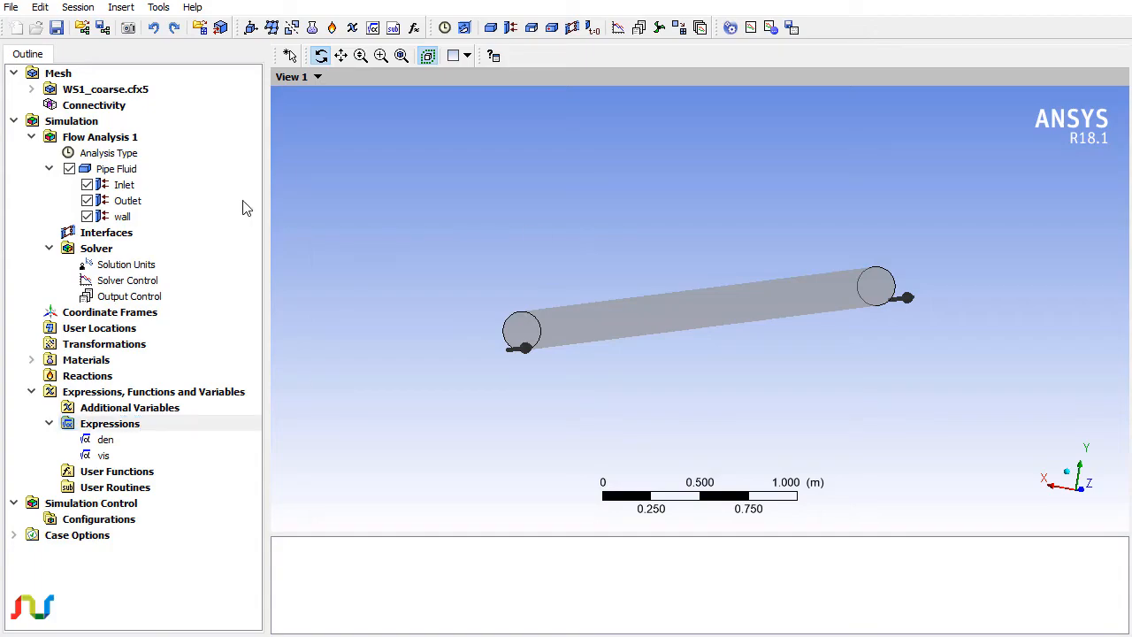
Highlight the Pipe Fluid domain, then inspect the den and vis expressions.
click(122, 217)
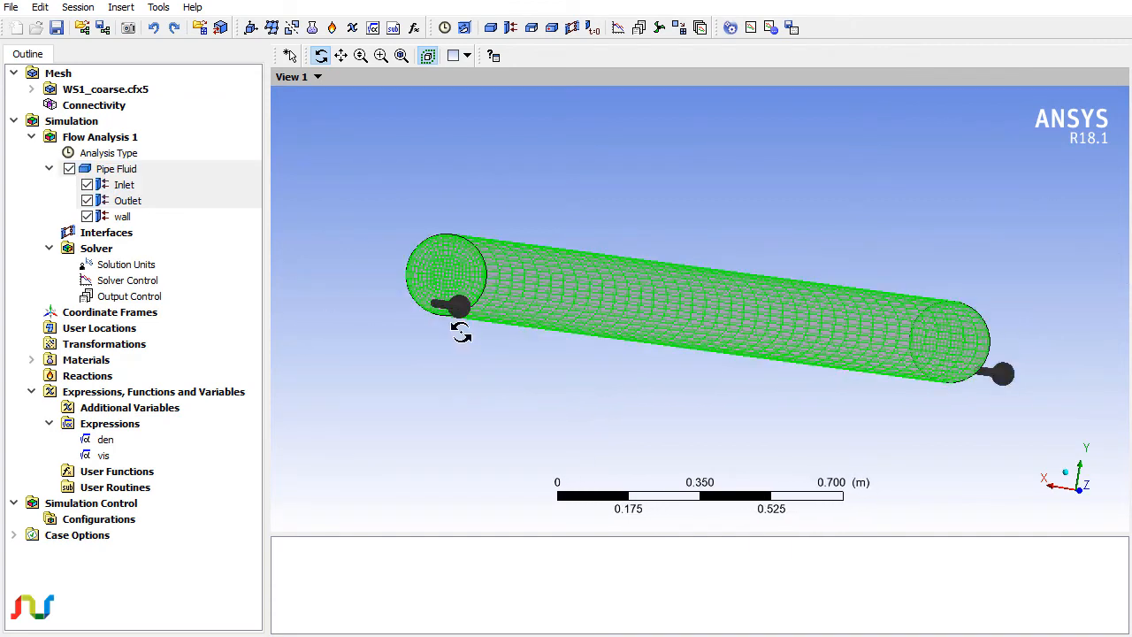
click(105, 439)
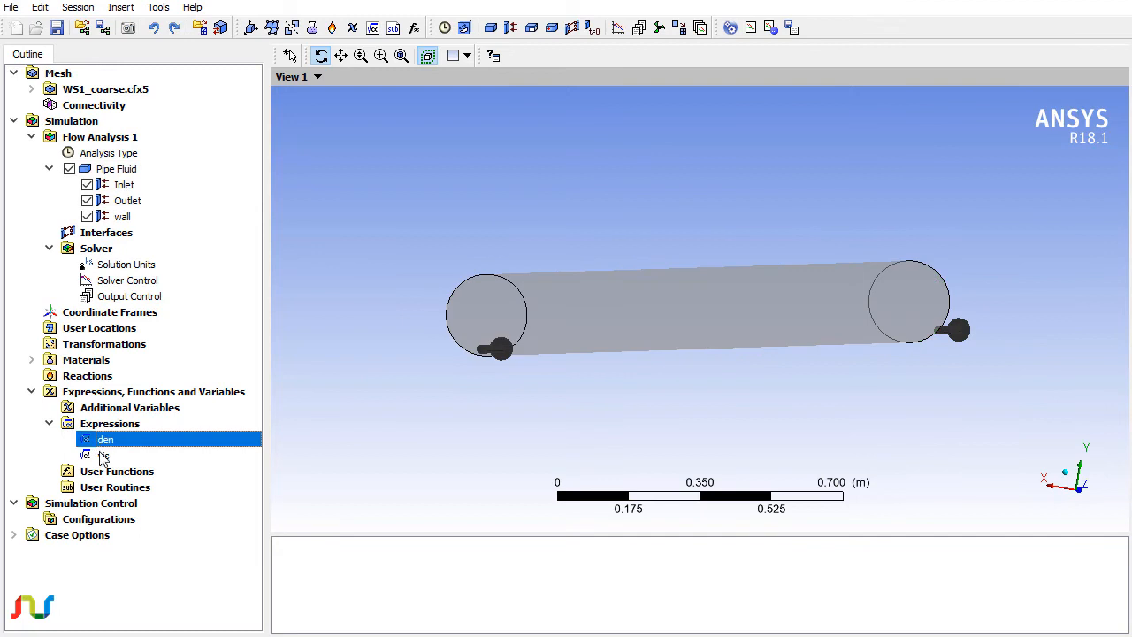
click(102, 453)
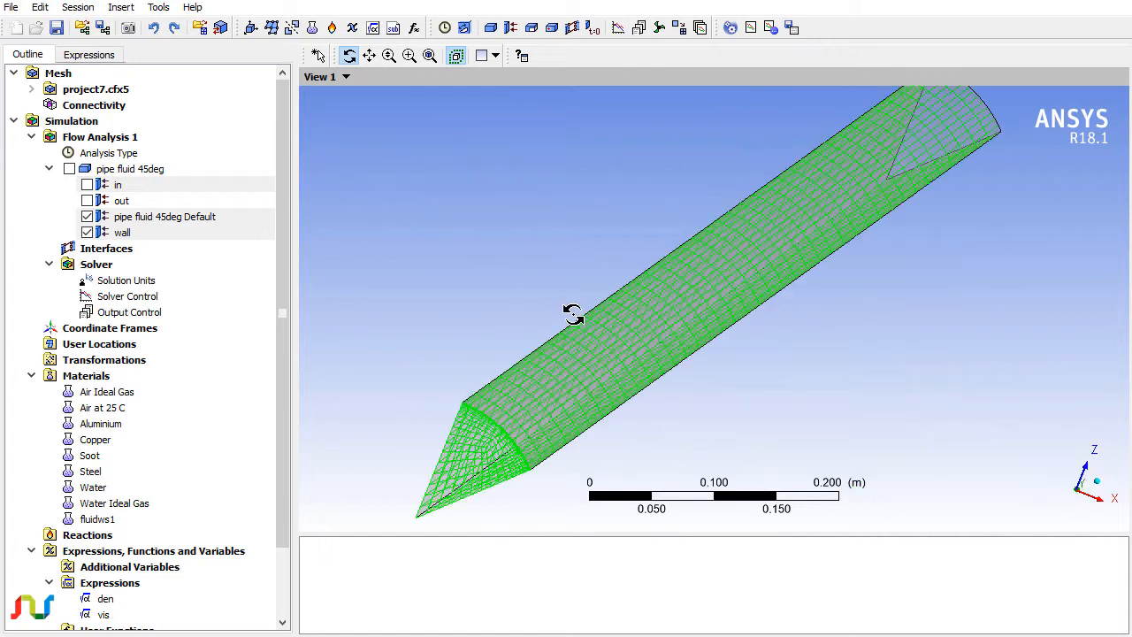
Orbit and zoom to the sector's inlet end, inspecting the in boundary and den expression.
drag(573, 315, 573, 332)
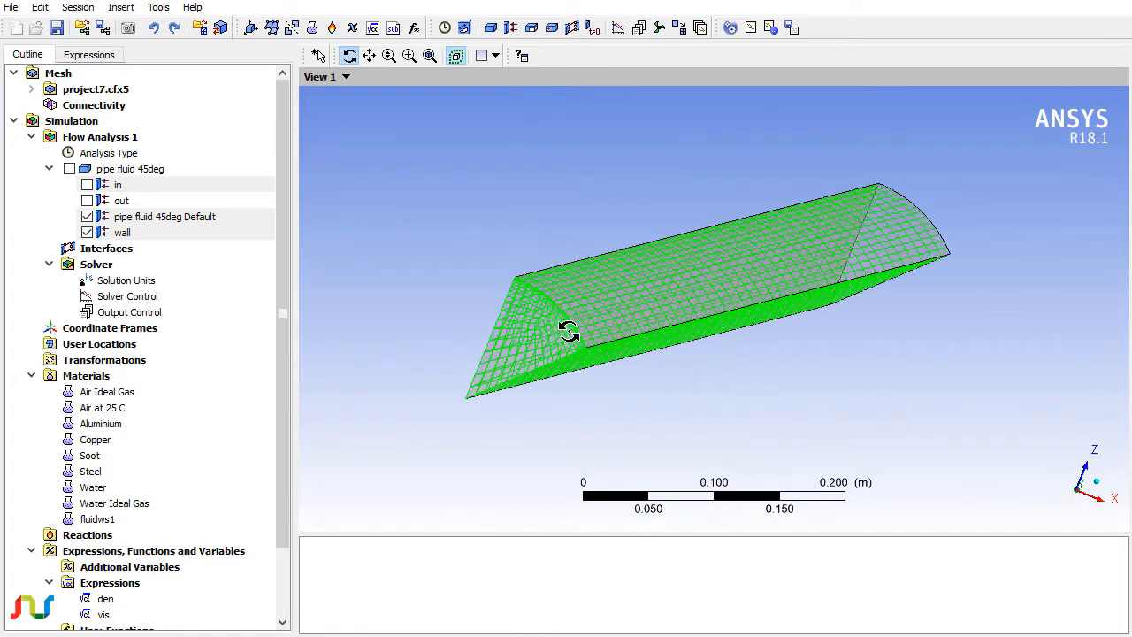
drag(571, 331, 558, 294)
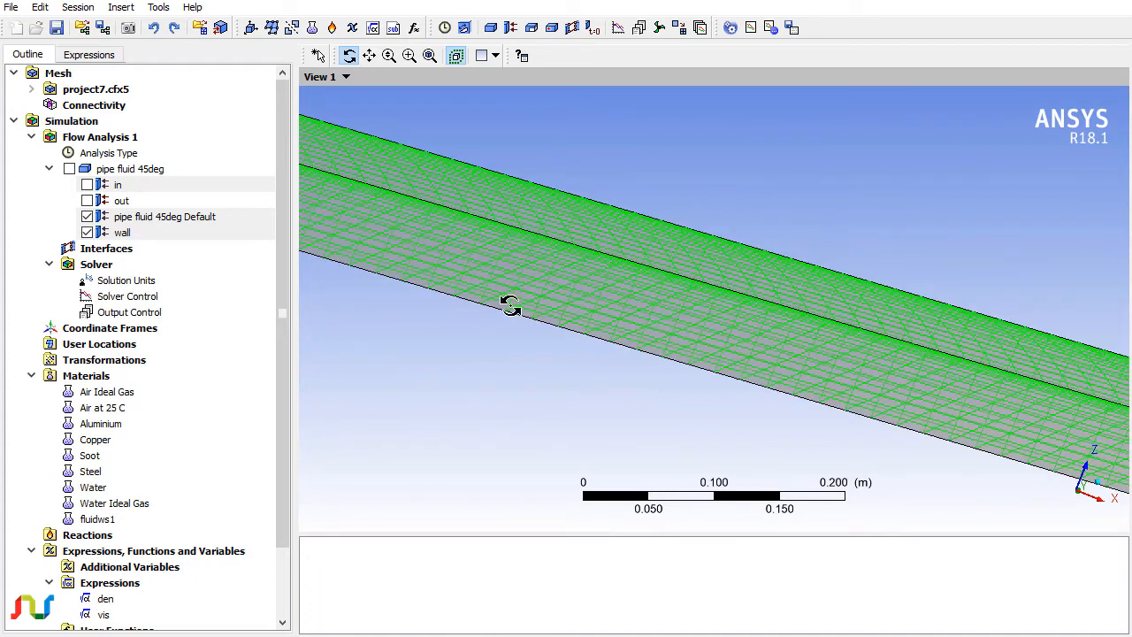
drag(510, 305, 535, 315)
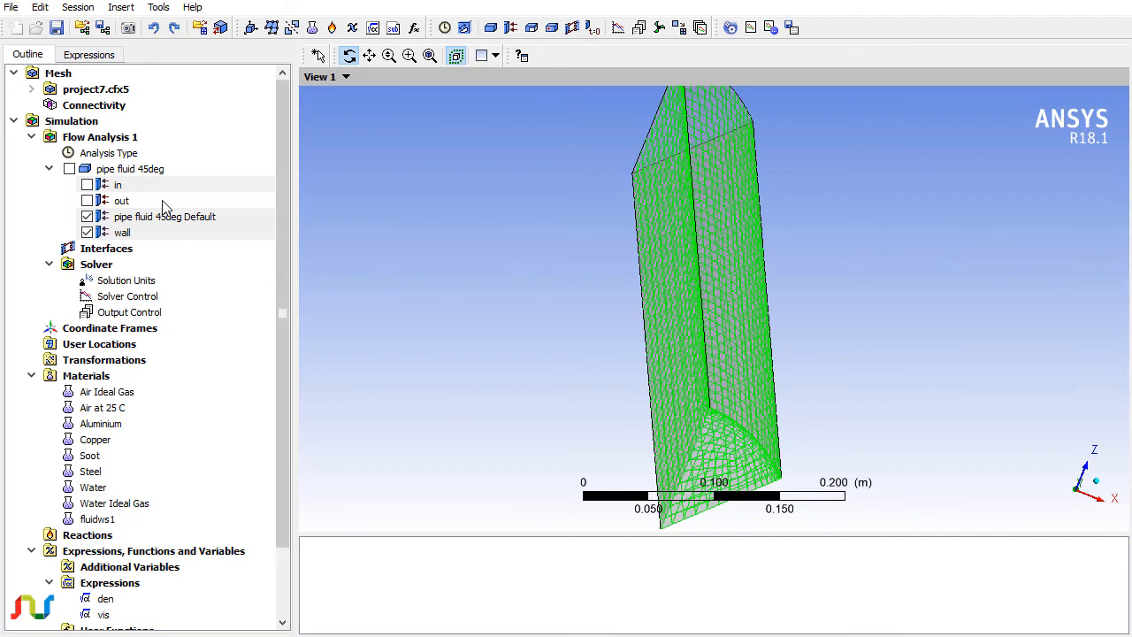
double_click(116, 184)
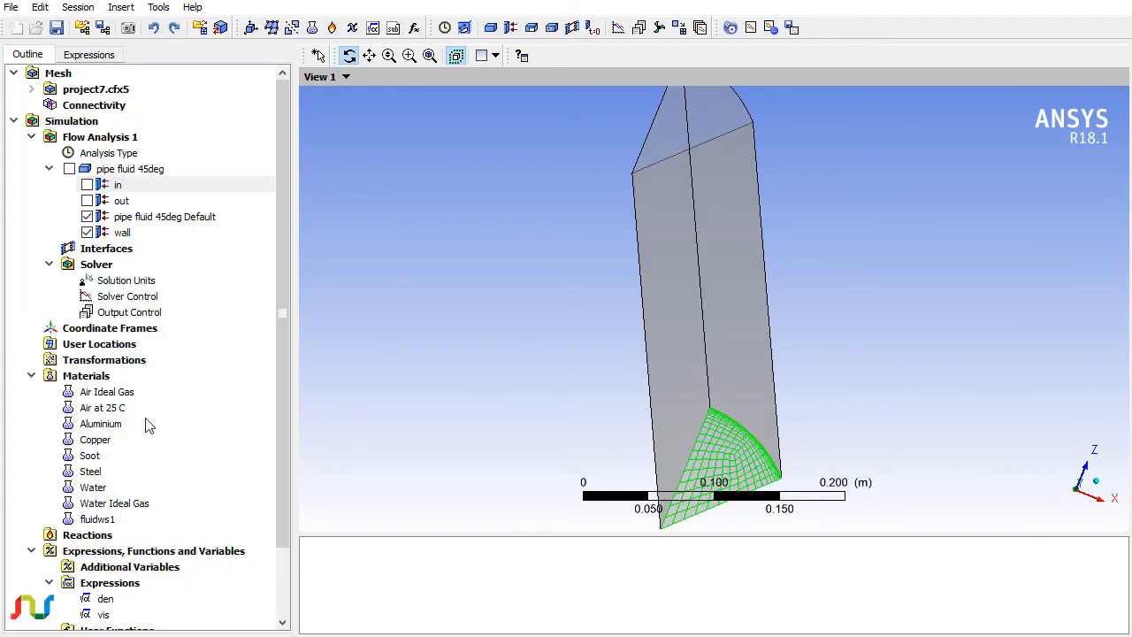
click(88, 54)
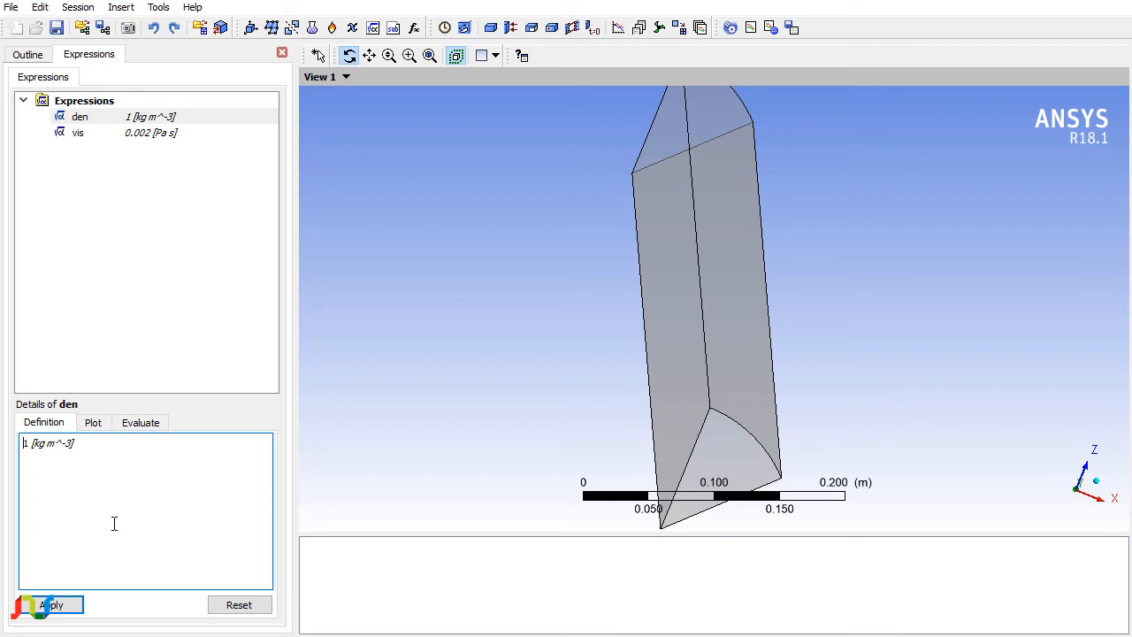
click(28, 54)
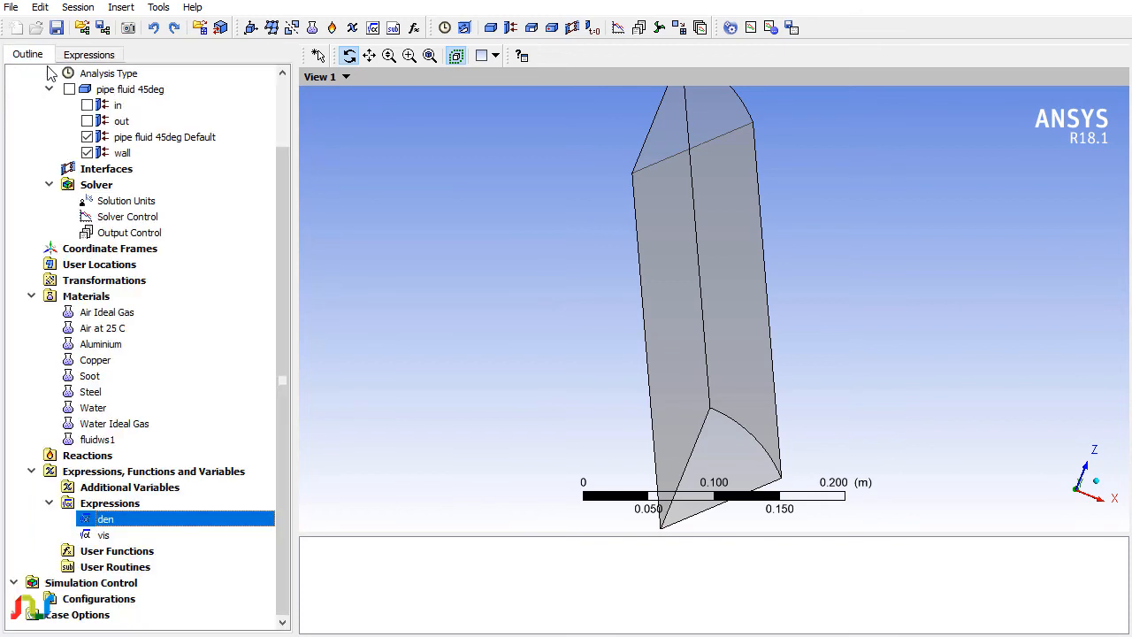
mouse_move(178, 370)
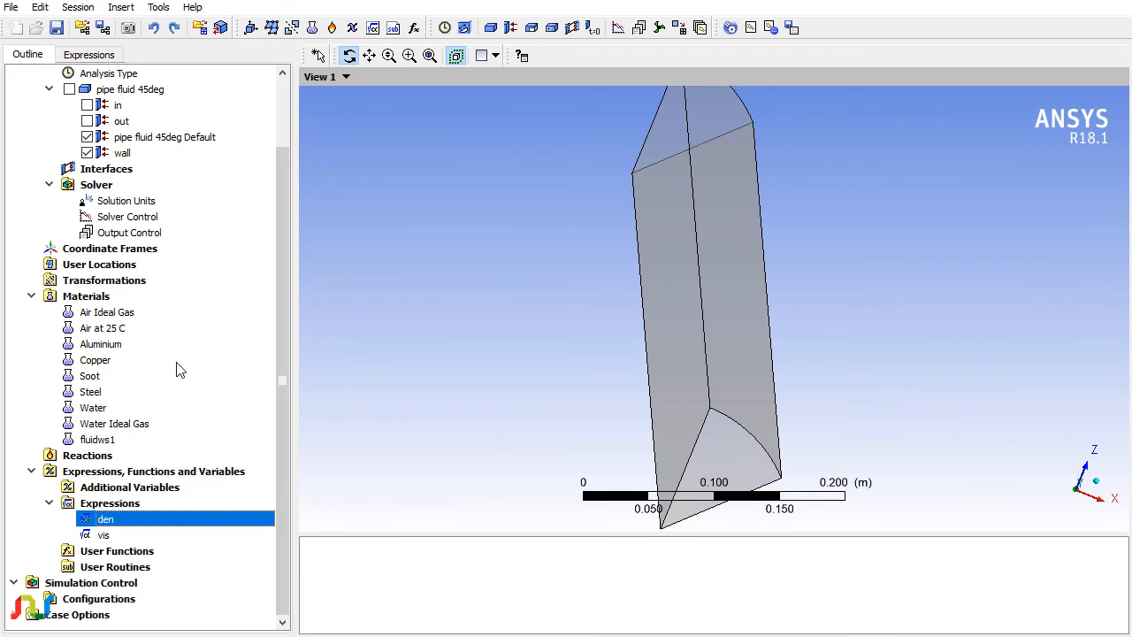
Edit the fluidws1 material's physical properties and save them.
double_click(98, 439)
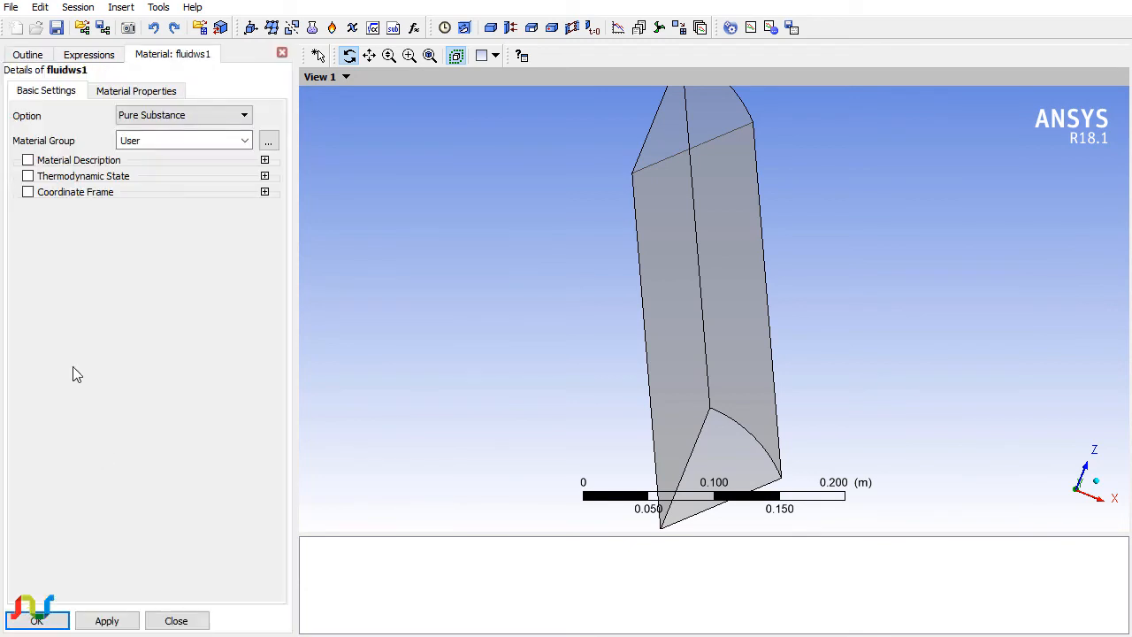
click(136, 90)
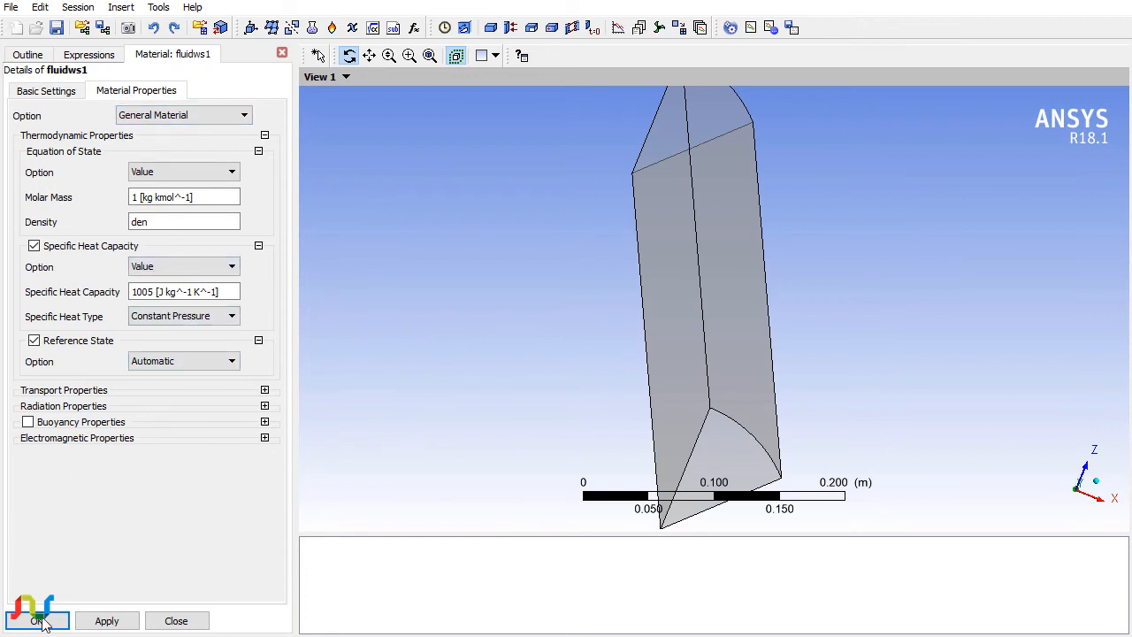
click(36, 620)
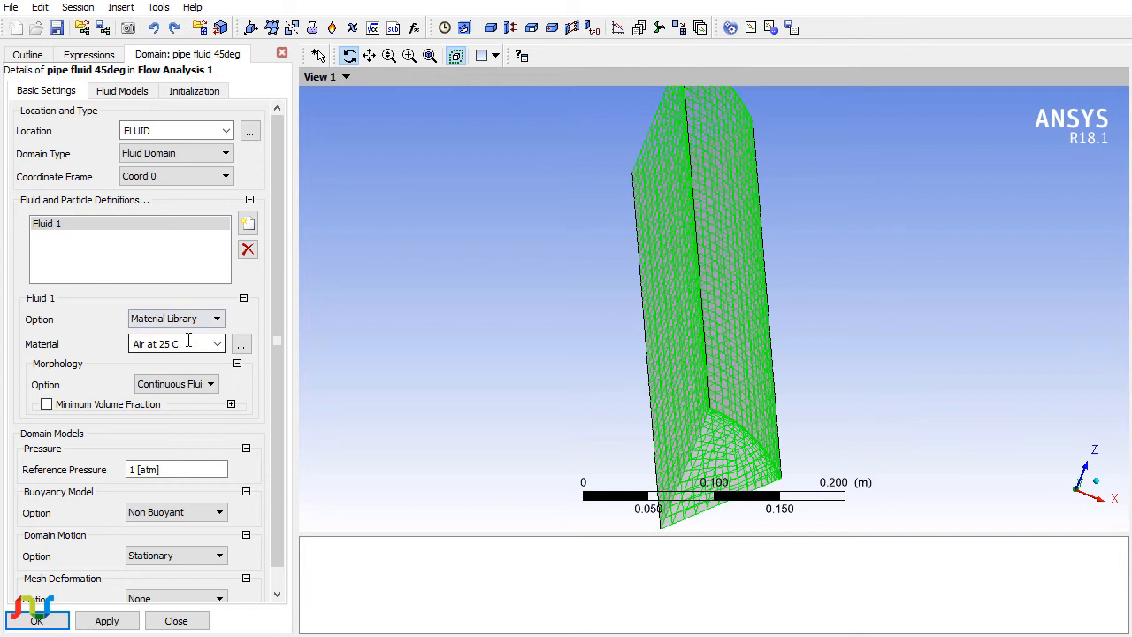
Make the pipe fluid 45deg domain laminar with fluidws1 as its fluid material.
click(122, 90)
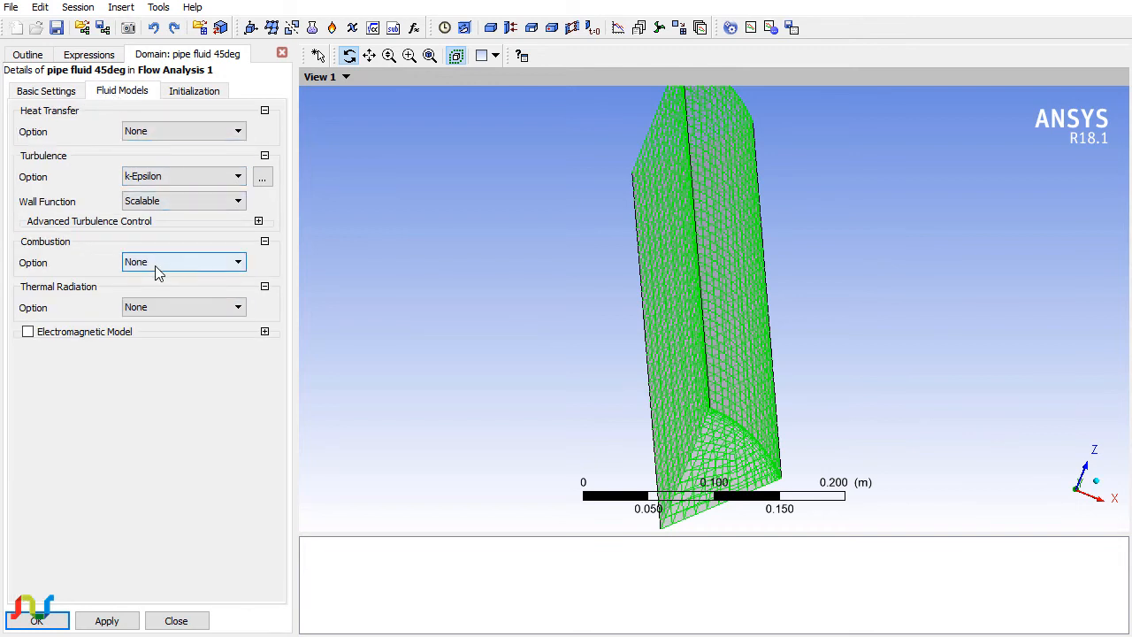
click(183, 176)
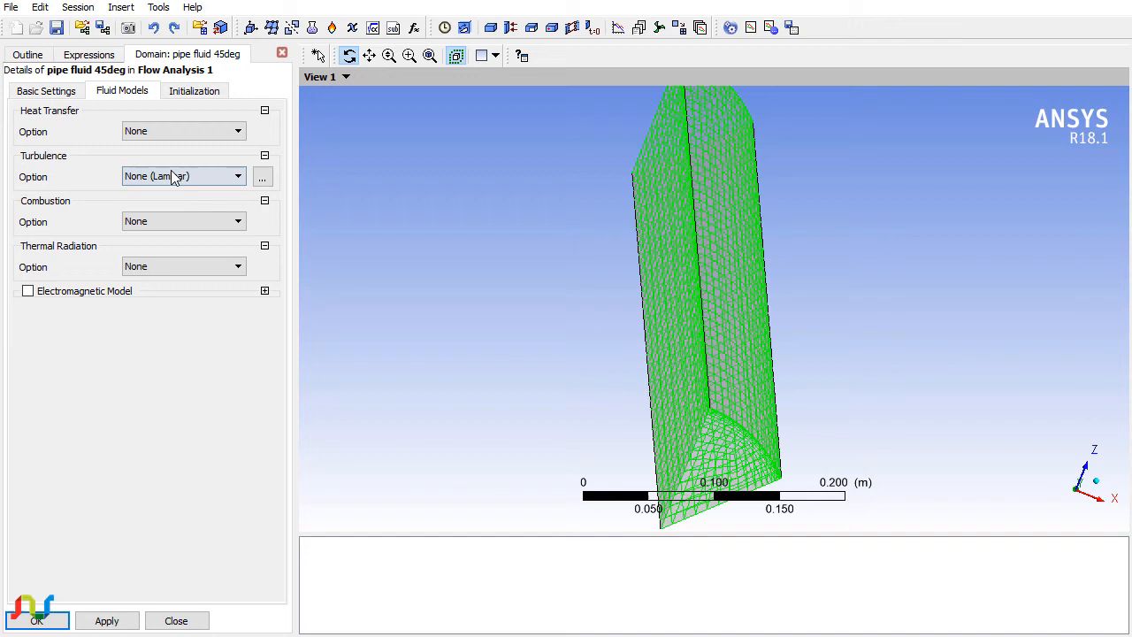
click(46, 91)
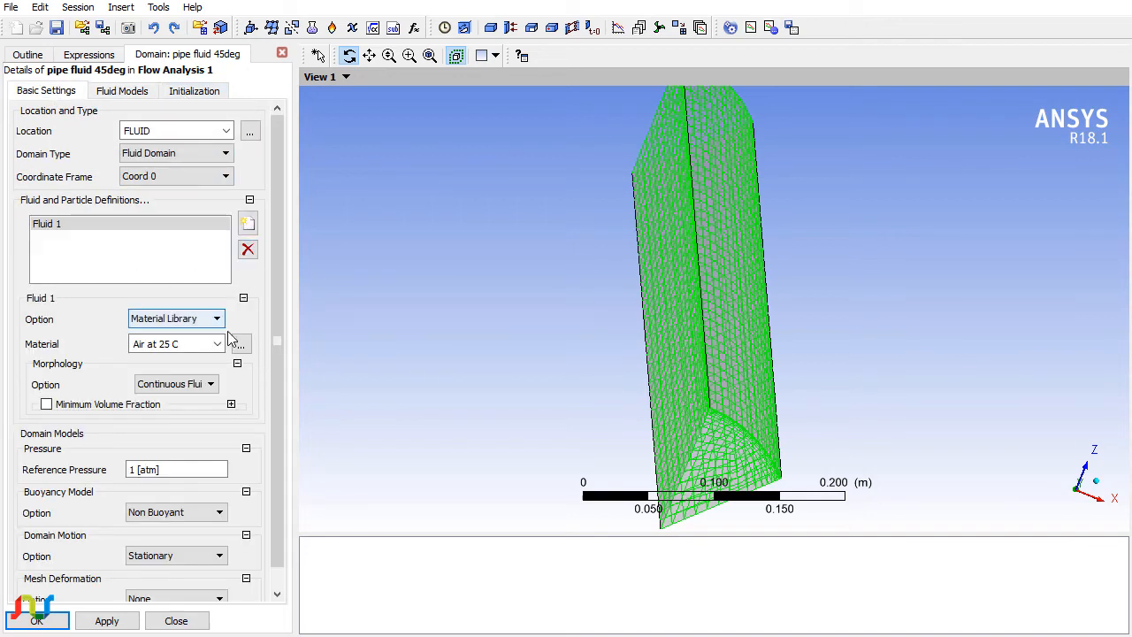
click(217, 344)
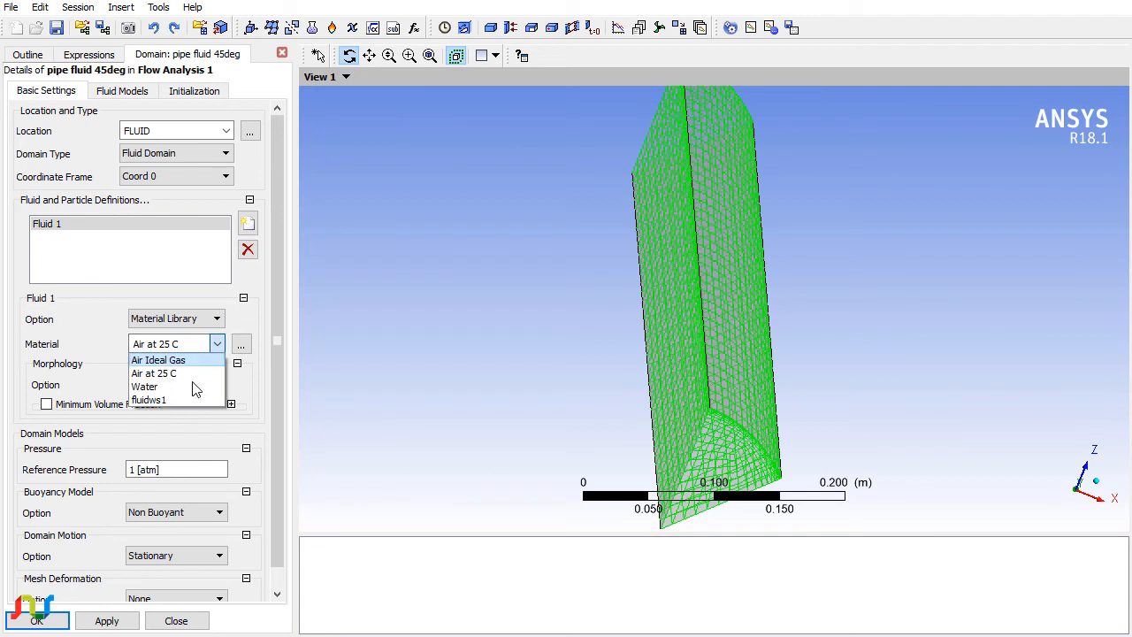
mouse_move(150, 400)
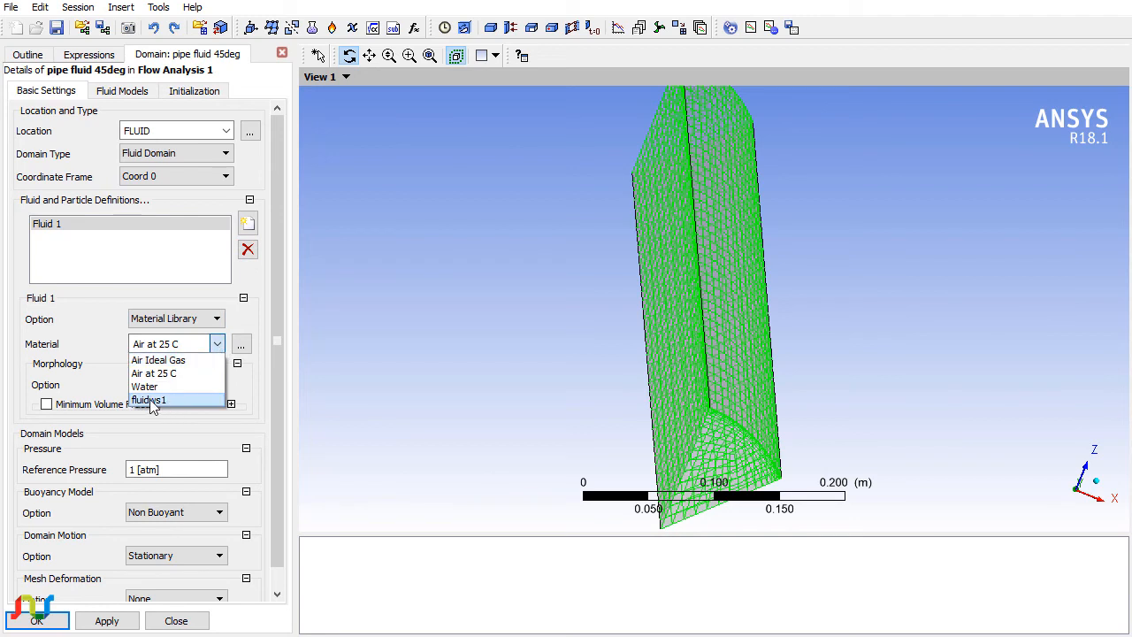
mouse_move(157, 409)
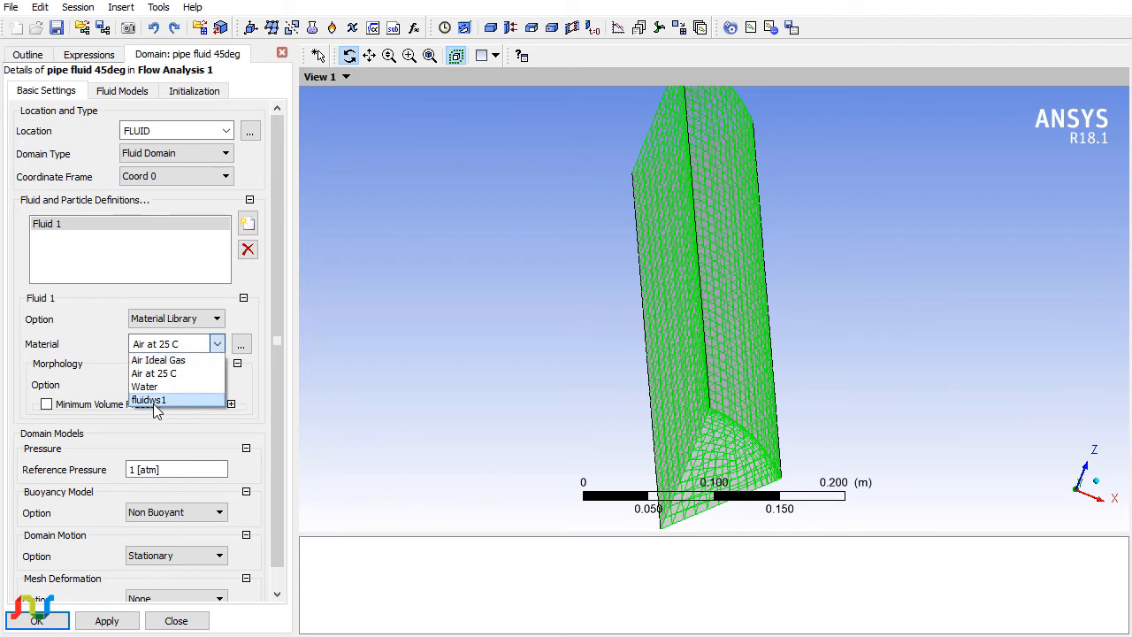
click(149, 399)
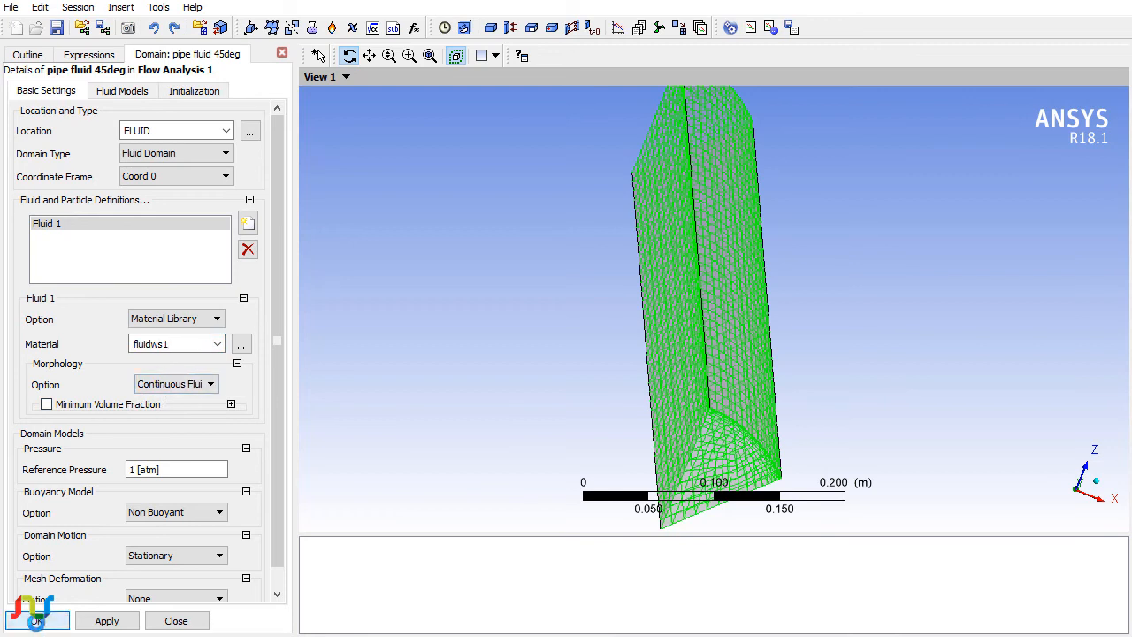
click(175, 620)
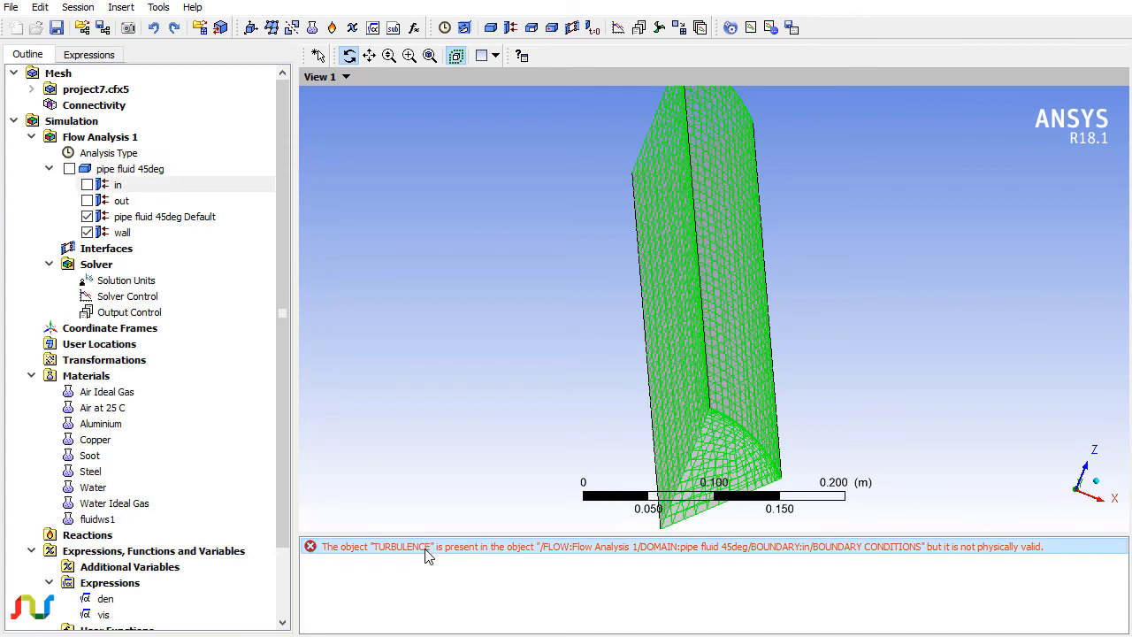
double_click(116, 184)
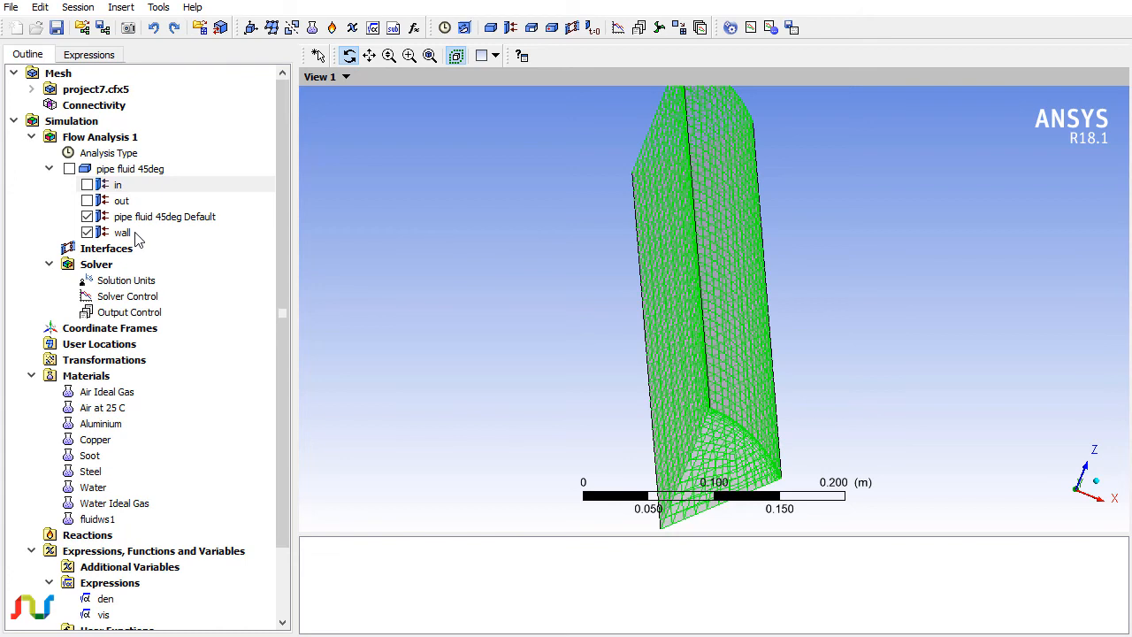
mouse_move(128, 250)
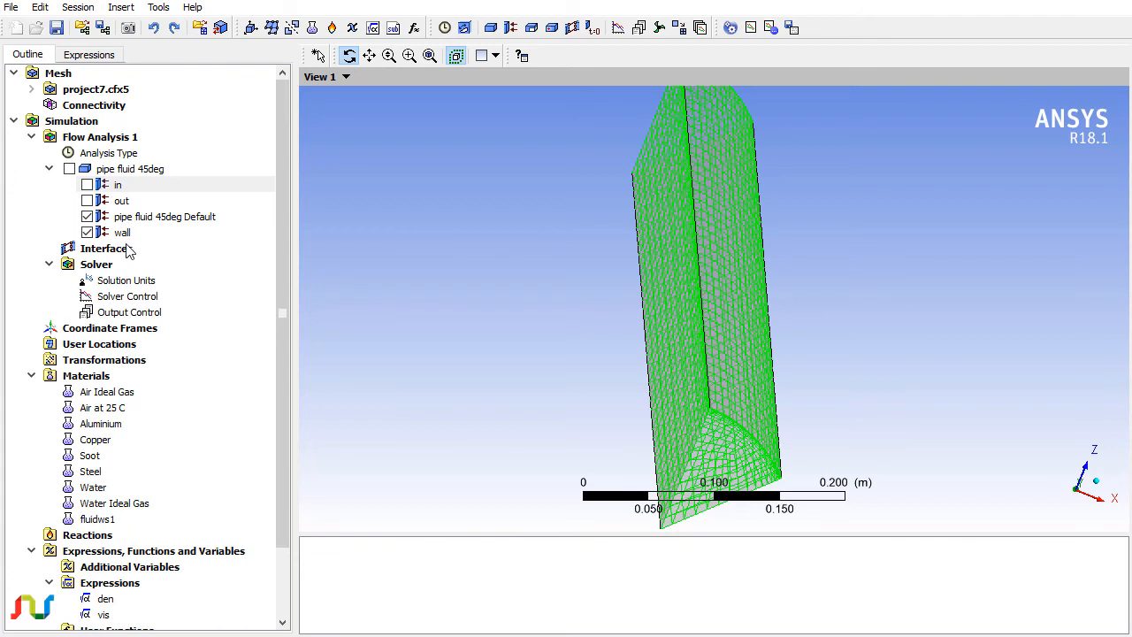
right_click(103, 248)
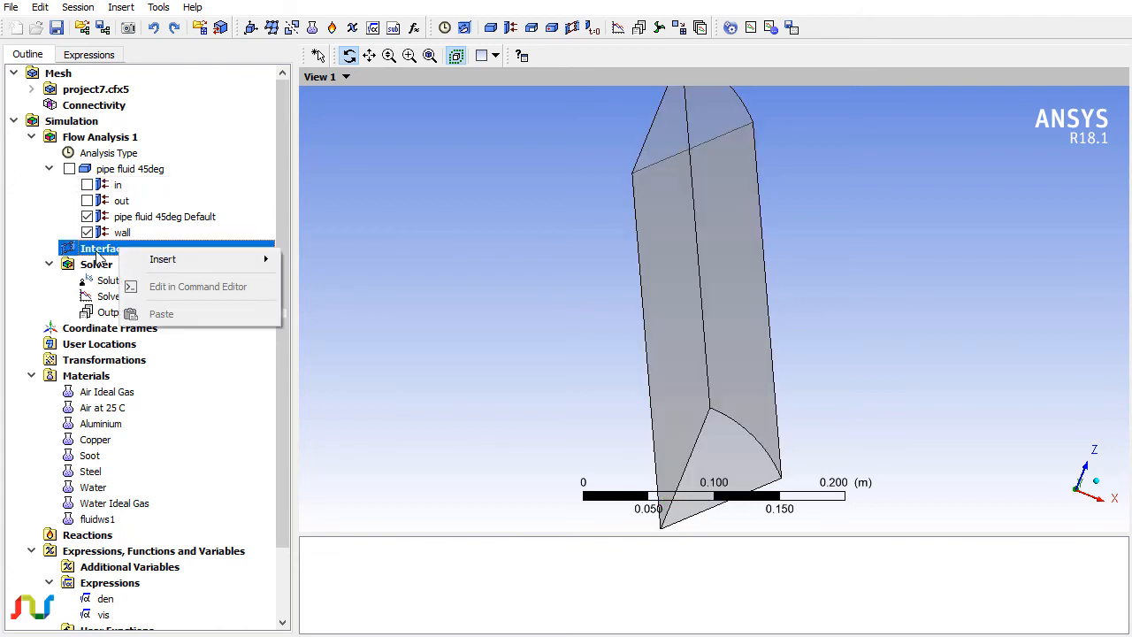
Insert a new domain interface named 'Periodic'.
click(163, 259)
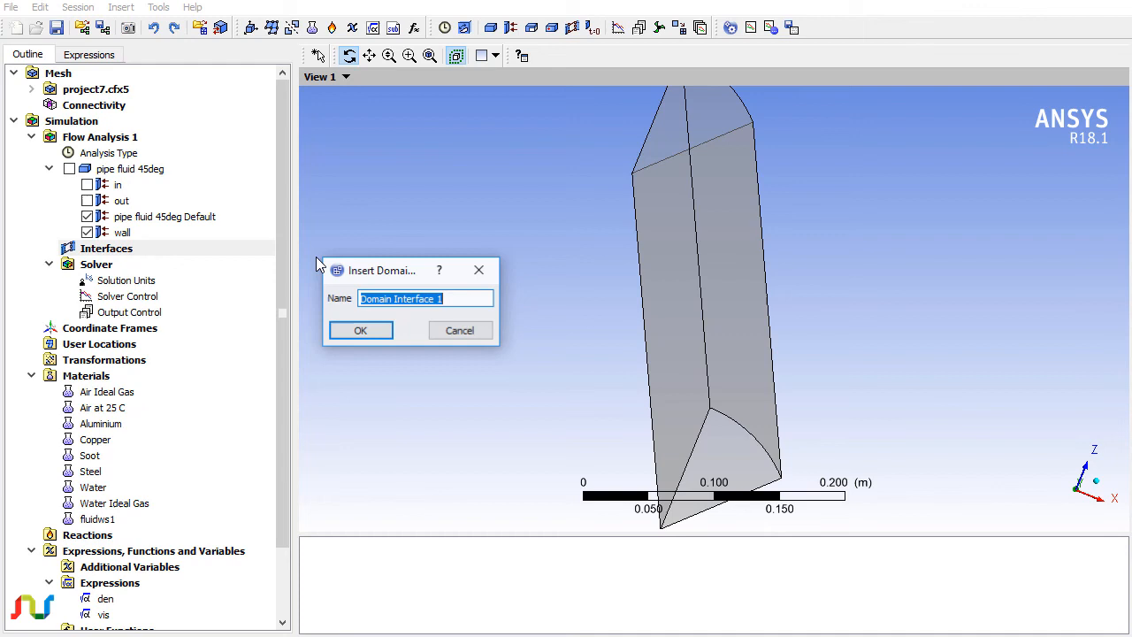
text(P)
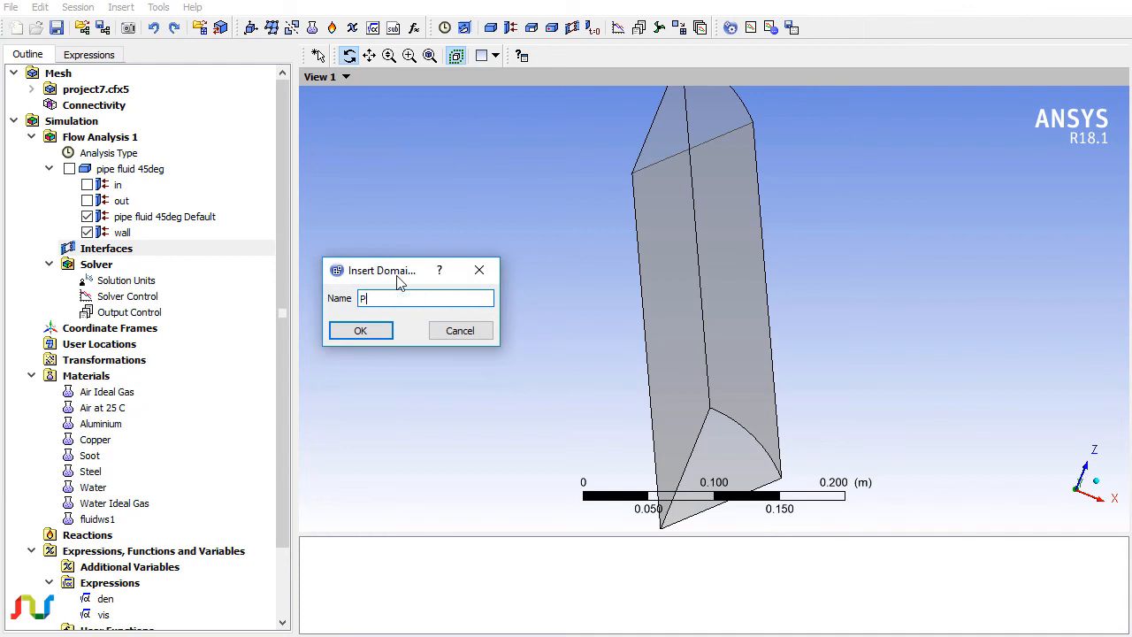
text(eriodic)
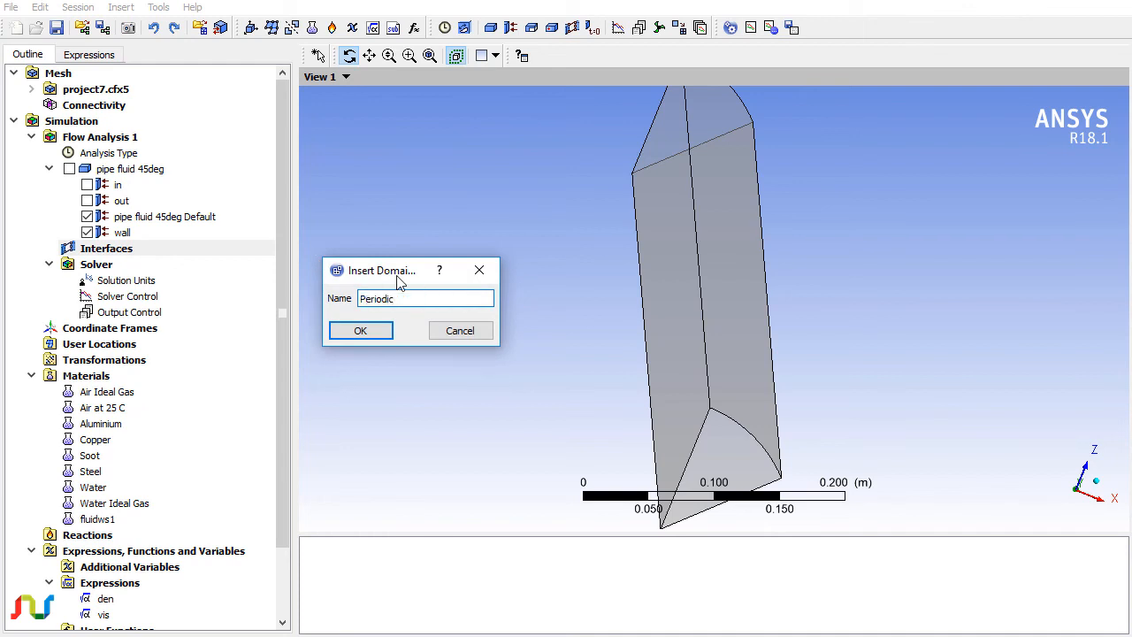
click(360, 330)
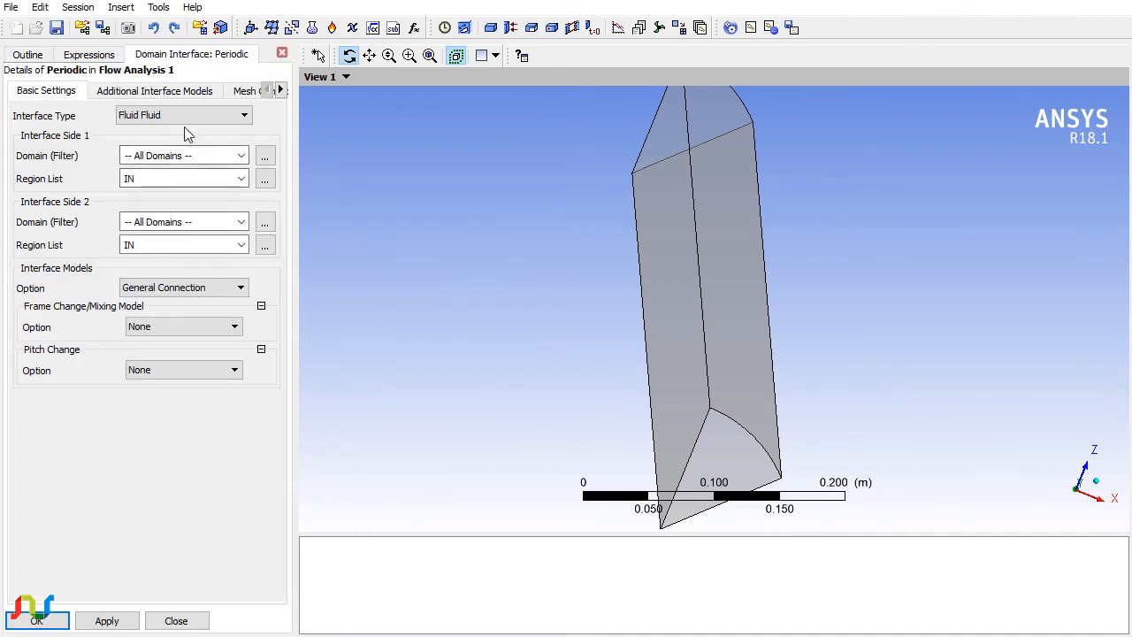
Assign PER1 as side 1 and PER2 as side 2, and set the interface model.
click(241, 177)
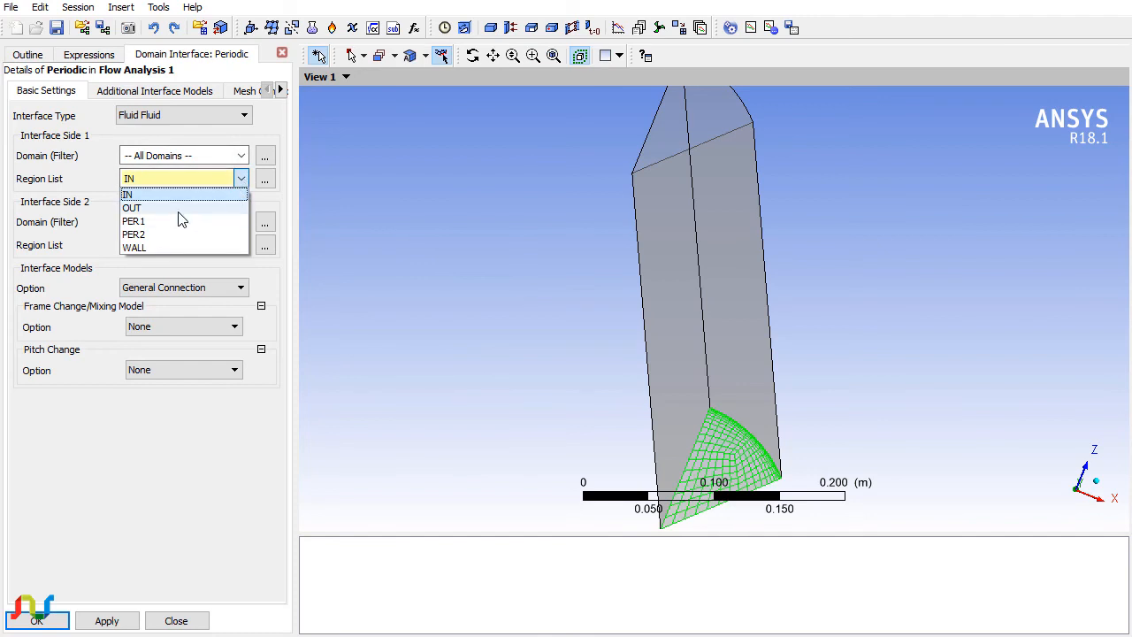
click(134, 220)
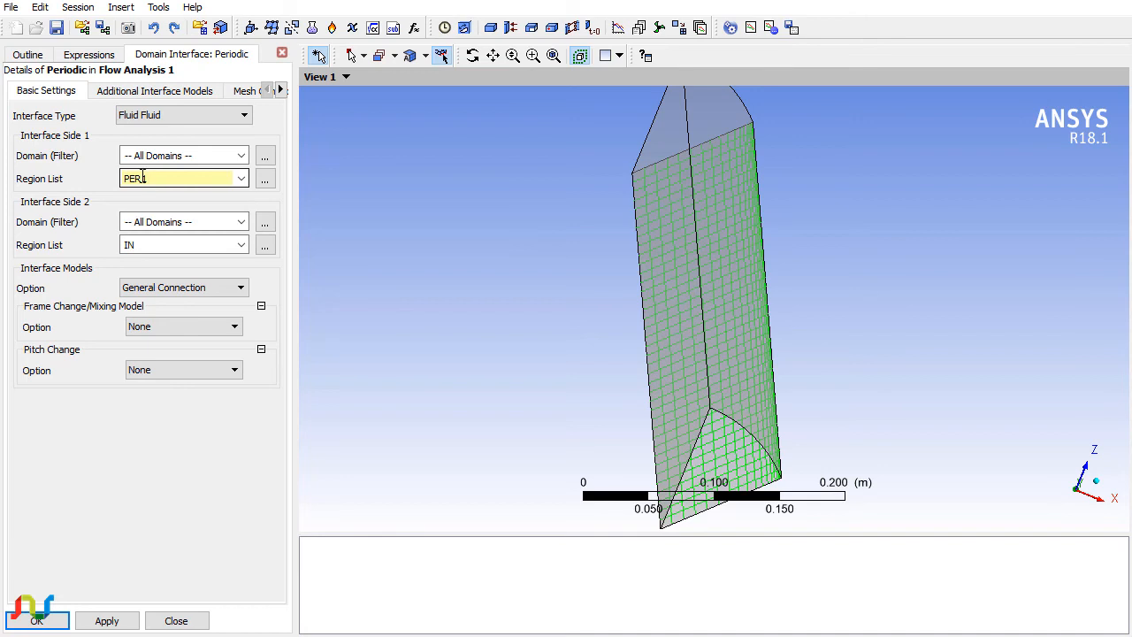
click(239, 244)
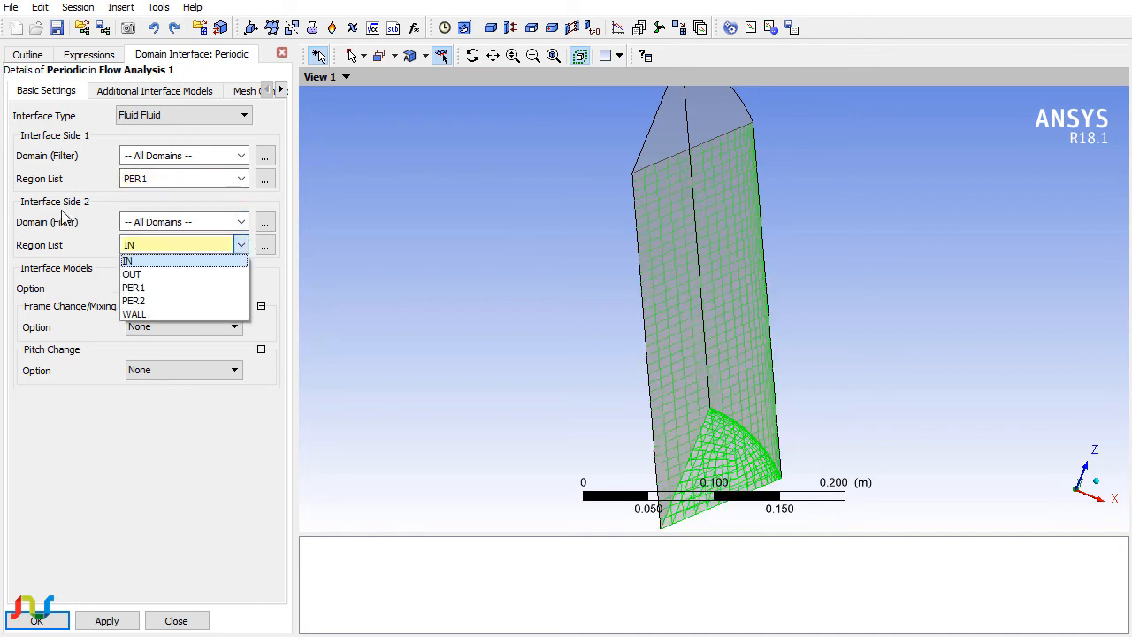
mouse_move(133, 300)
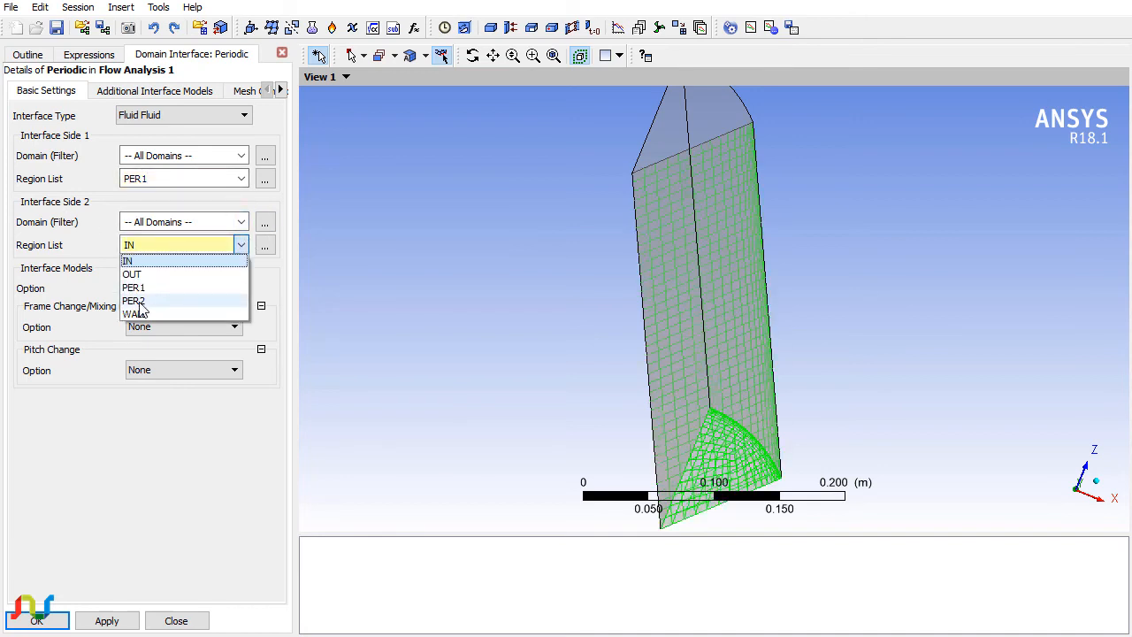
click(134, 300)
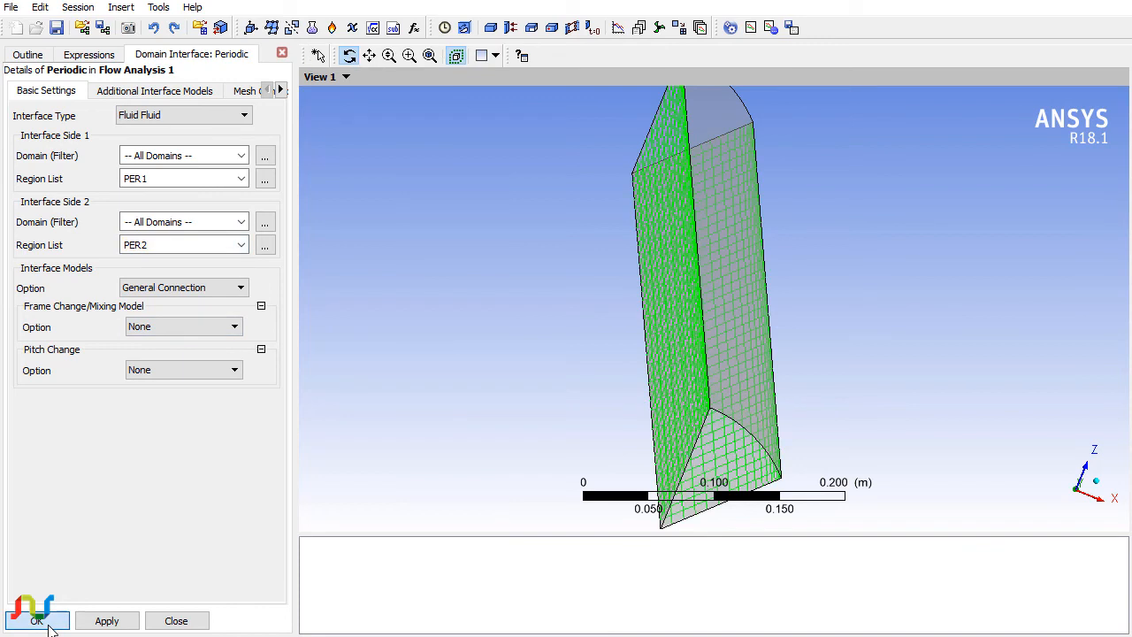
click(240, 287)
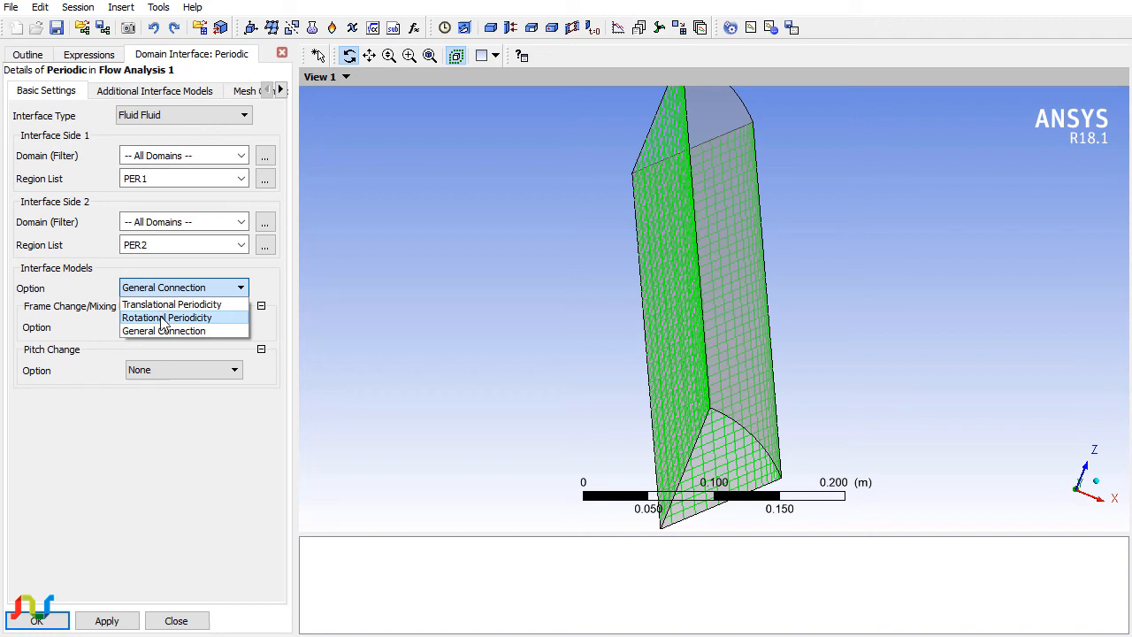
click(164, 330)
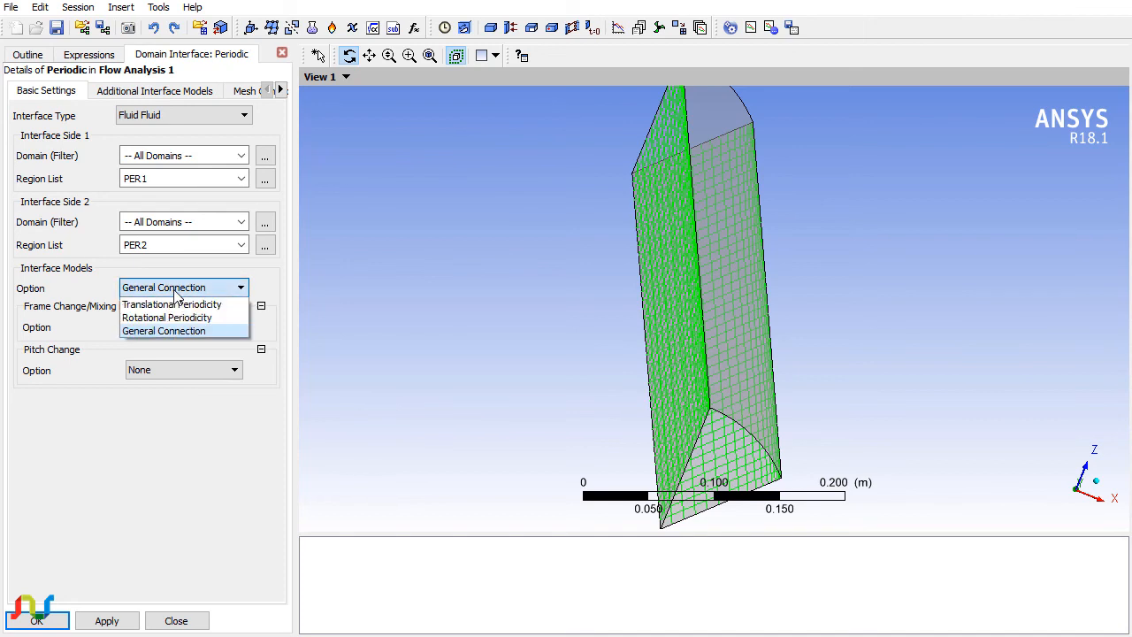
click(167, 316)
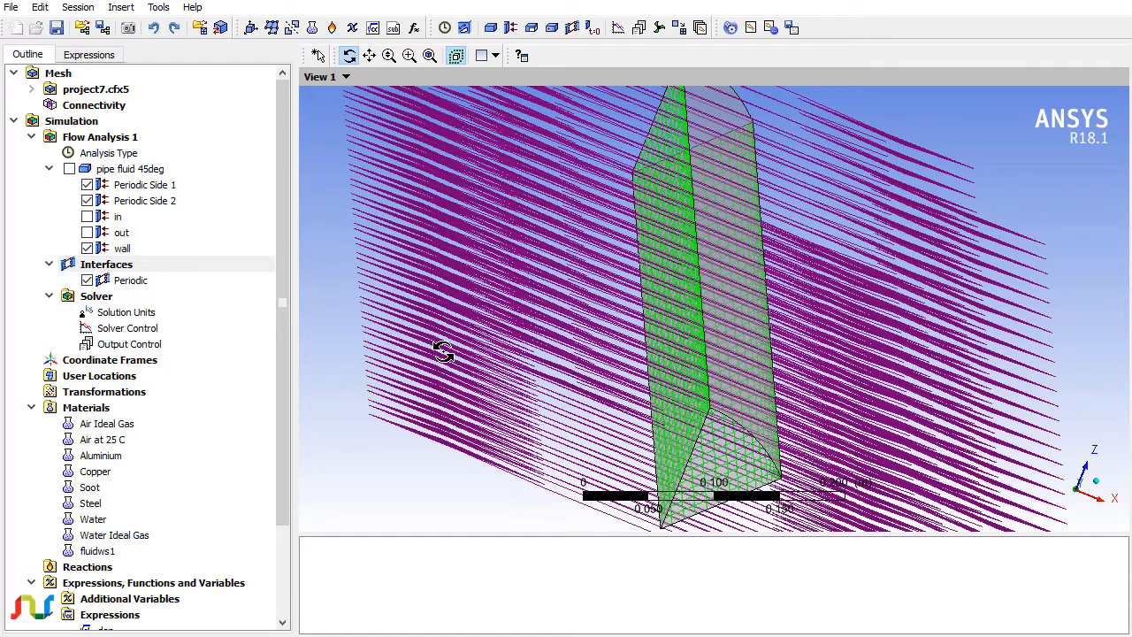
Set the Periodic interface to rotational periodicity about the Global Y axis.
drag(442, 350, 530, 361)
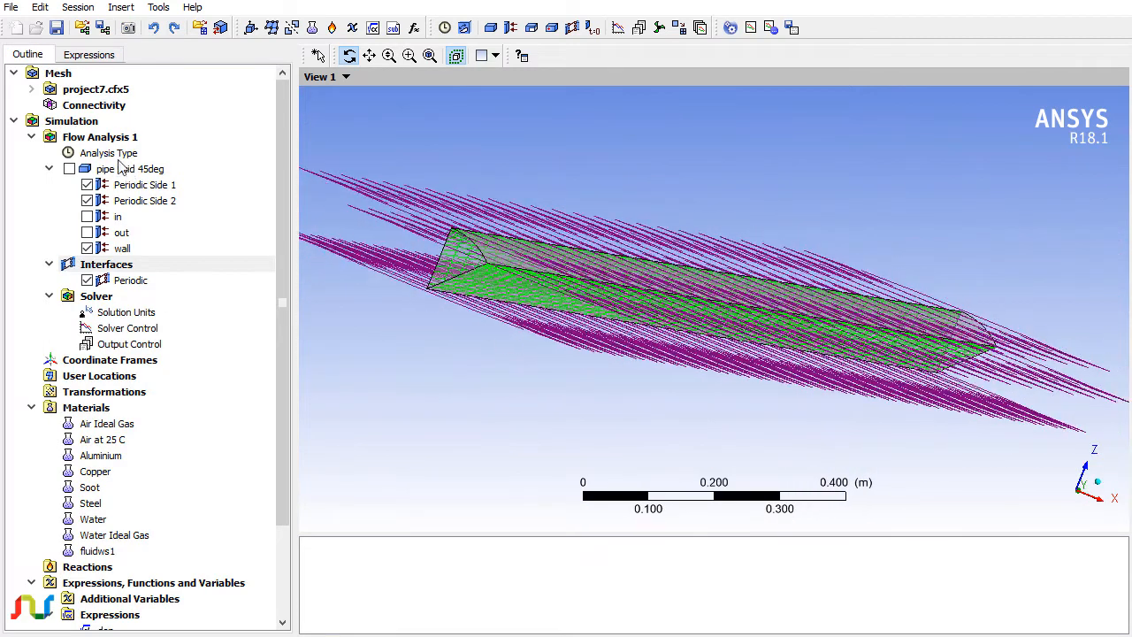
double_click(129, 168)
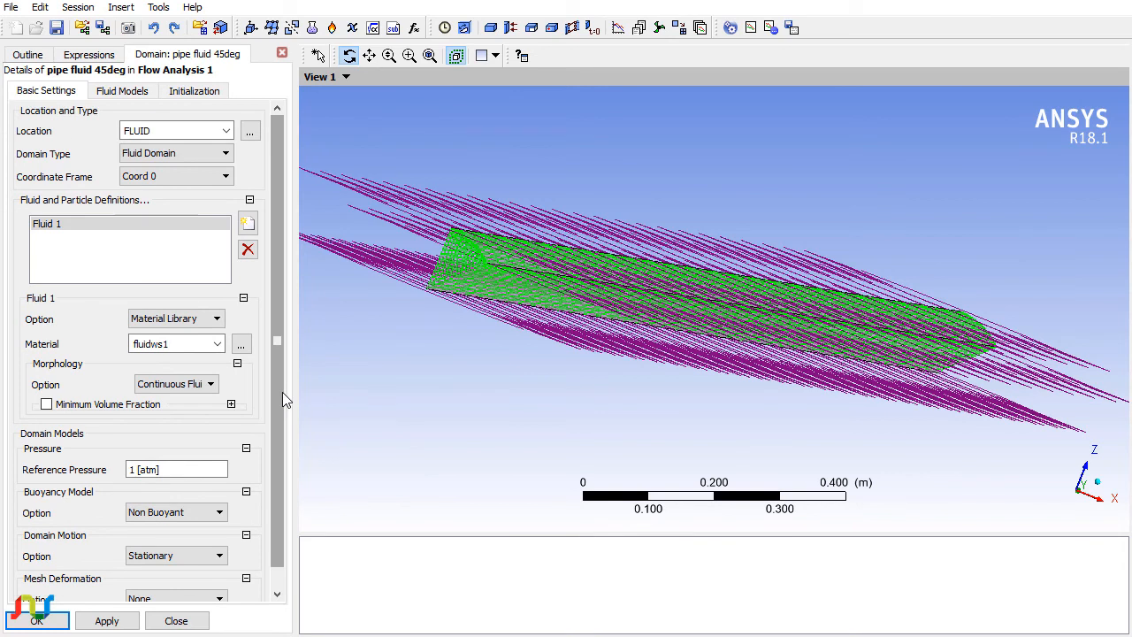
click(122, 90)
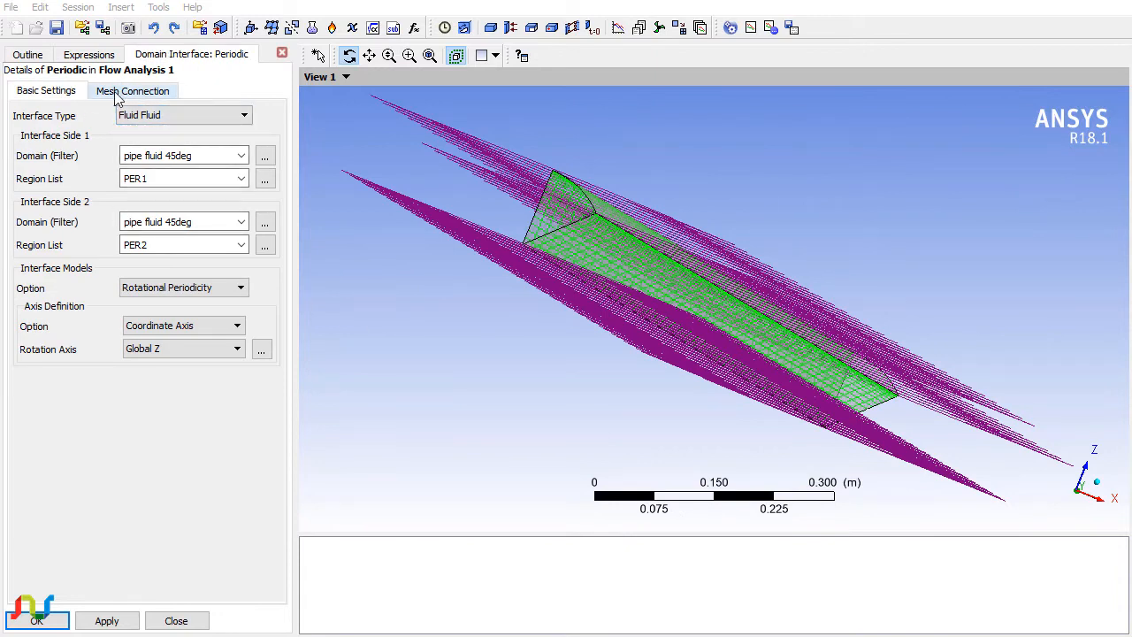
click(183, 348)
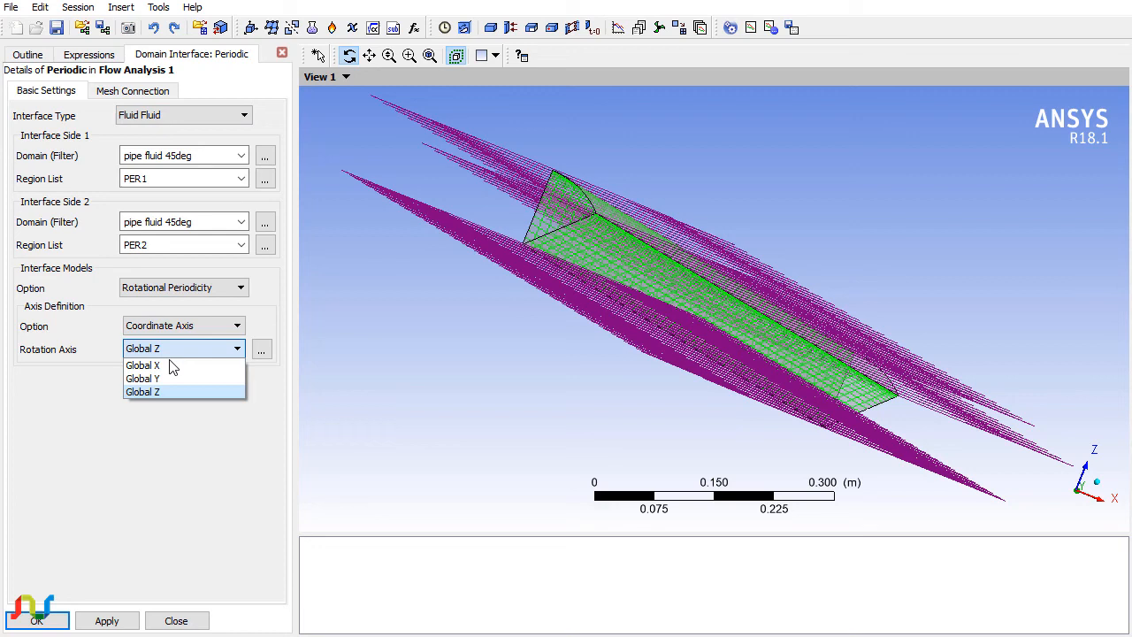
click(142, 378)
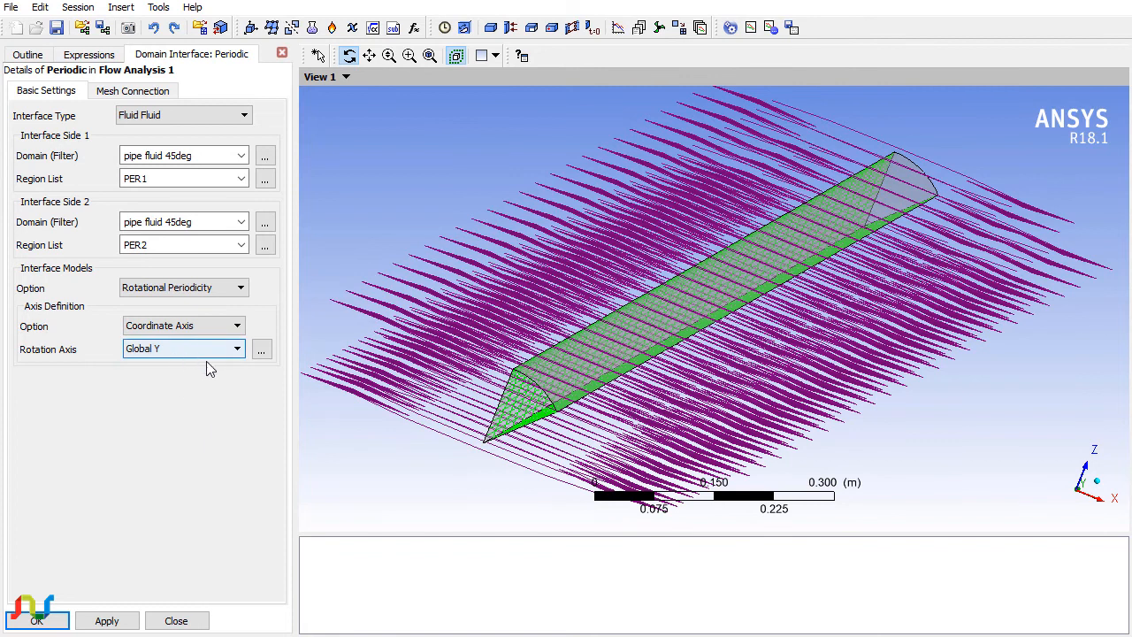
click(106, 620)
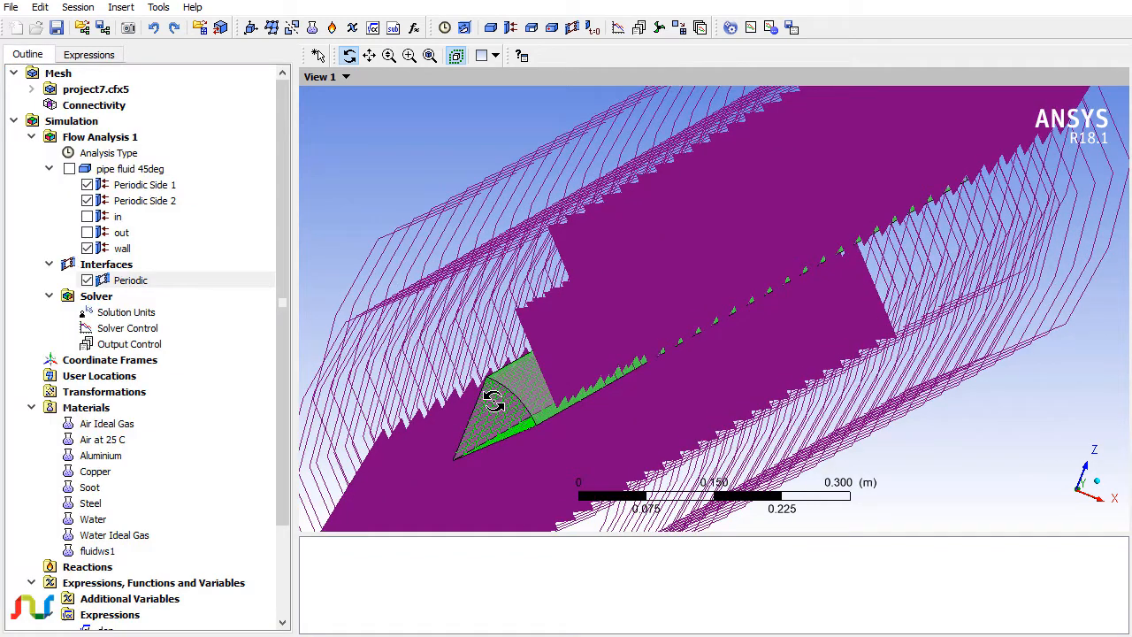
Hide Periodic Side 1, Side 2 and Periodic, and show the in and out boundaries.
drag(495, 398, 516, 372)
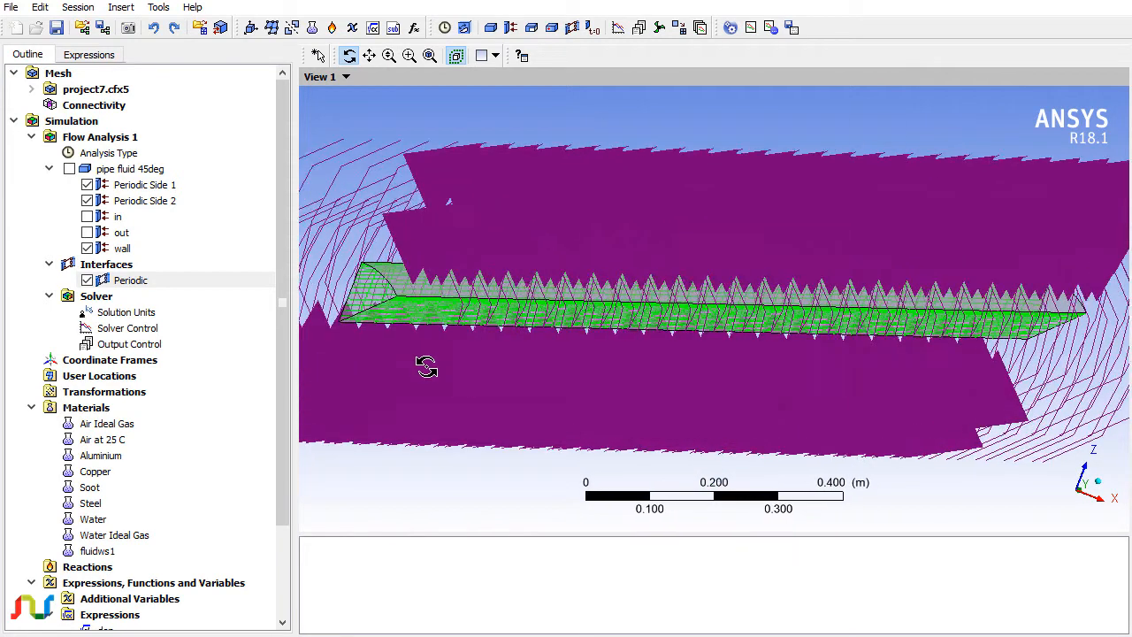
click(144, 184)
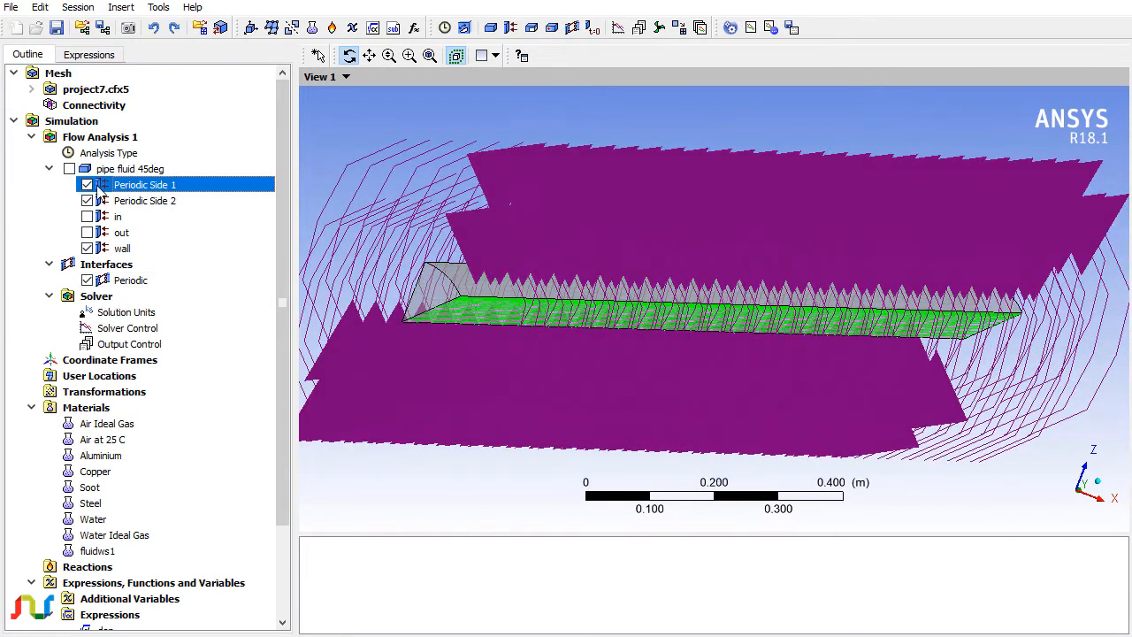
click(69, 169)
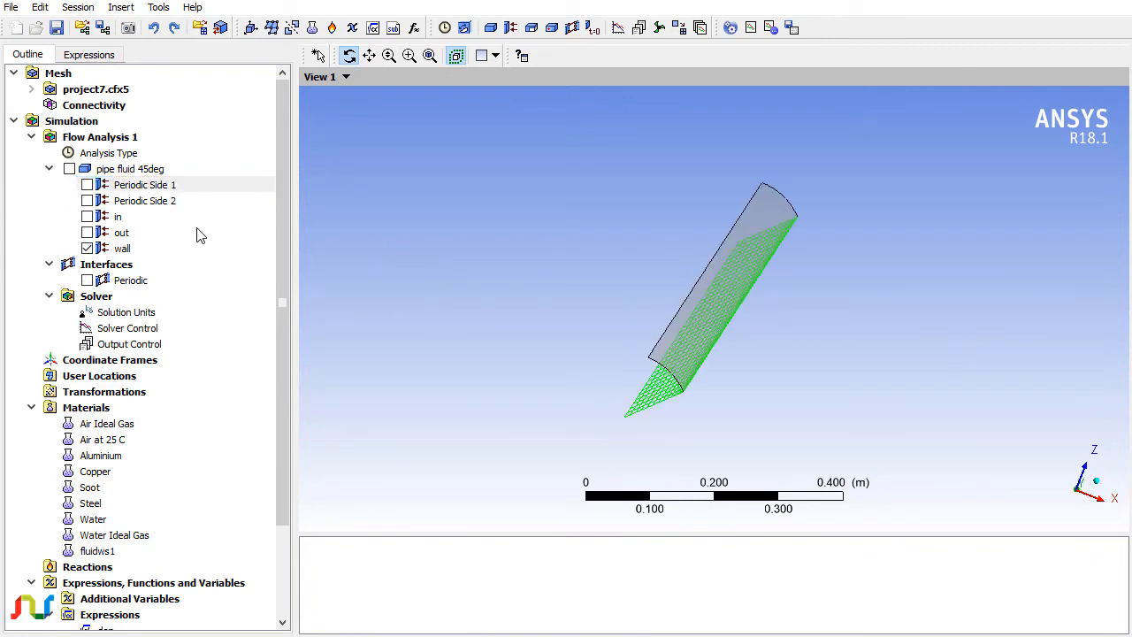
click(117, 217)
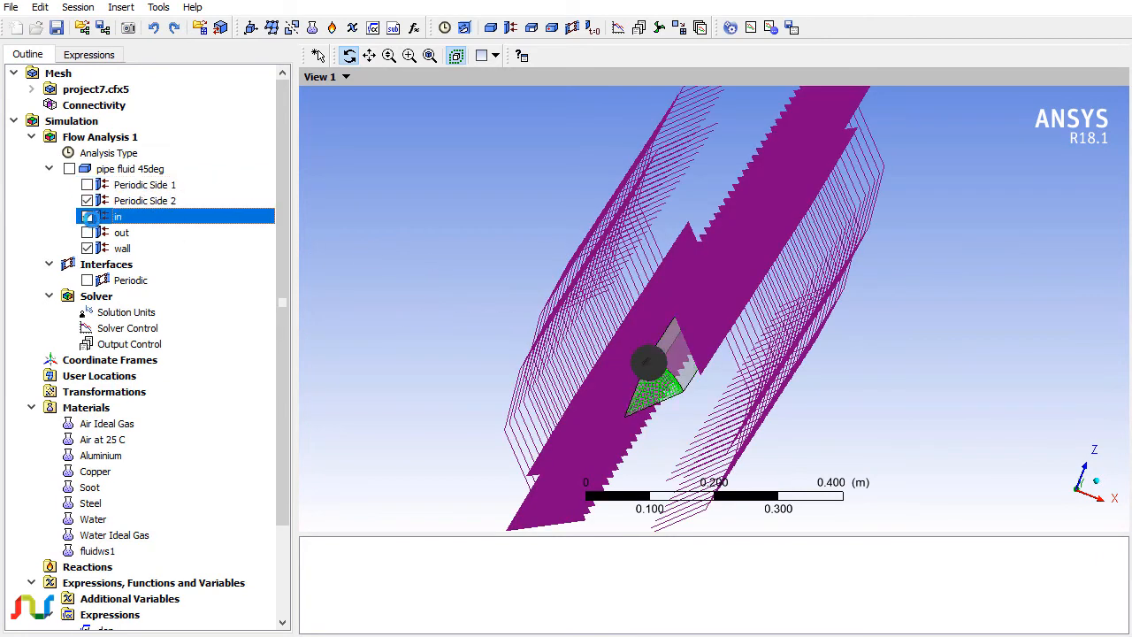
click(120, 231)
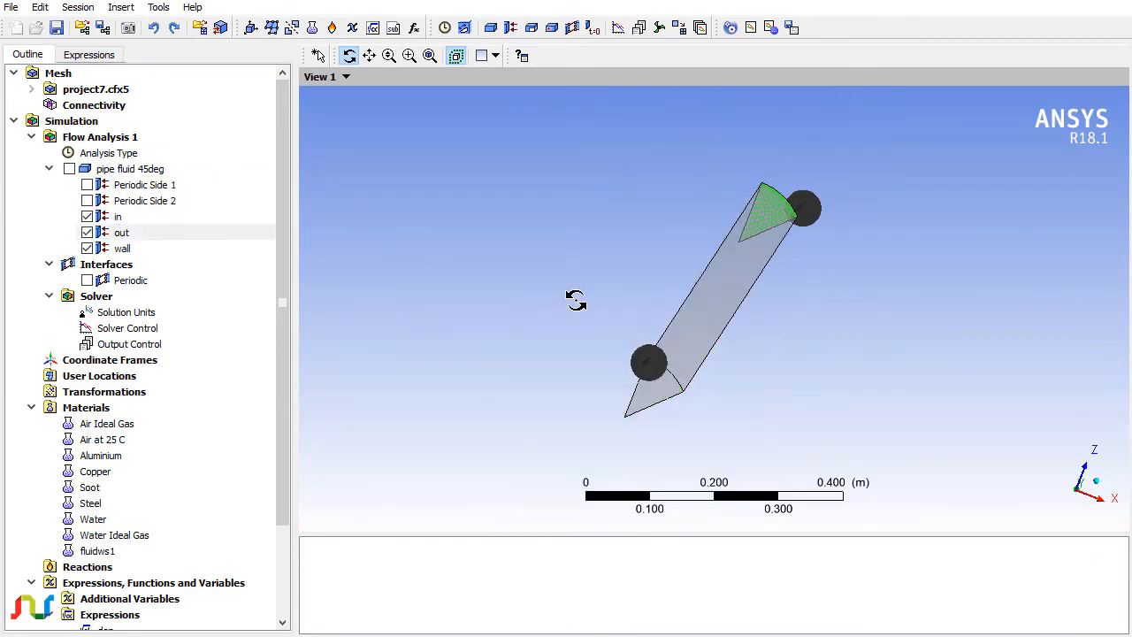
drag(575, 299, 800, 372)
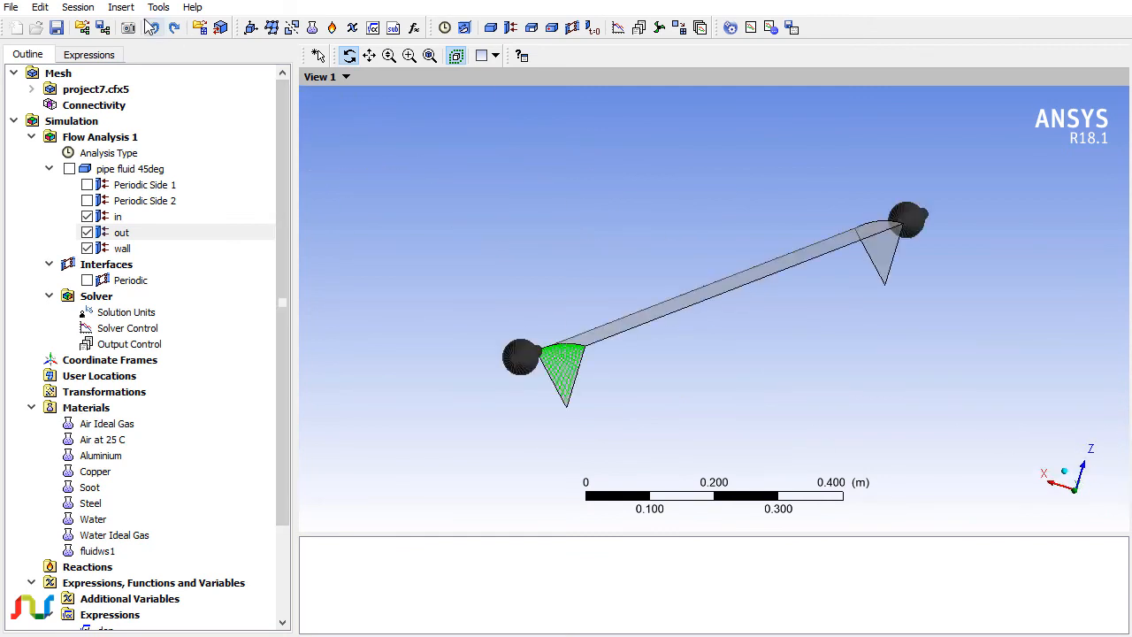
Run the sector case in the Solver Manager through Tools > Solve > Start Solver.
click(158, 7)
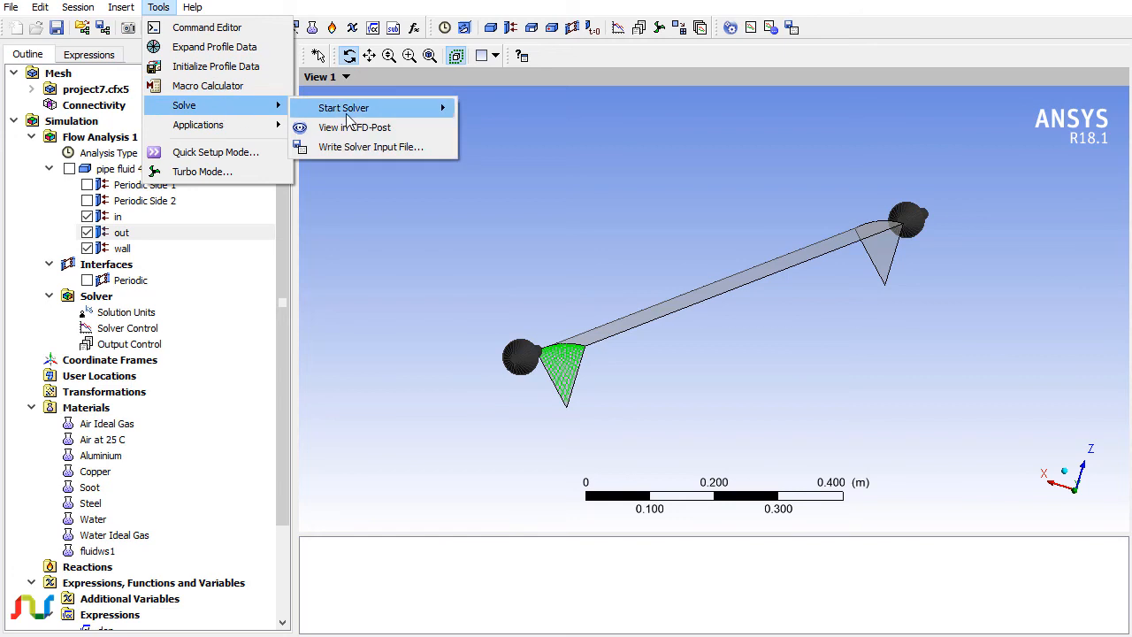
click(343, 107)
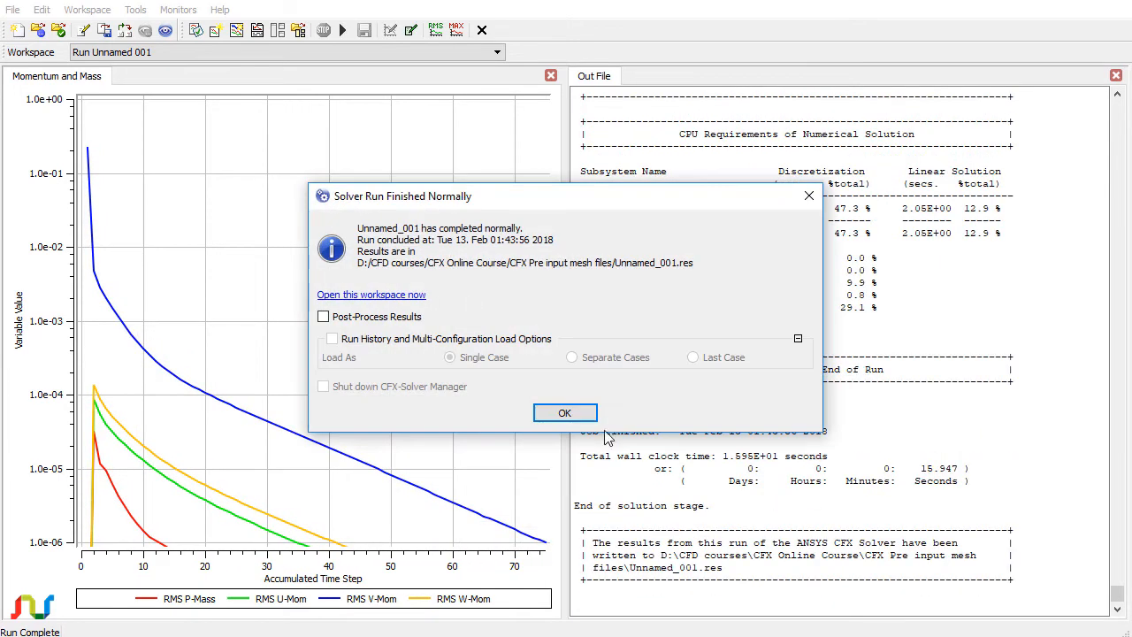
Open the Unnamed_001 results in CFD-Post via Post-Process Results.
click(323, 317)
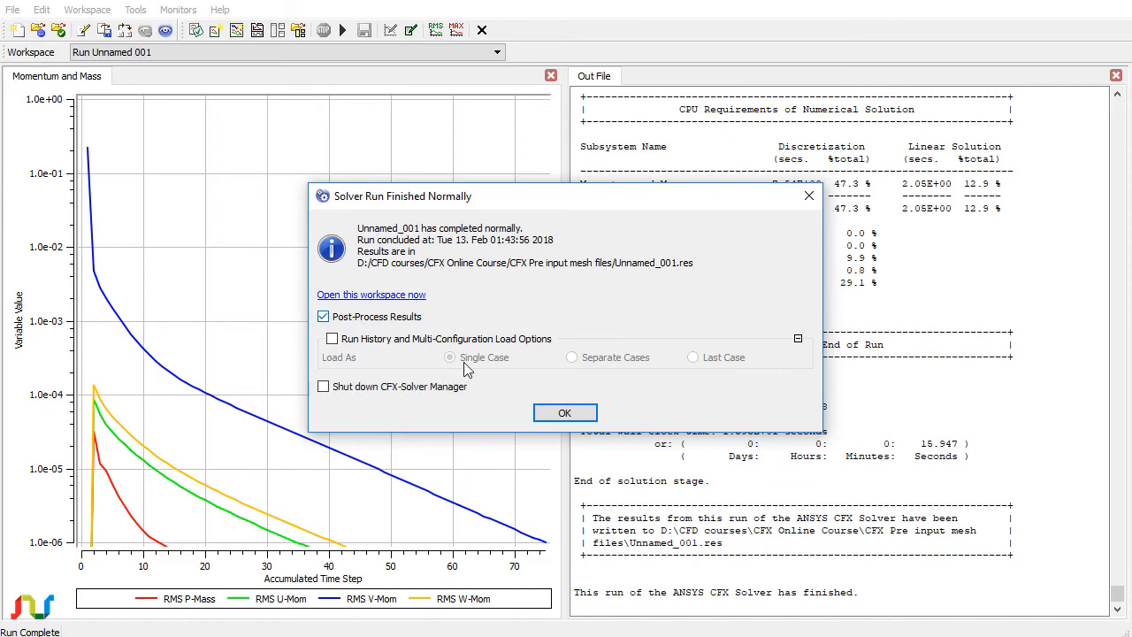
click(564, 412)
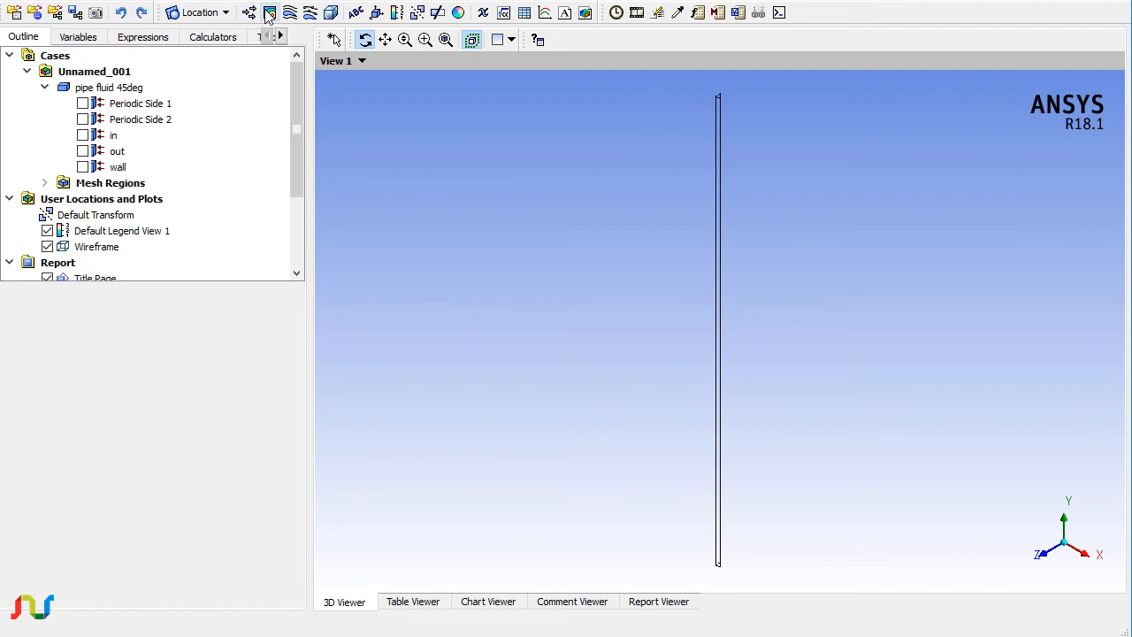
Add Contour 1 on the wall showing Pressure with a local range (about 0–13.6 Pa).
click(270, 11)
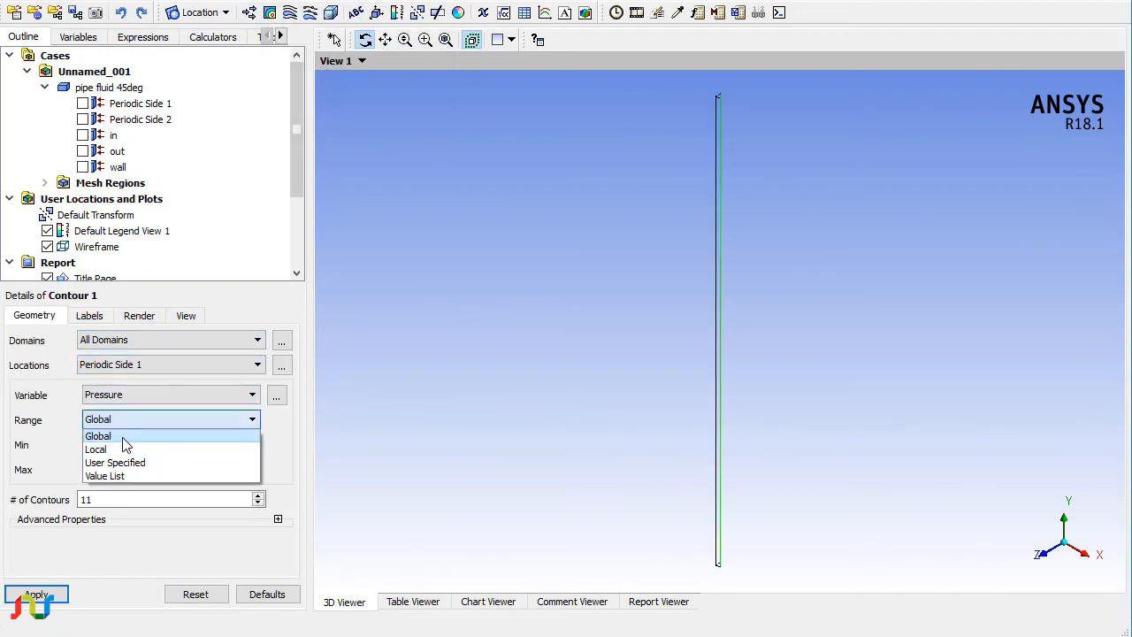
click(257, 364)
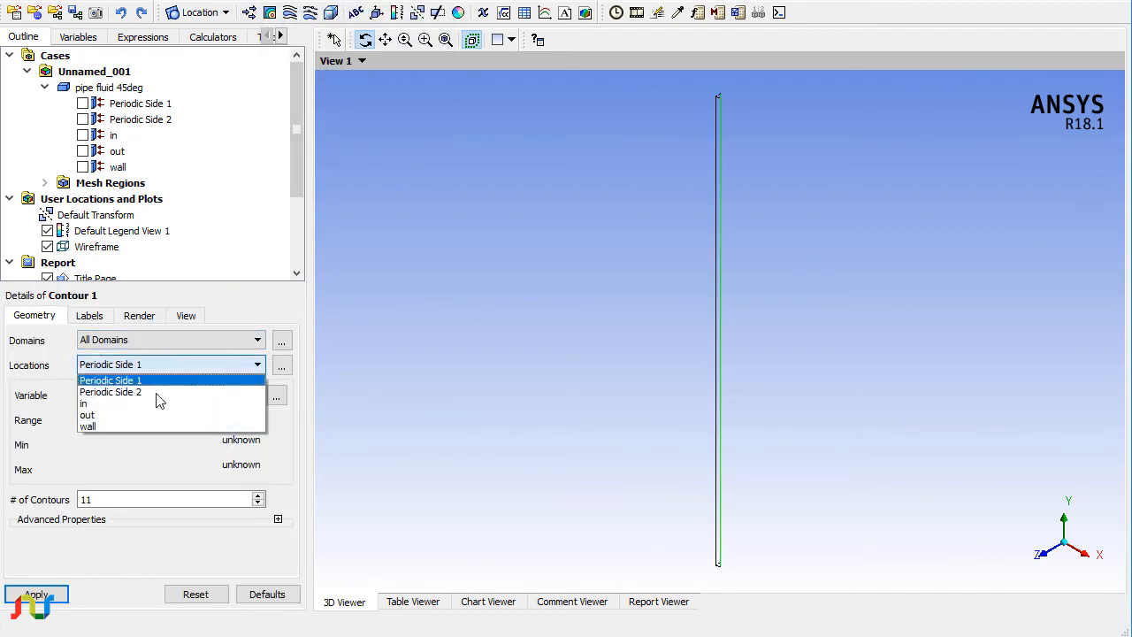
click(87, 425)
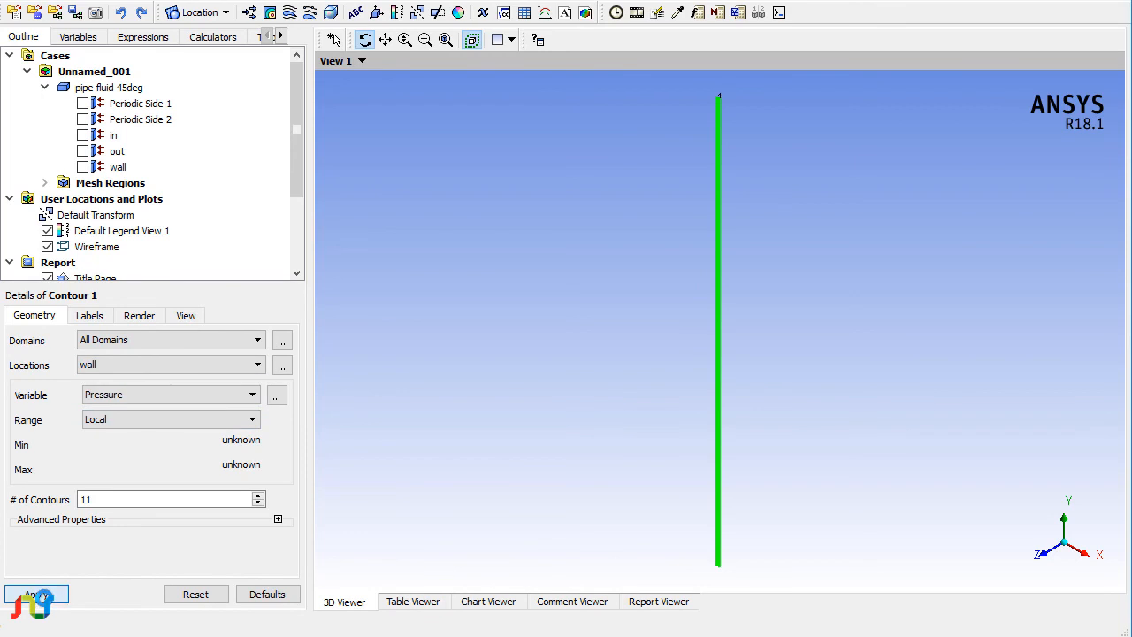
click(35, 594)
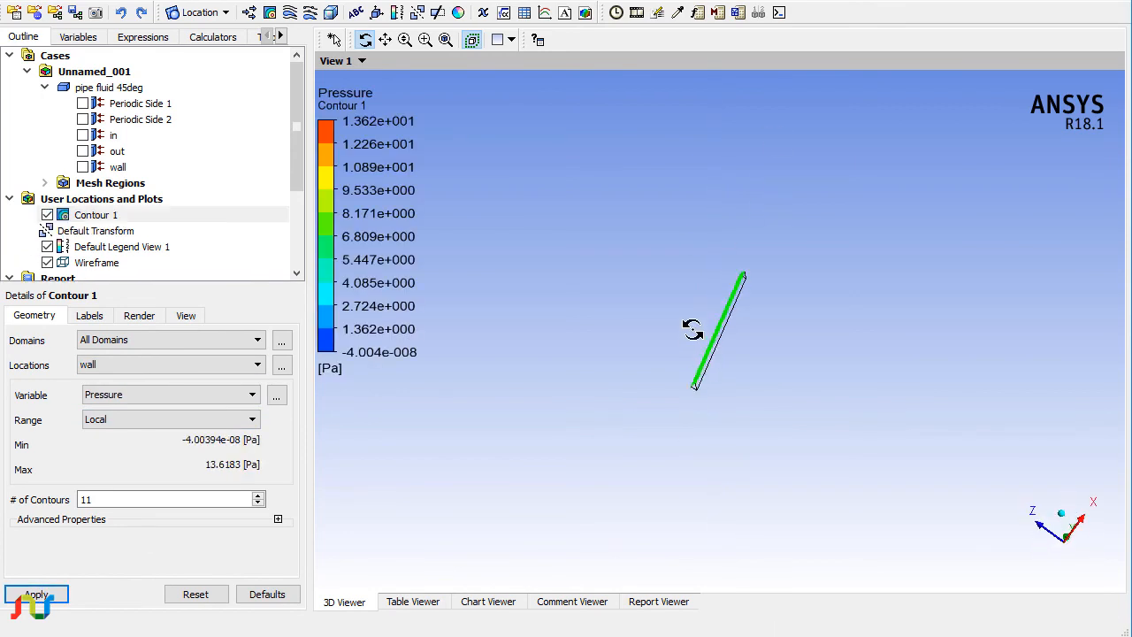
drag(717, 331, 716, 345)
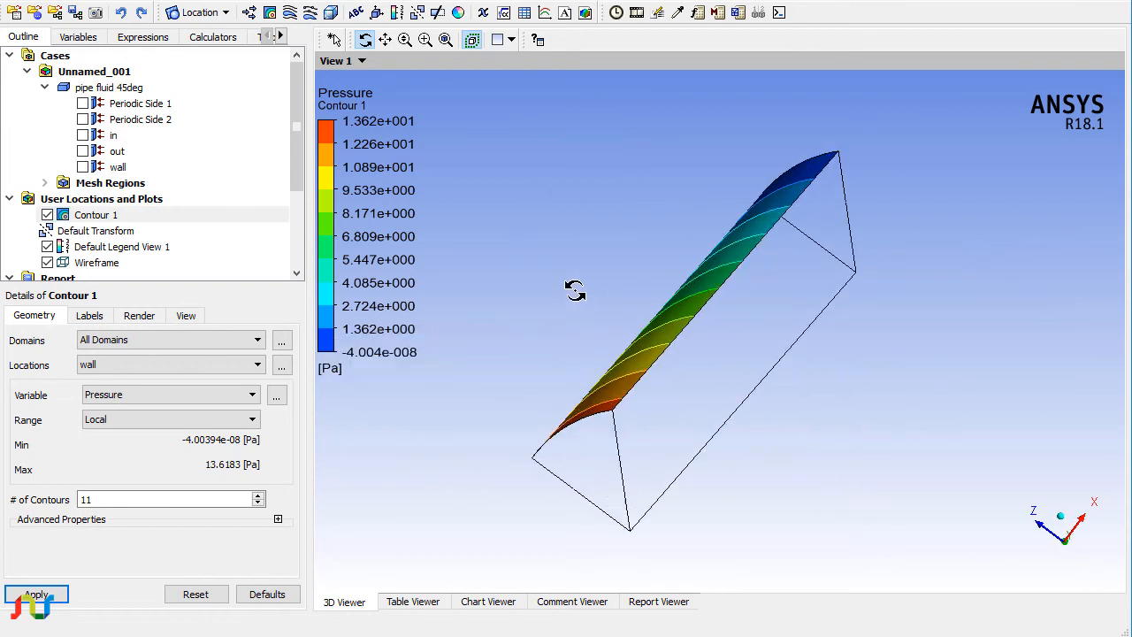
mouse_move(579, 236)
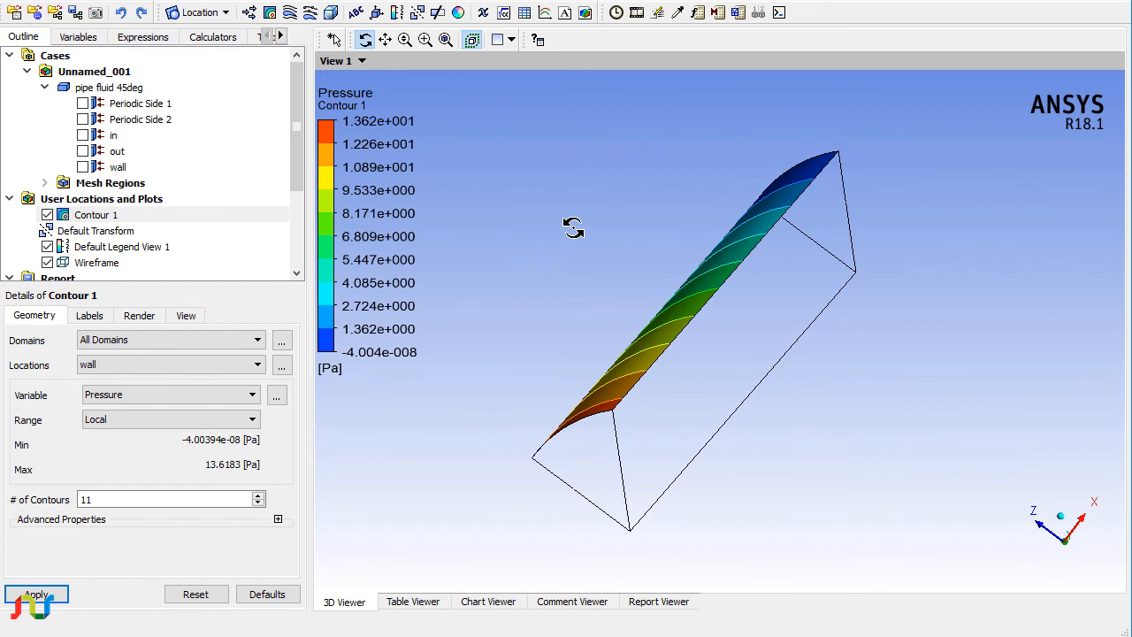
mouse_move(506, 198)
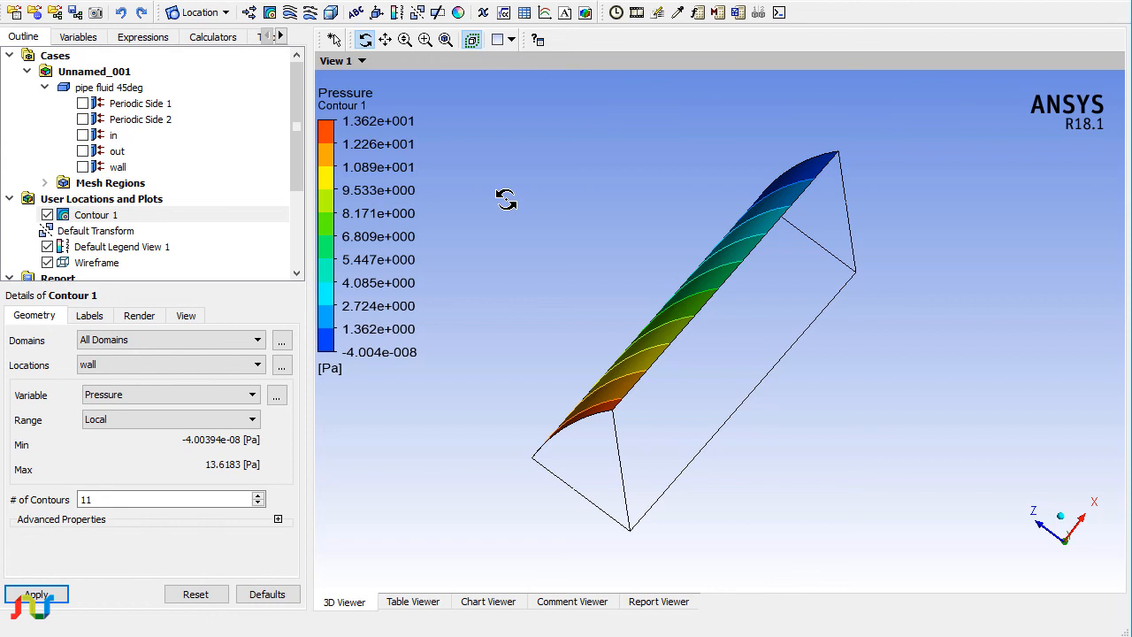
mouse_move(316, 68)
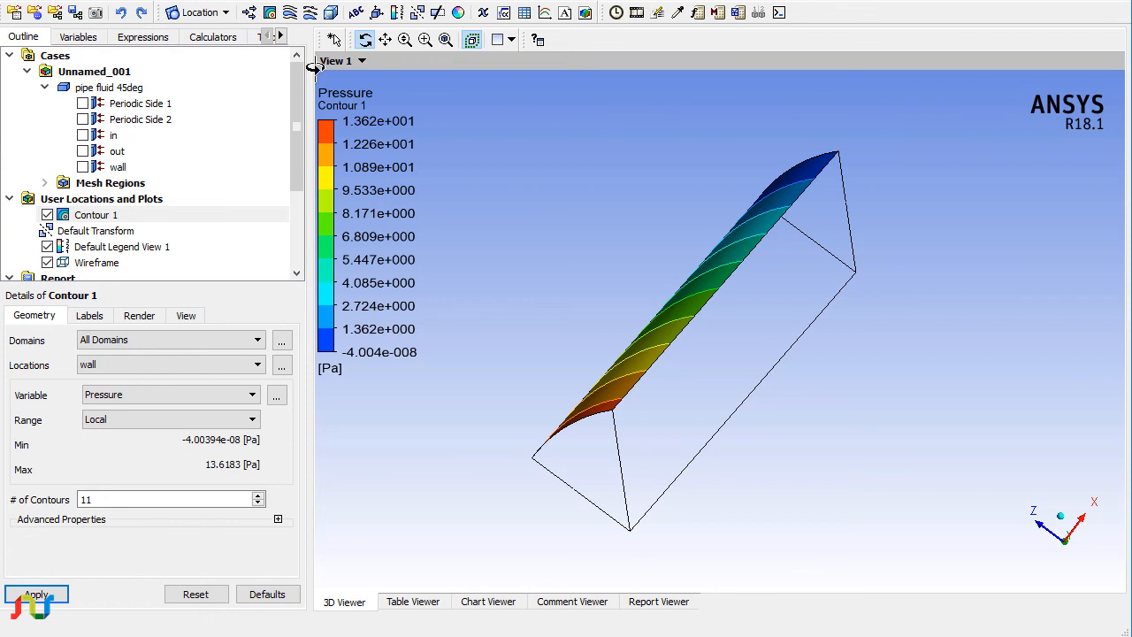
mouse_move(439, 12)
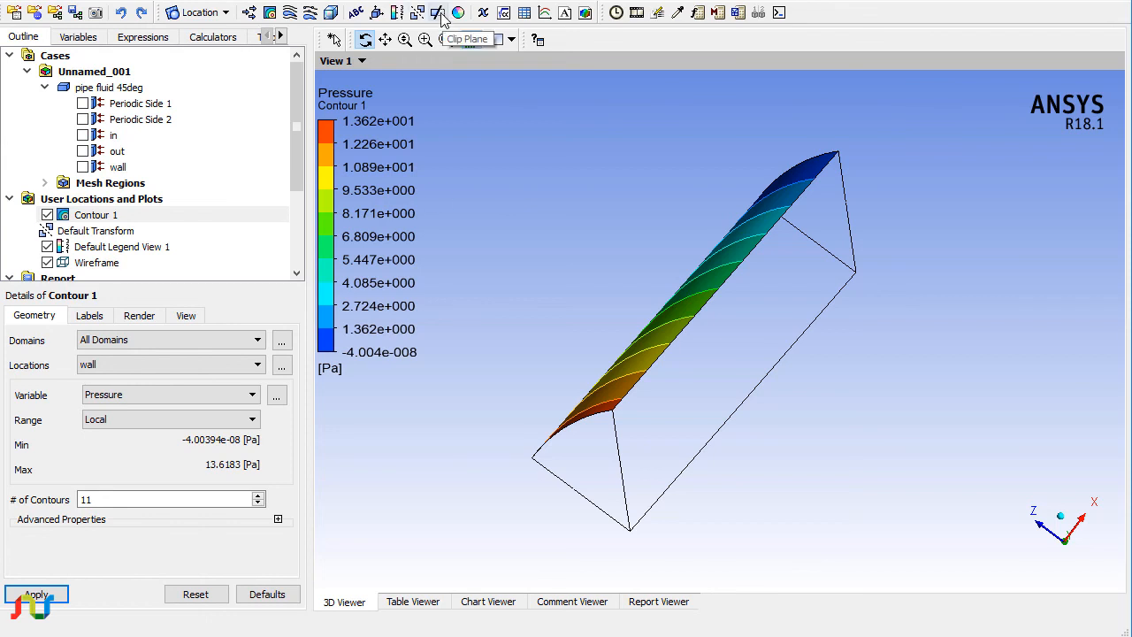
mouse_move(423, 11)
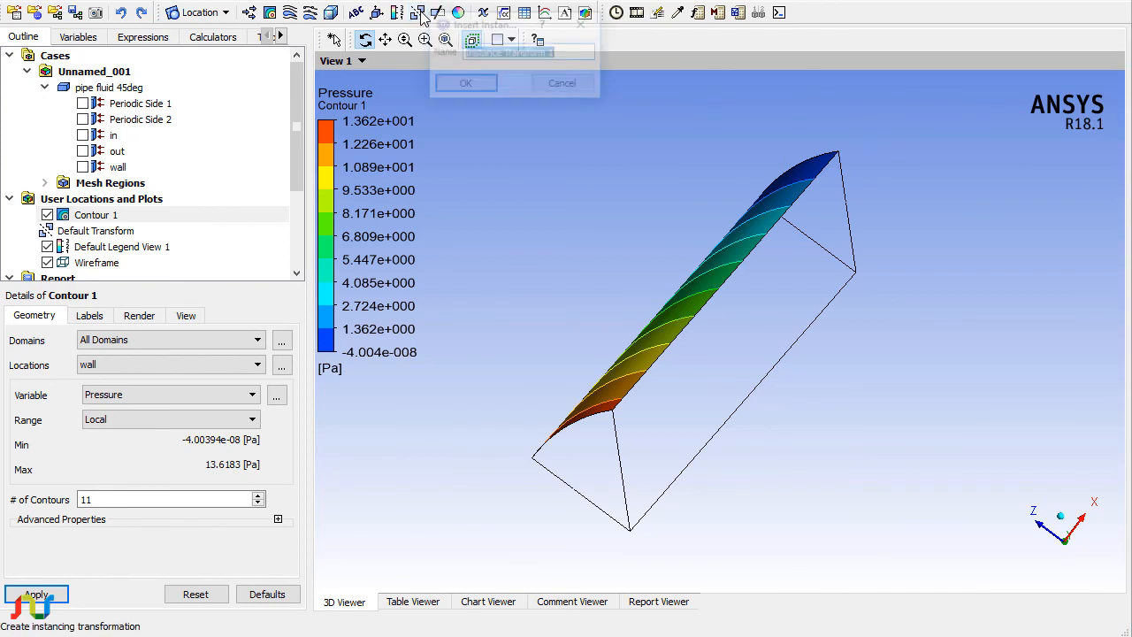
Create Instance Transform 1 with 8 graphical instances about the Y axis, not taken from the domain.
click(466, 82)
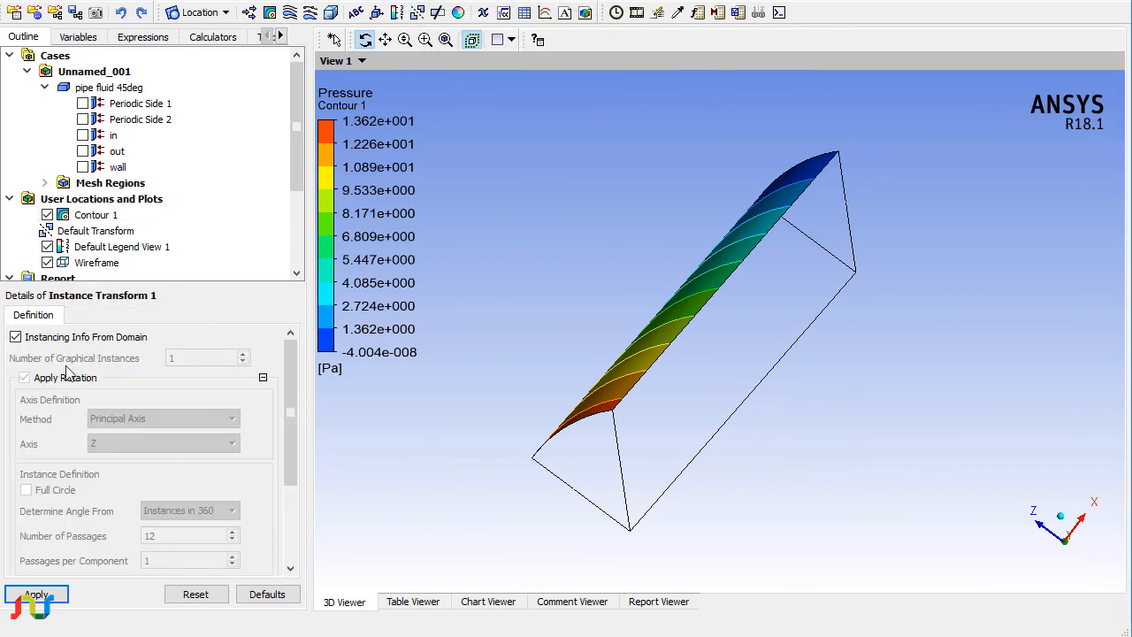
click(15, 337)
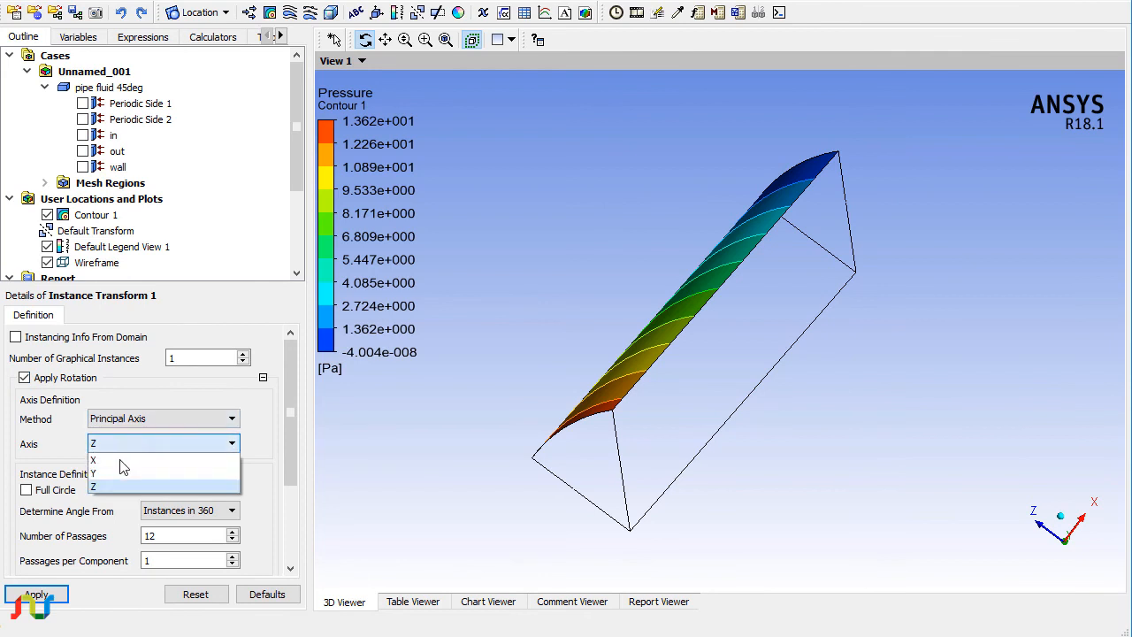
click(93, 473)
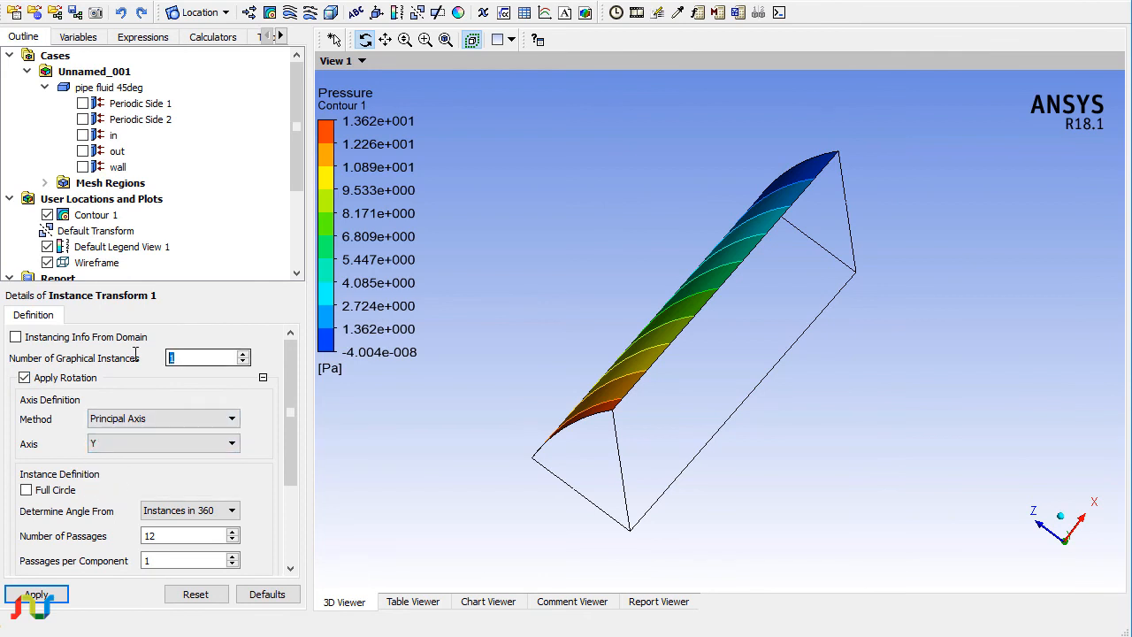
text(8)
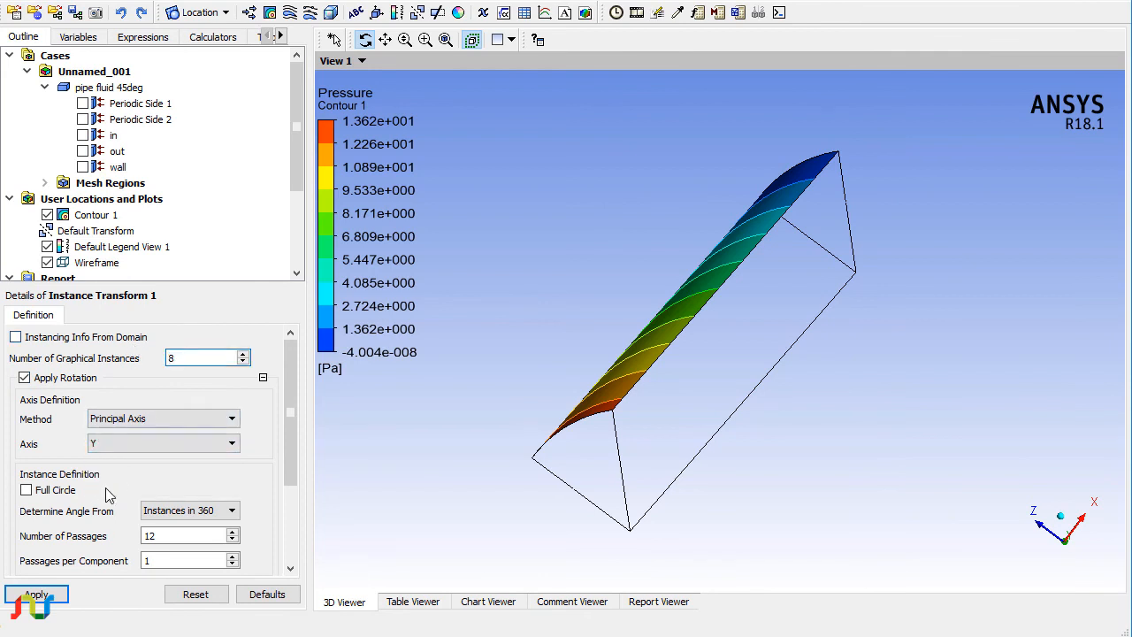
click(35, 594)
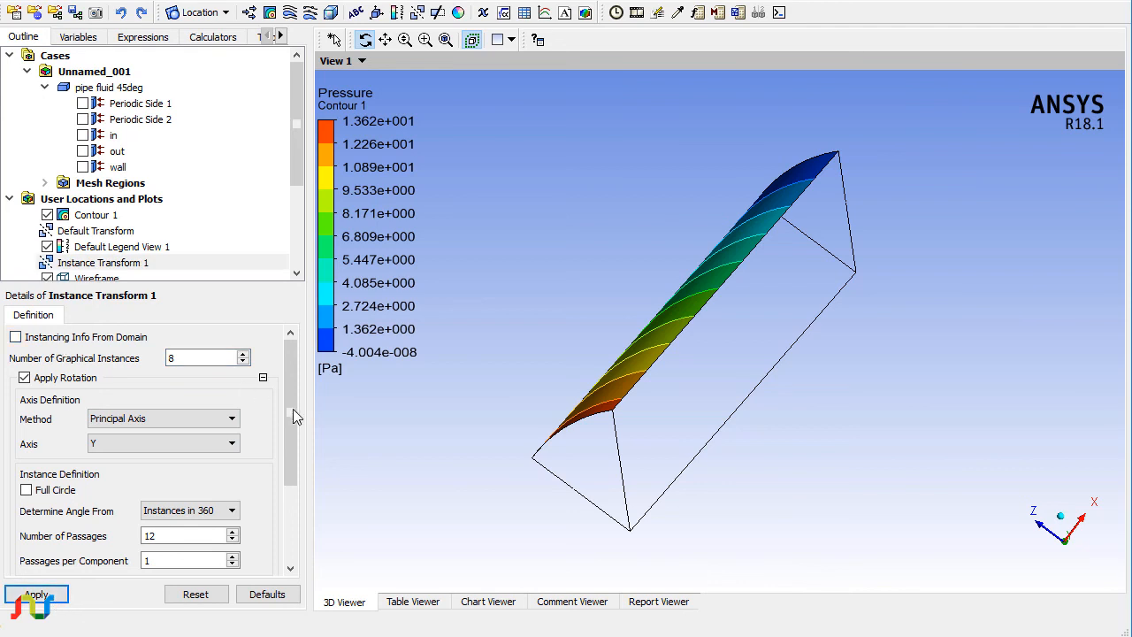
scroll(down, 3)
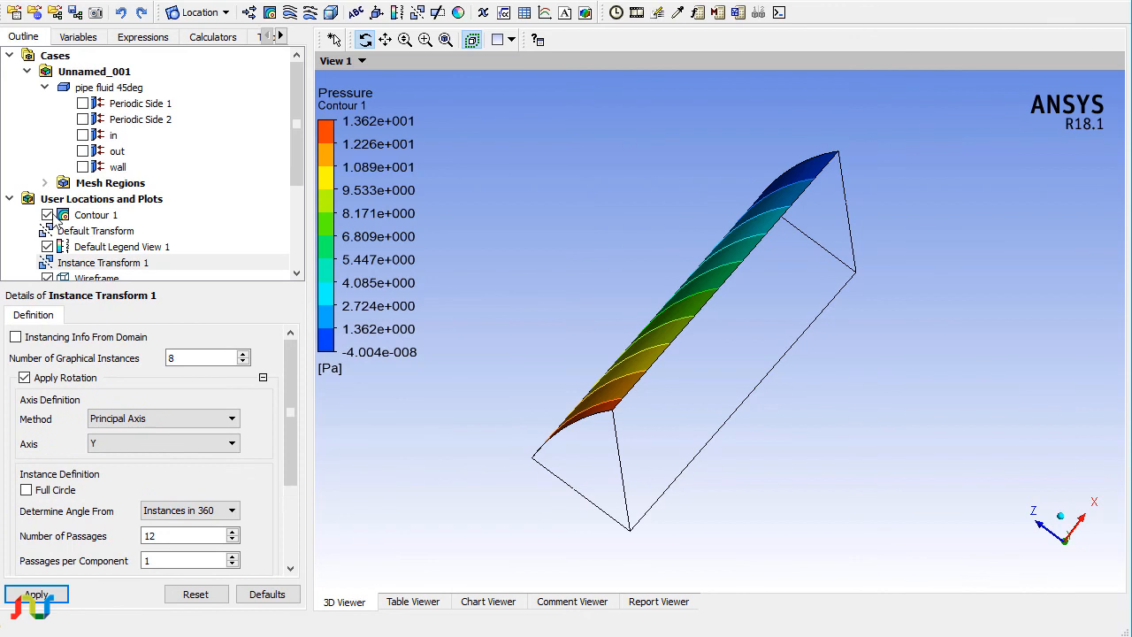
click(95, 215)
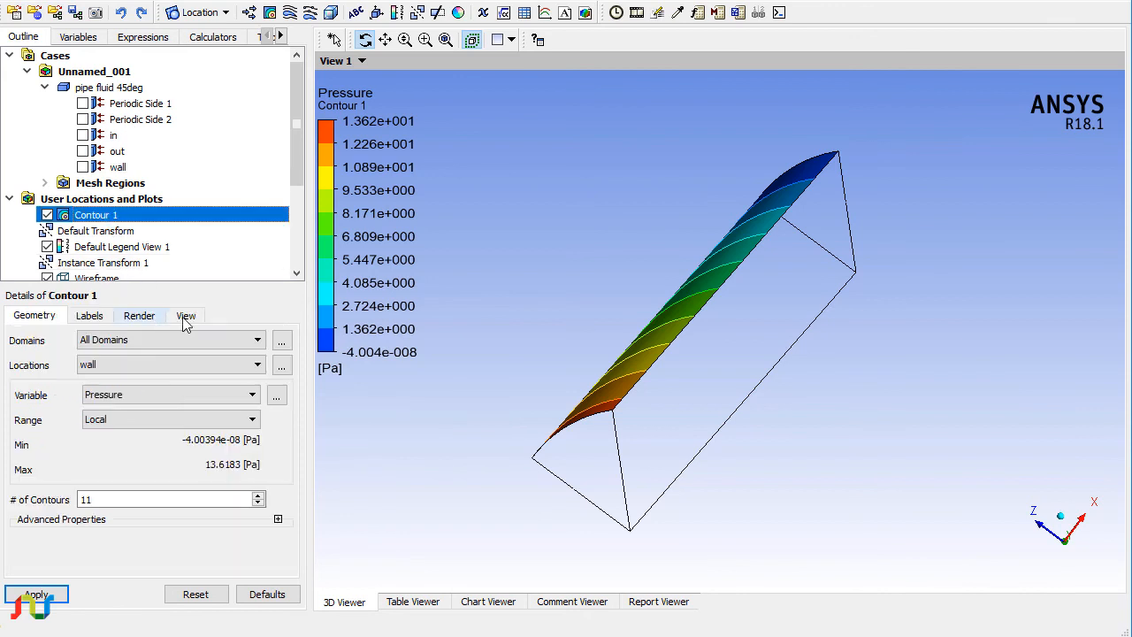
Apply Instance Transform 1 to Contour 1, repeating the wall sector into a partial pipe.
click(186, 315)
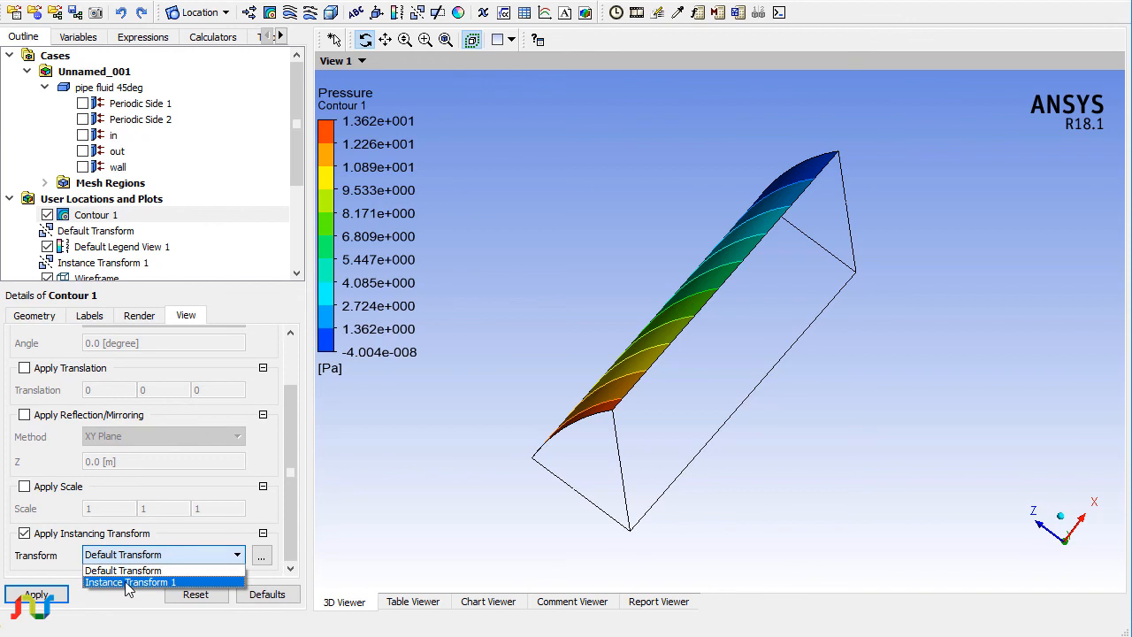
click(129, 582)
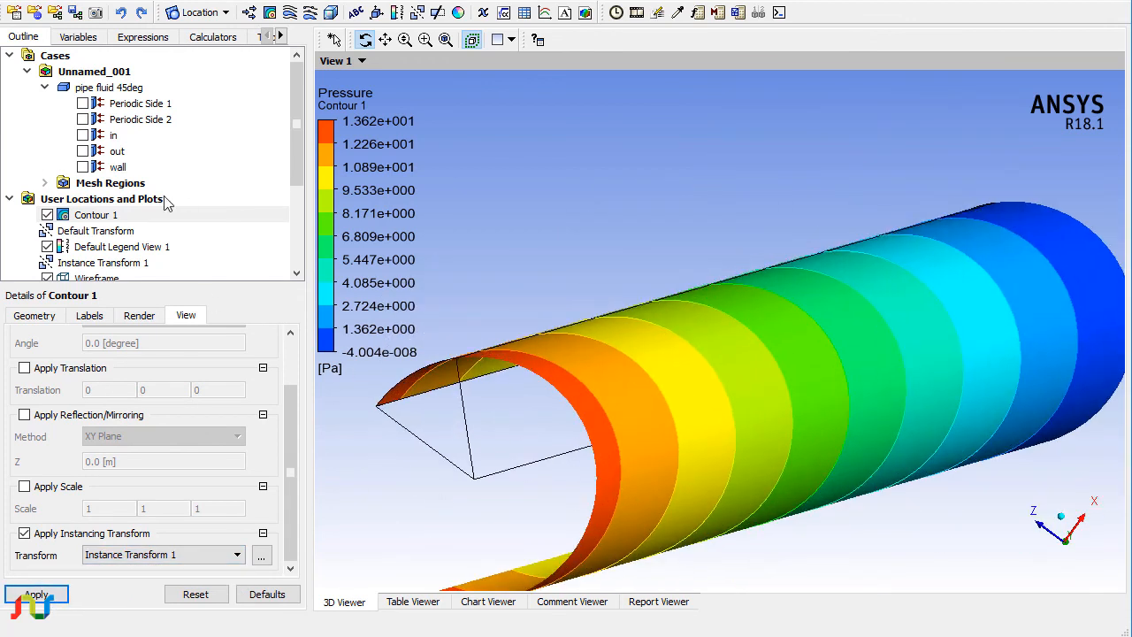
click(103, 214)
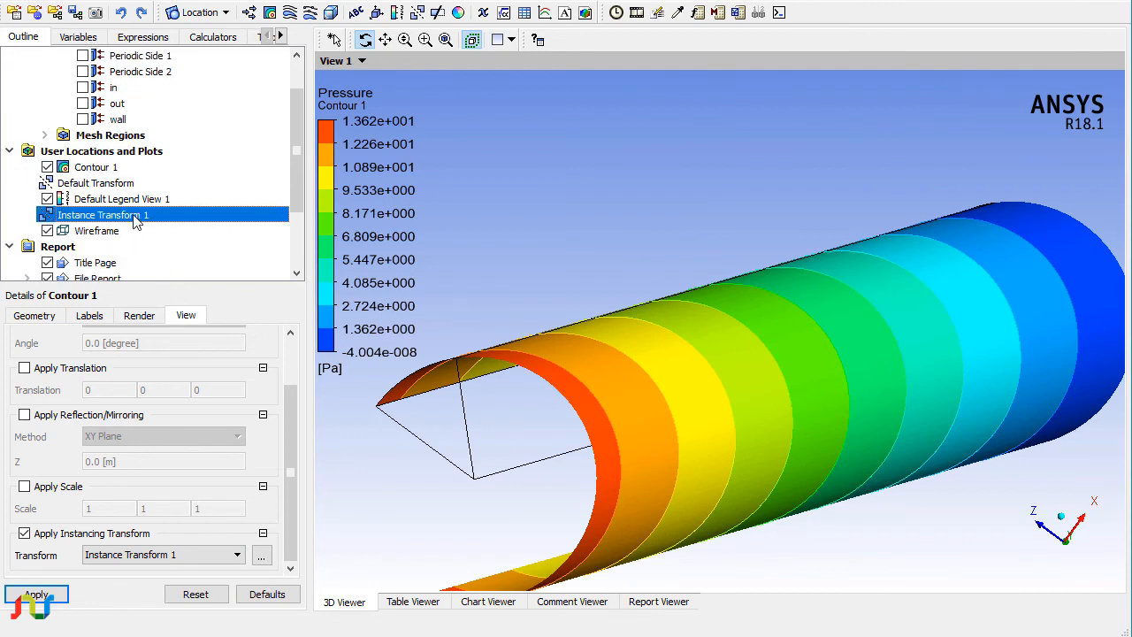
click(103, 214)
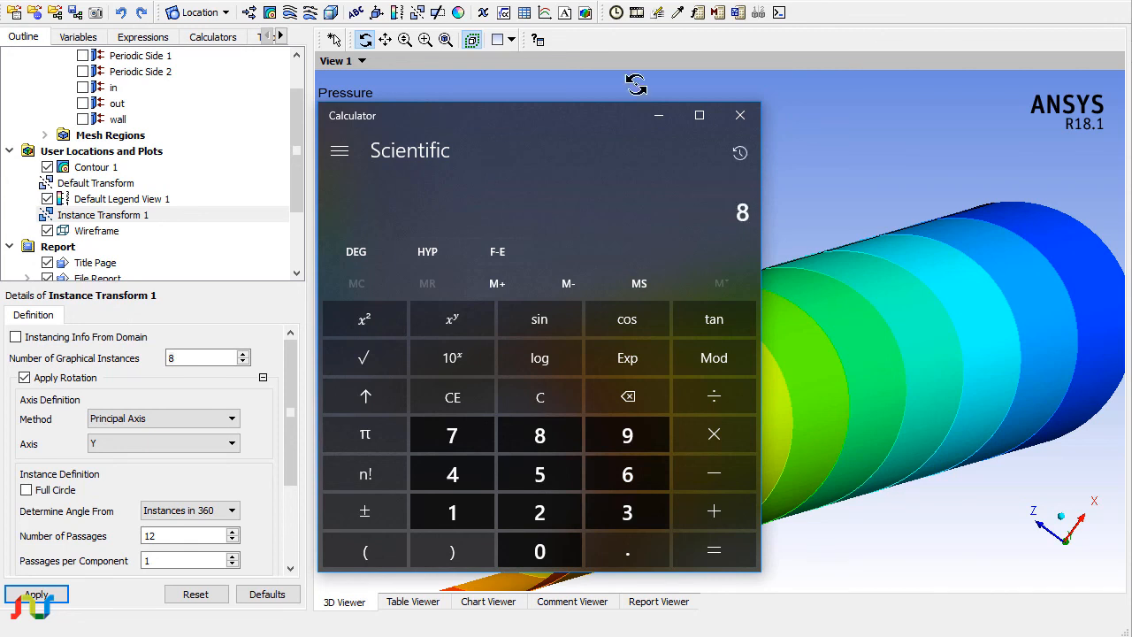
Close the calculator and raise Instance Transform 1 to 12 instances, inspecting the full pipe.
click(739, 115)
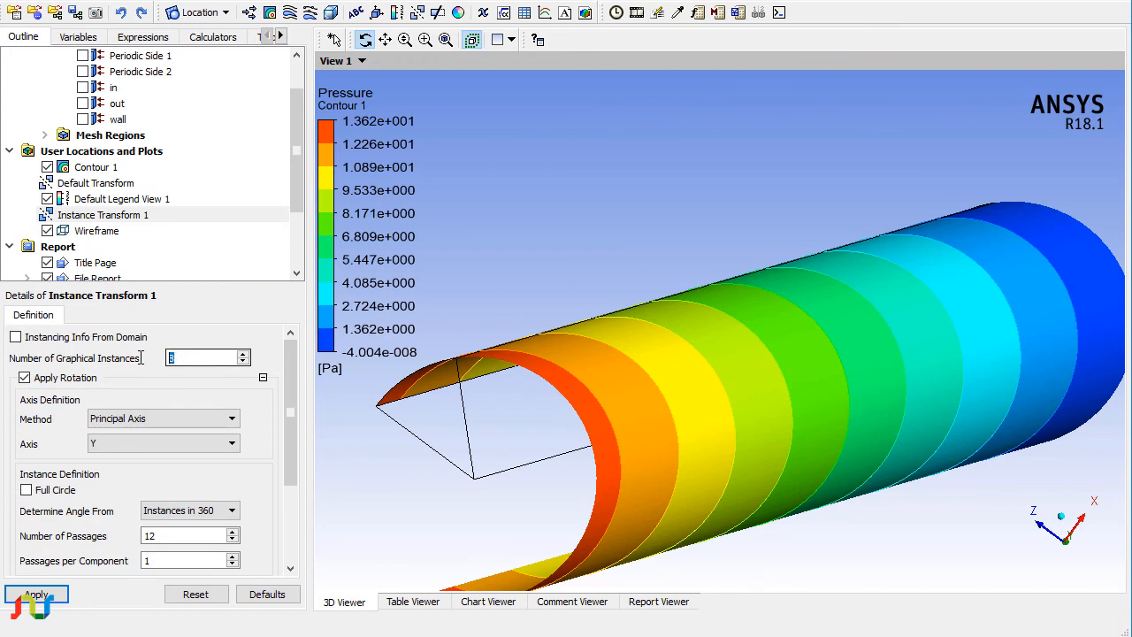
text(8)
text(12)
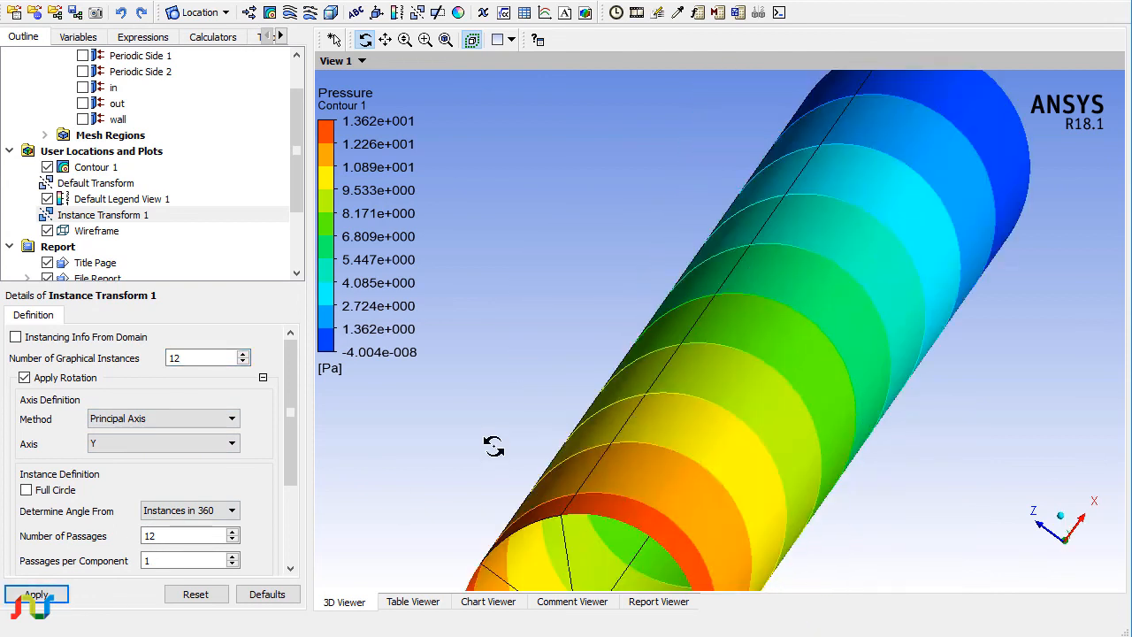
drag(494, 445, 506, 431)
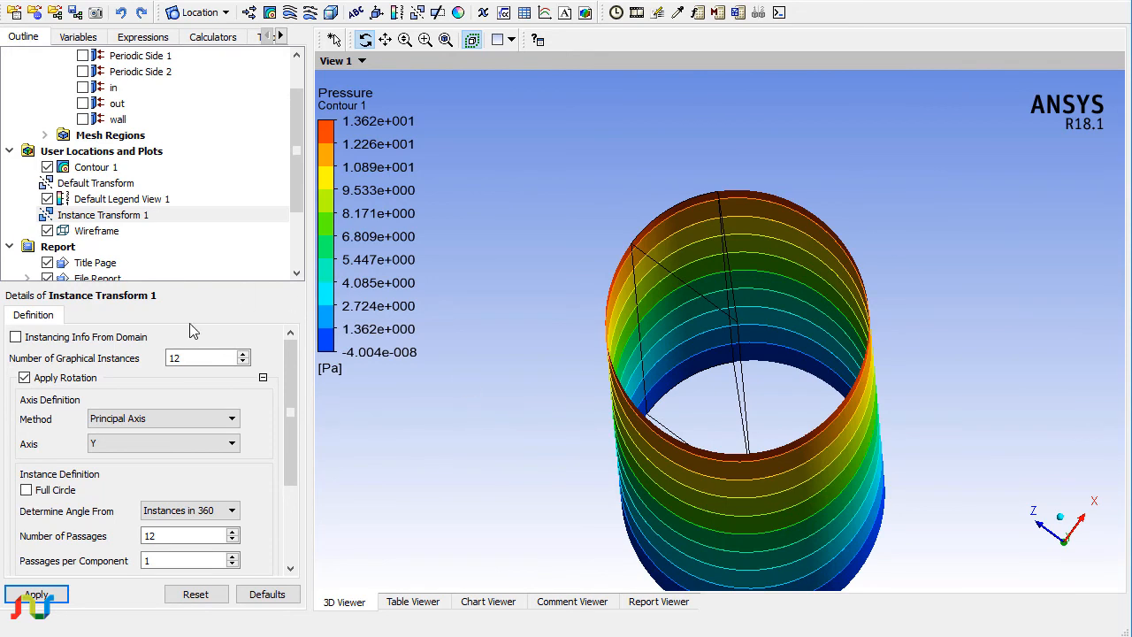
text(8)
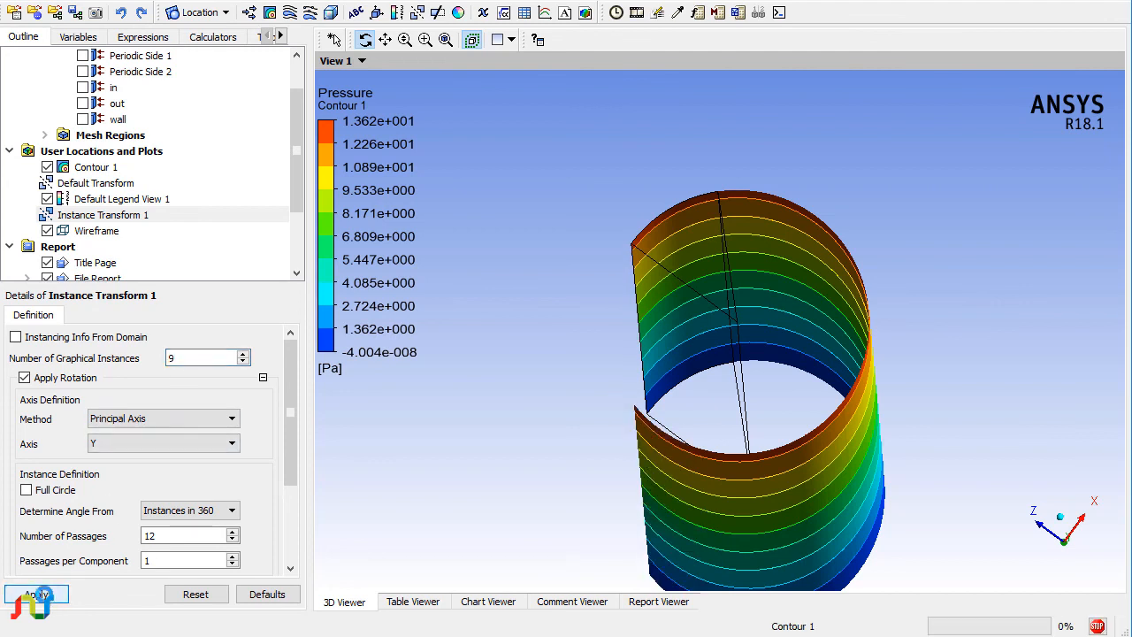
text(12)
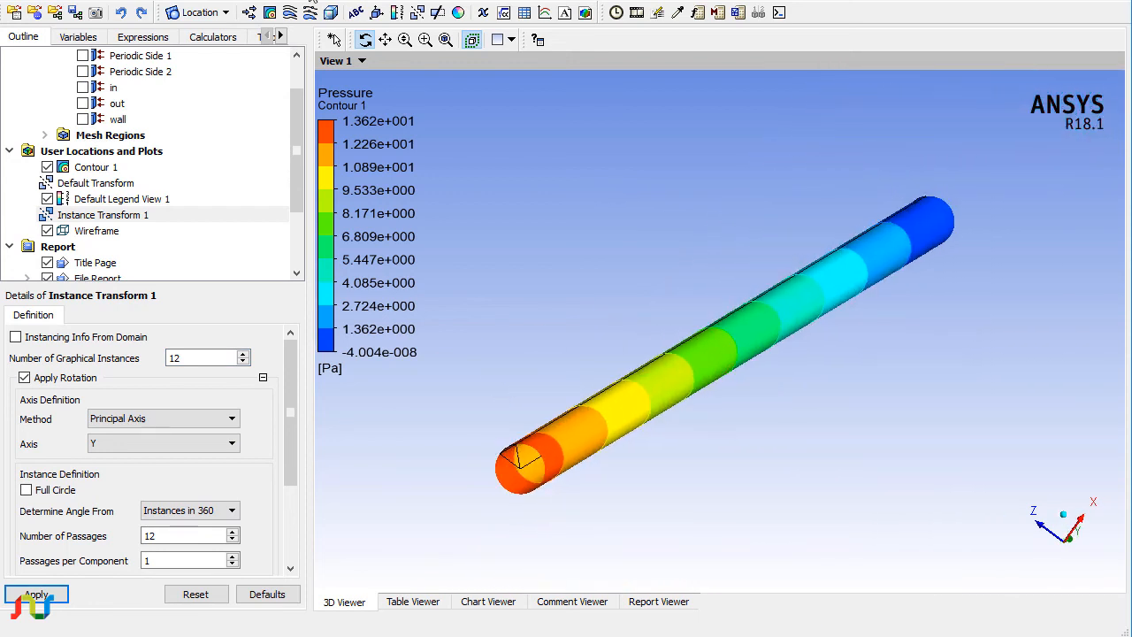
mouse_move(405, 40)
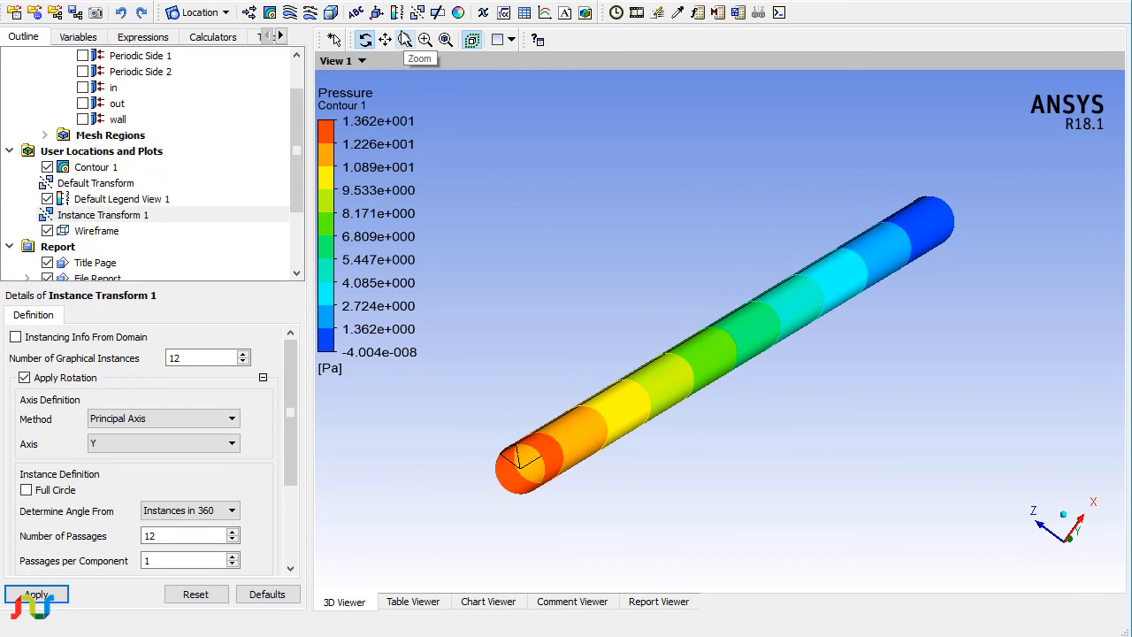
mouse_move(737, 186)
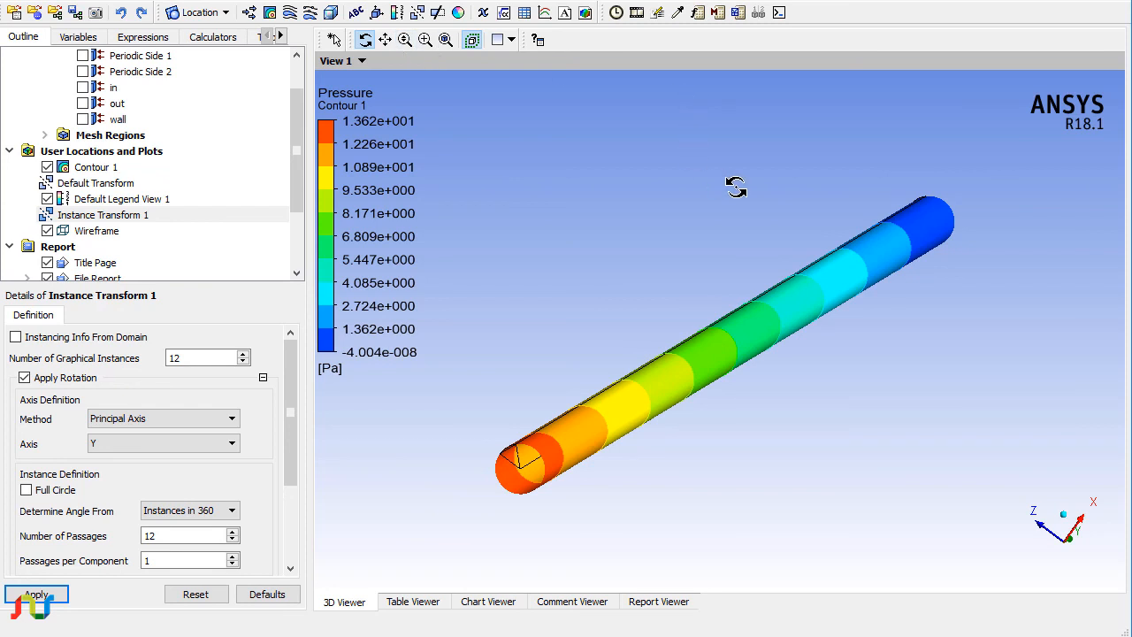
drag(737, 187, 722, 181)
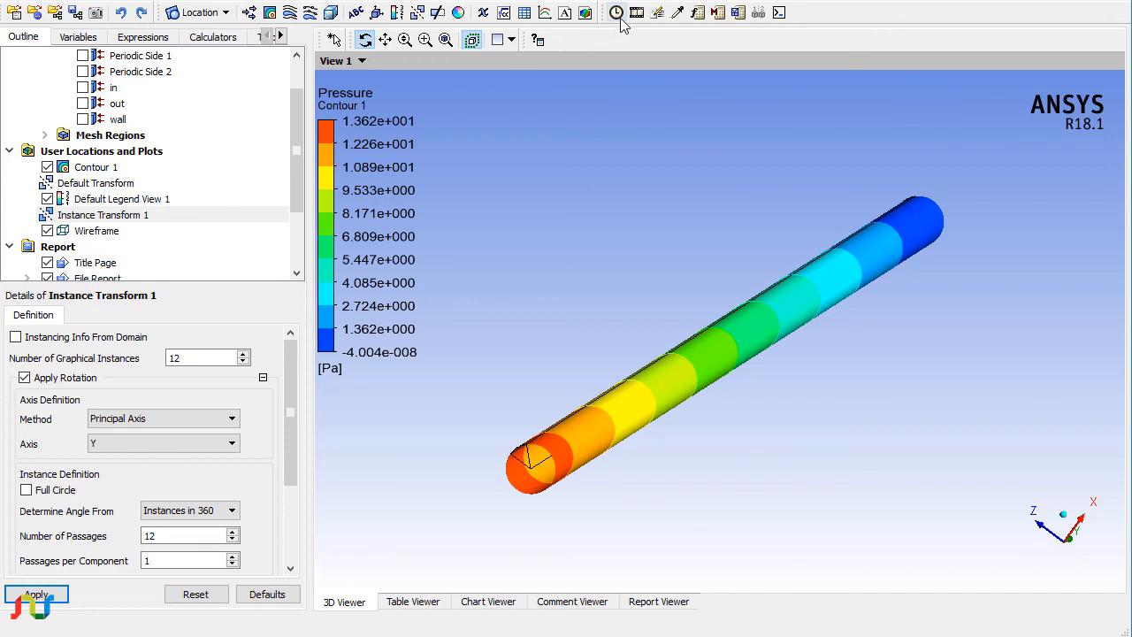
click(617, 12)
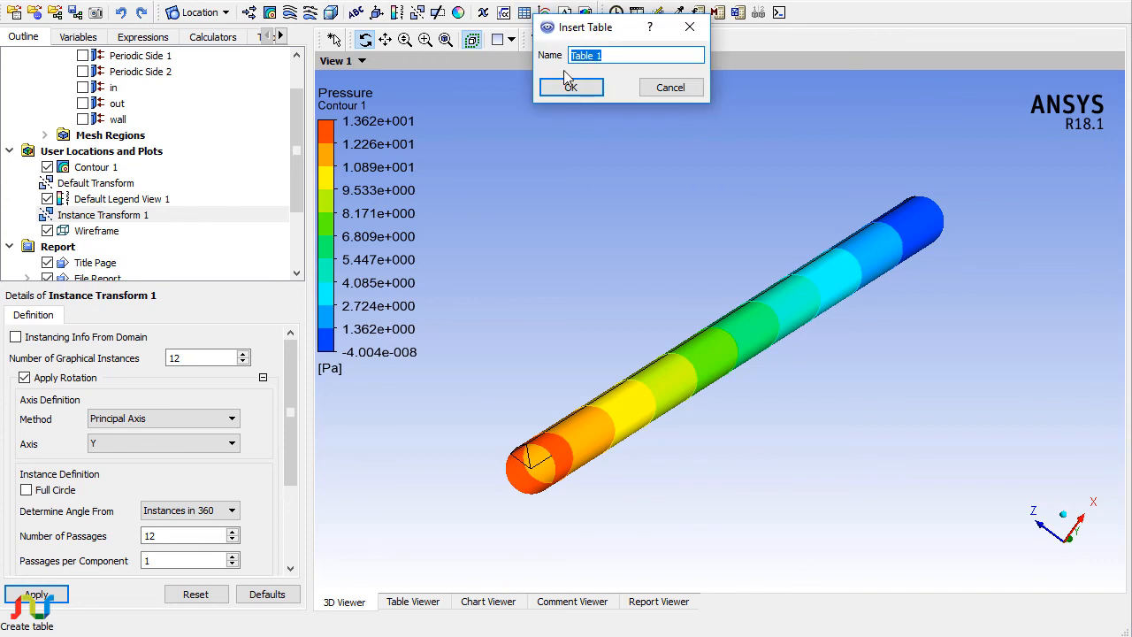
click(570, 86)
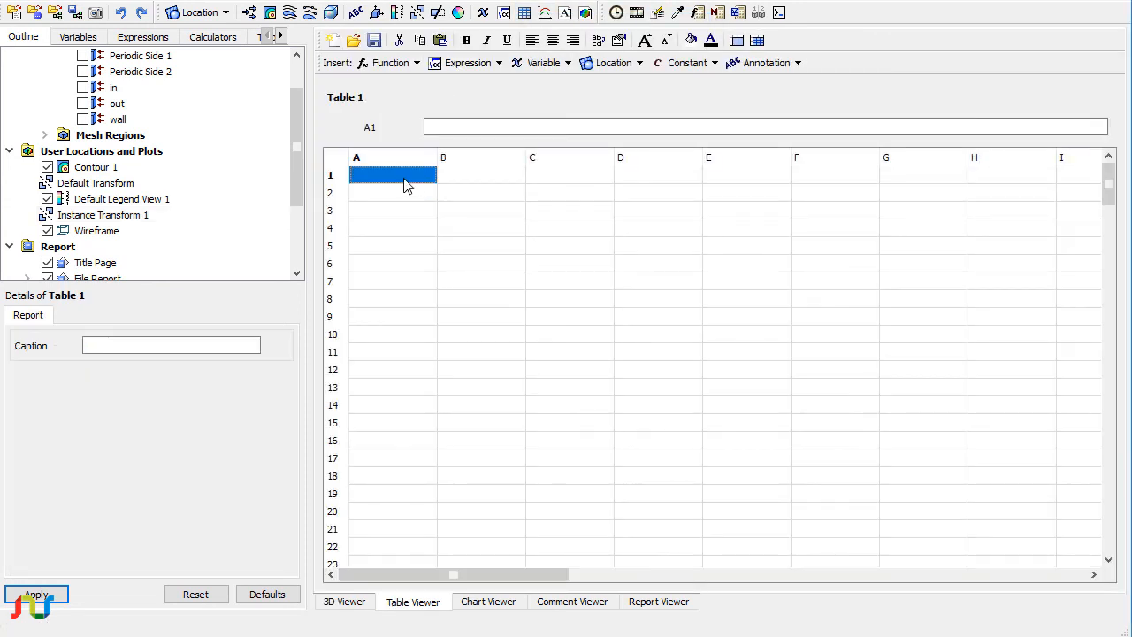
click(765, 126)
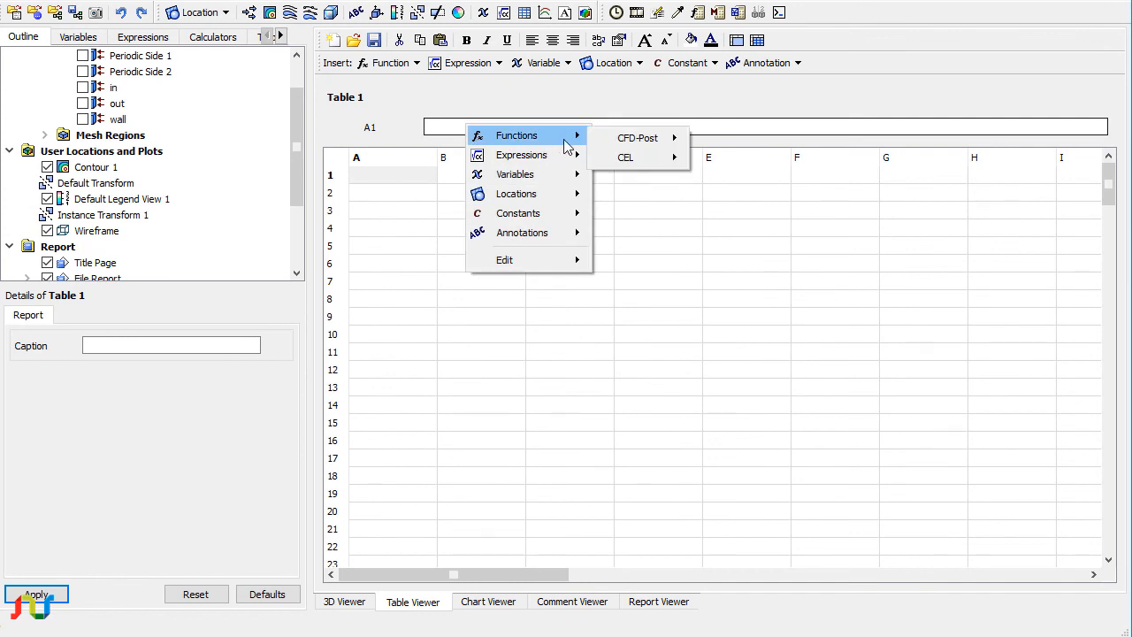
mouse_move(638, 138)
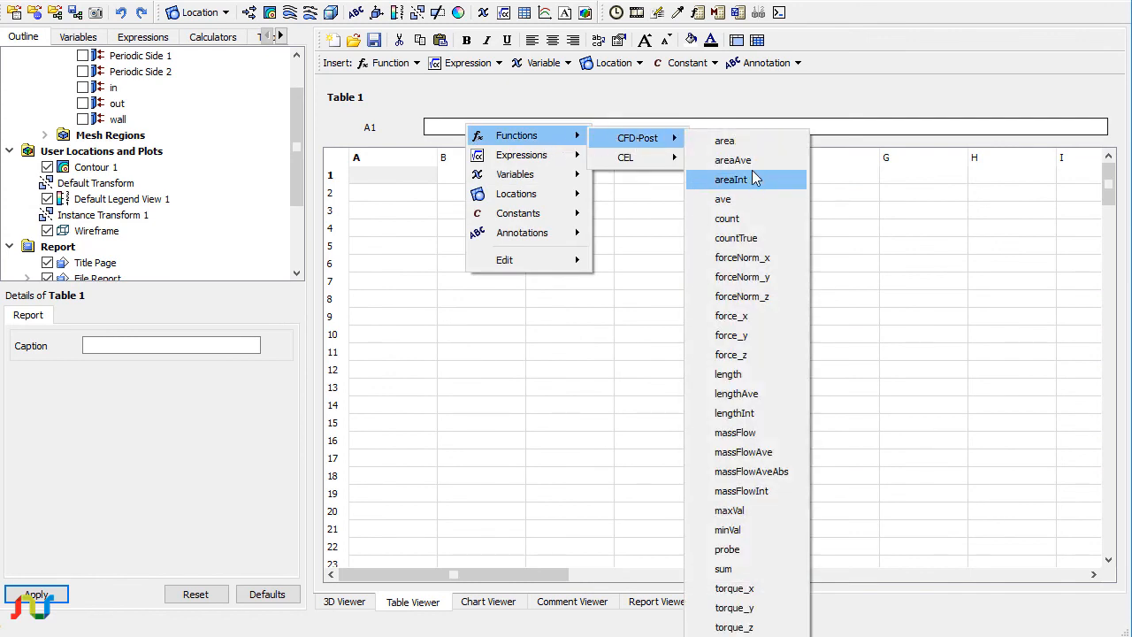
click(734, 160)
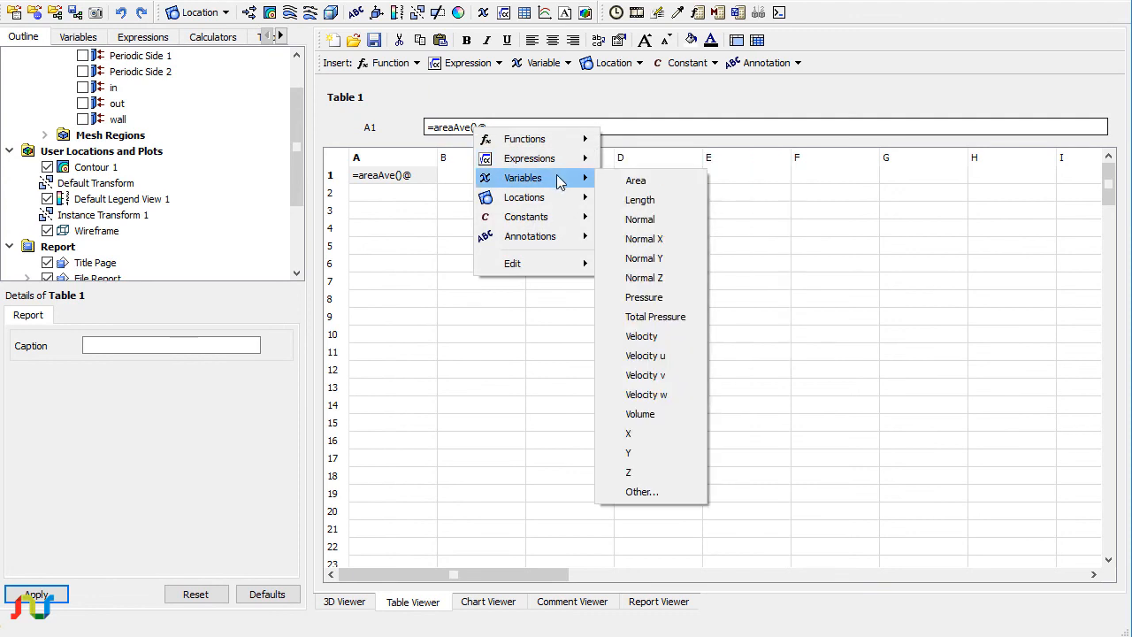
click(644, 296)
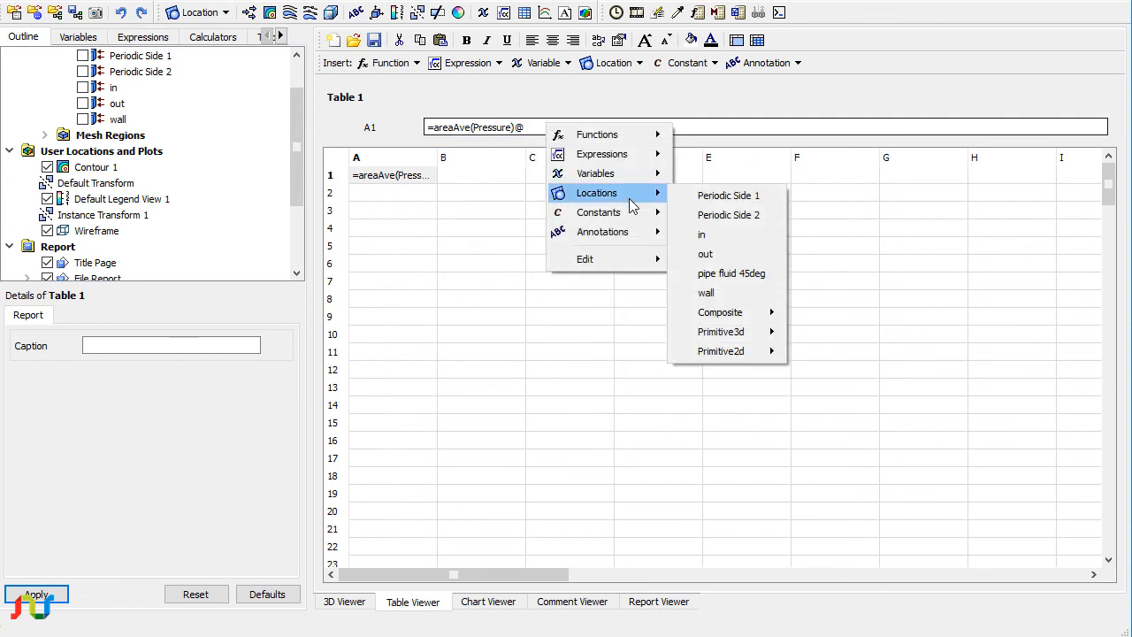
click(702, 234)
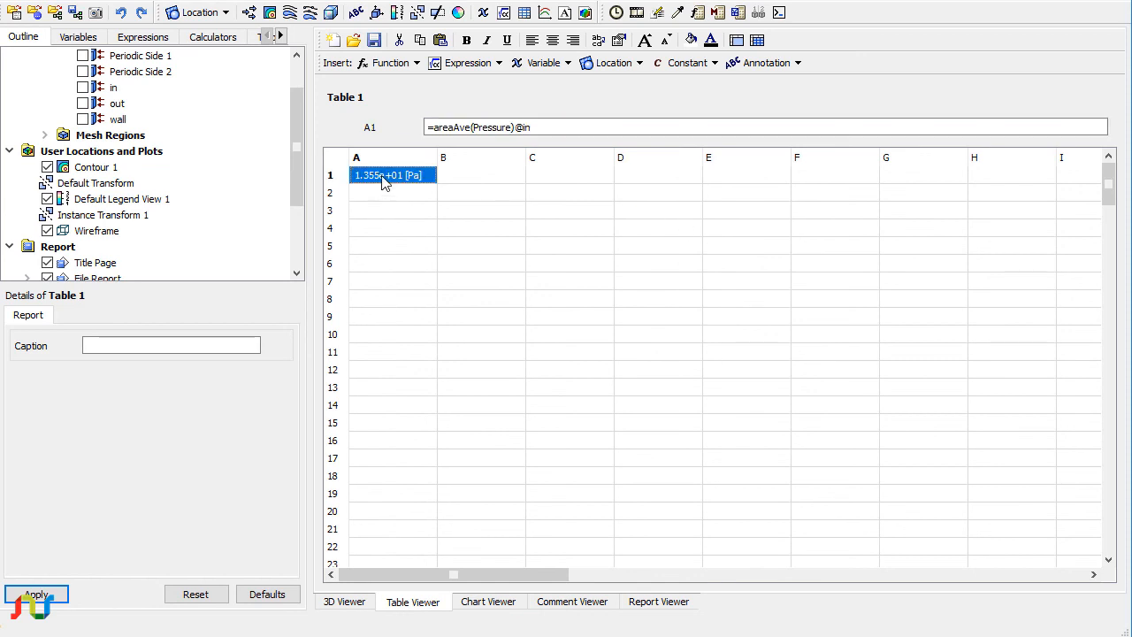
mouse_move(380, 188)
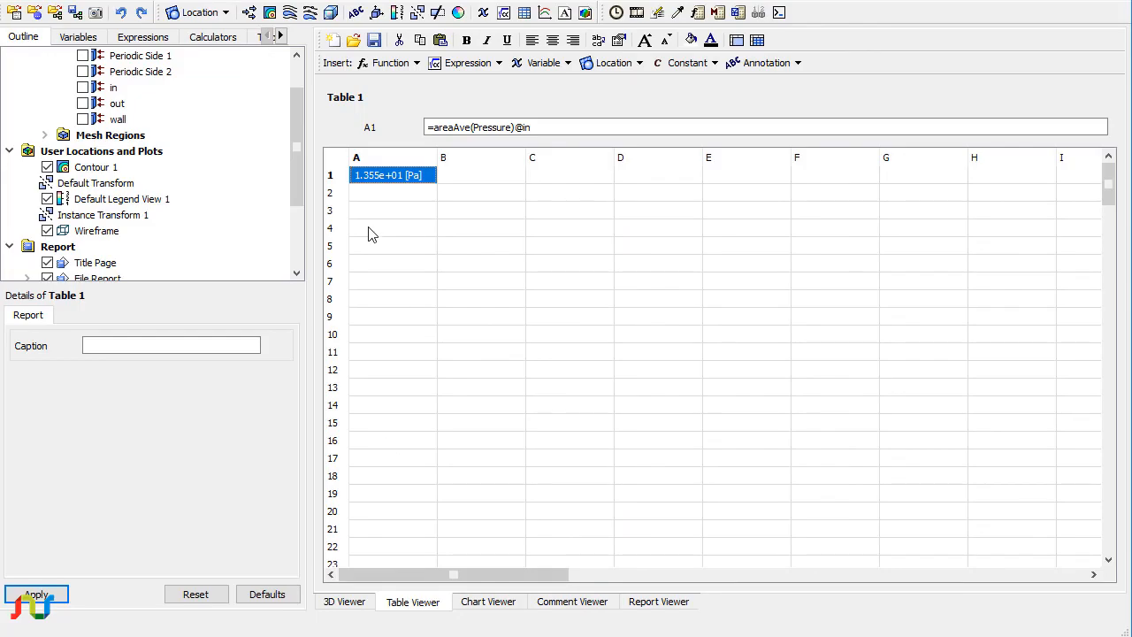
mouse_move(372, 188)
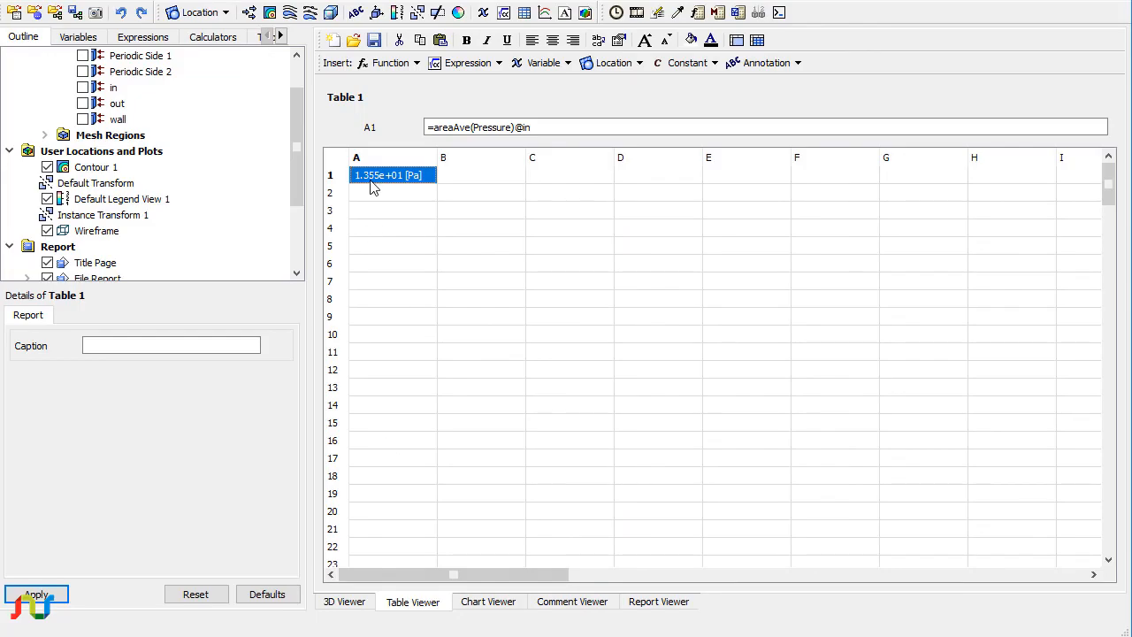